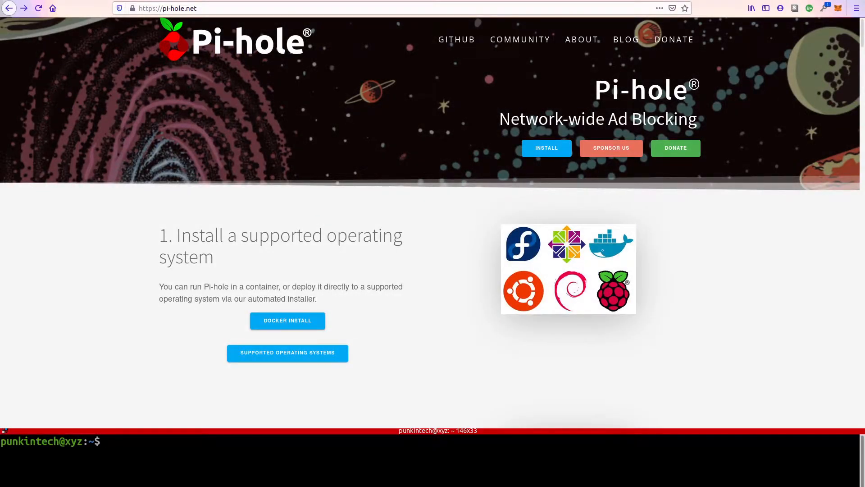
Type the subscribe-and-hit-the-bell message to viewers, then clear the terminal
{"action": "type", "text": "Please s"}
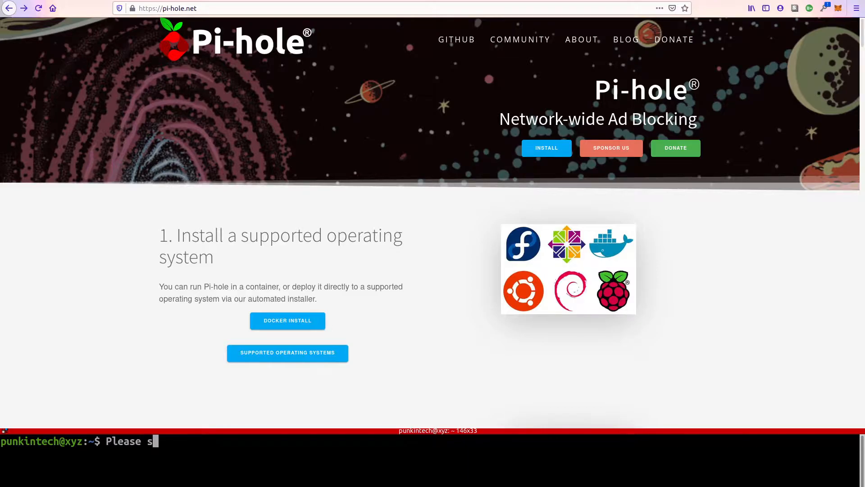
{"action": "type", "text": "ubscribe"}
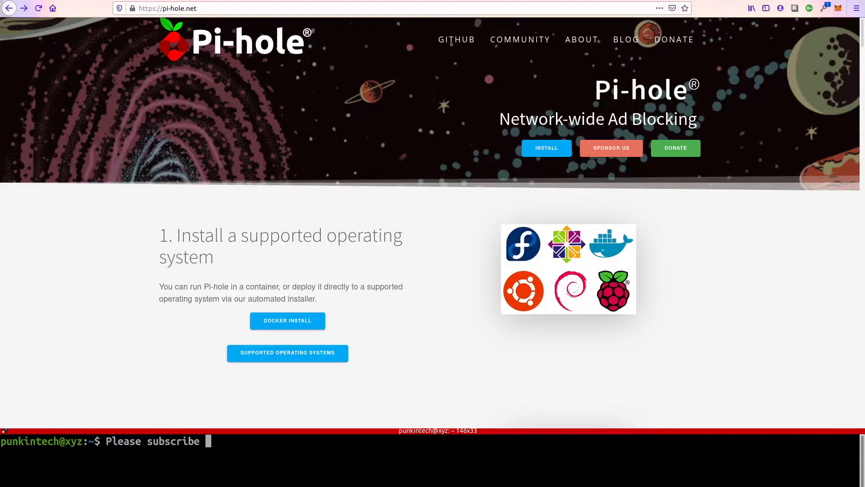
{"action": "type", "text": "and hit"}
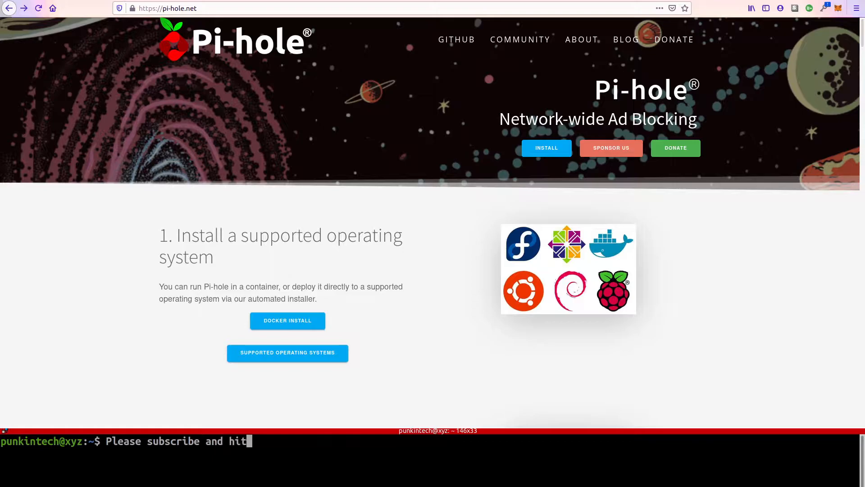
{"action": "type", "text": "the bell to be n"}
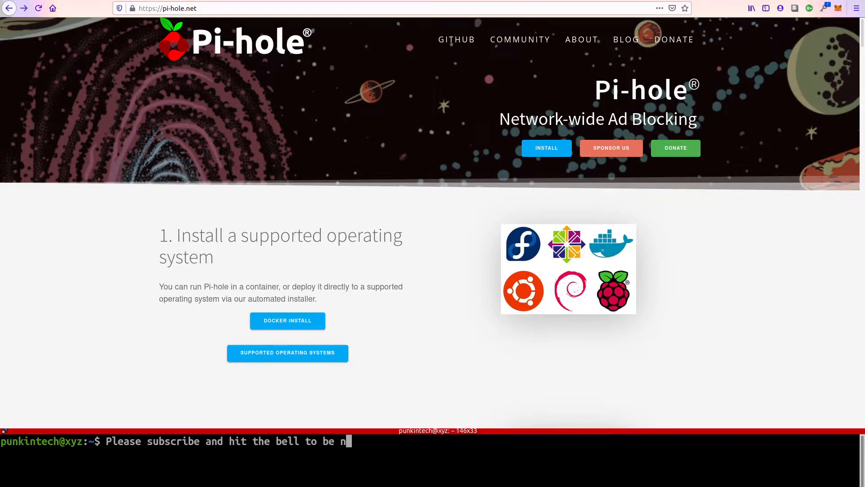
{"action": "type", "text": "otified"}
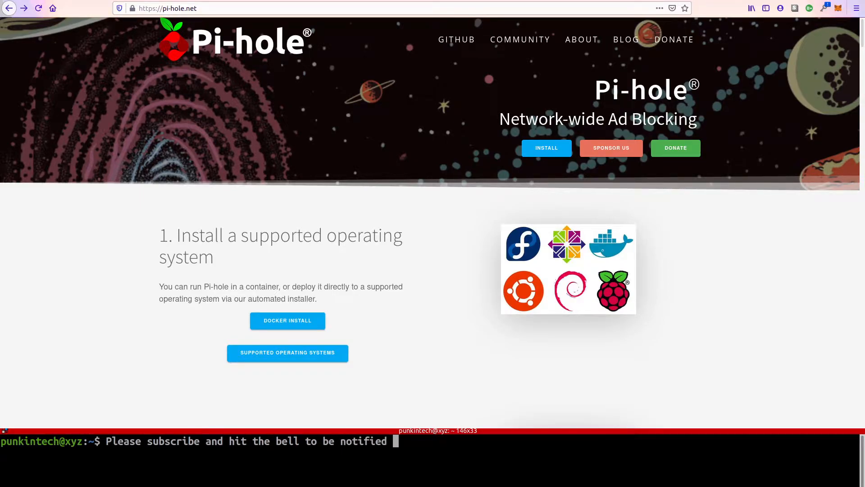
{"action": "type", "text": "of our latest cont"}
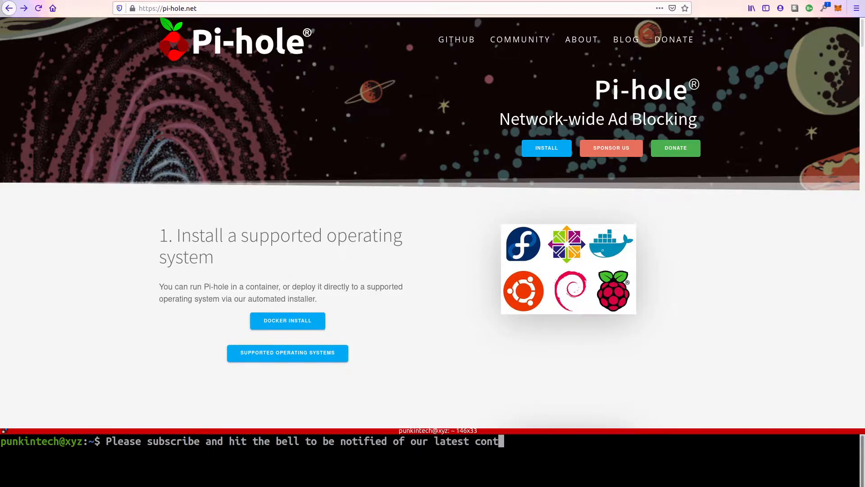
{"action": "type", "text": "ent"}
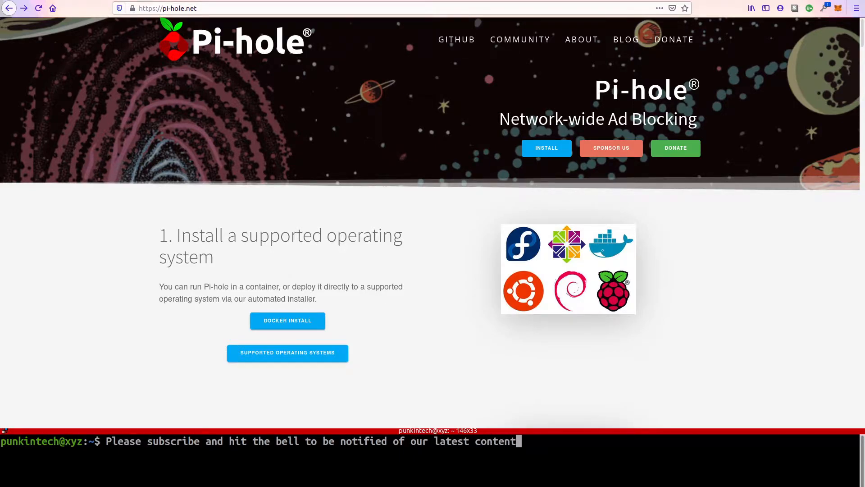
{"action": "type", "text": "clear"}
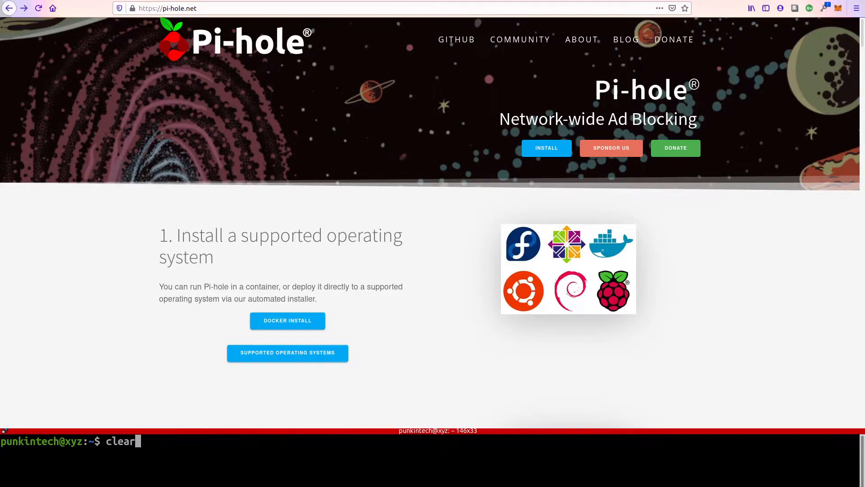
{"action": "key", "text": "Return"}
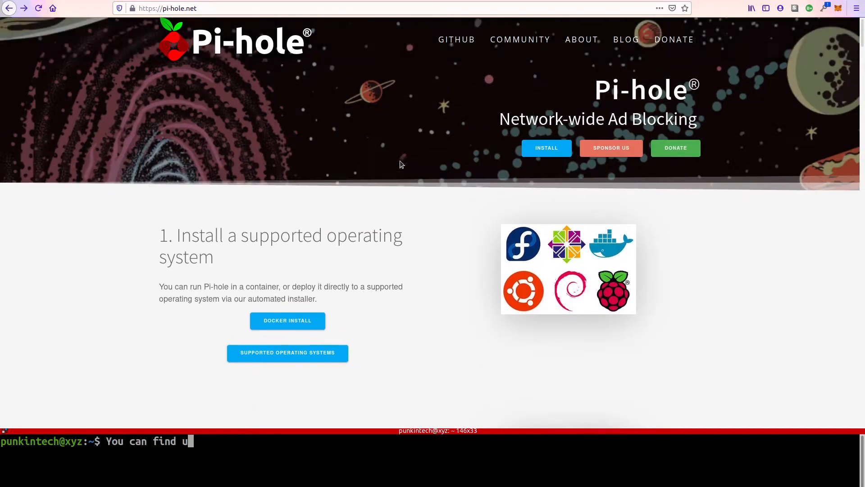
{"action": "type", "text": "s on"}
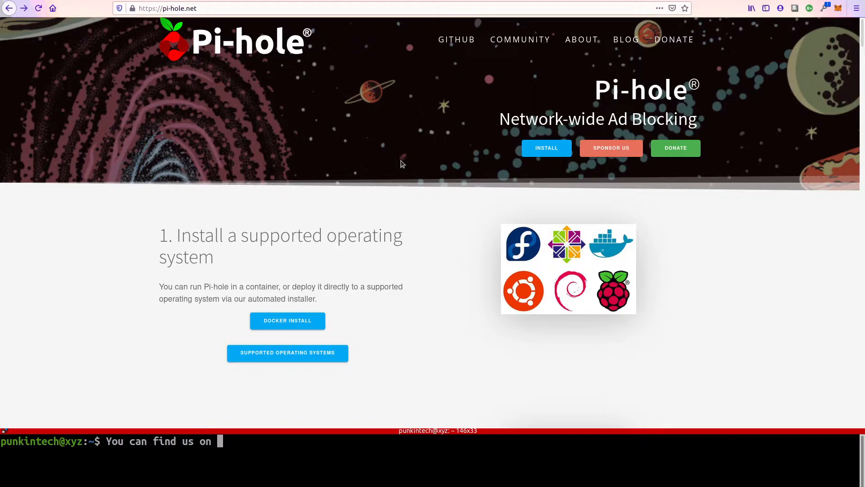
{"action": "scroll", "scroll_direction": "down", "scroll_amount": 3}
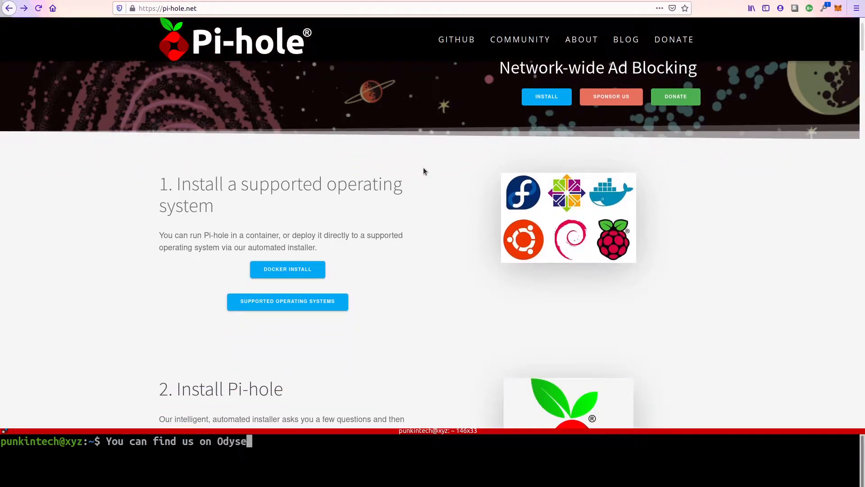
{"action": "type", "text": "ee too."}
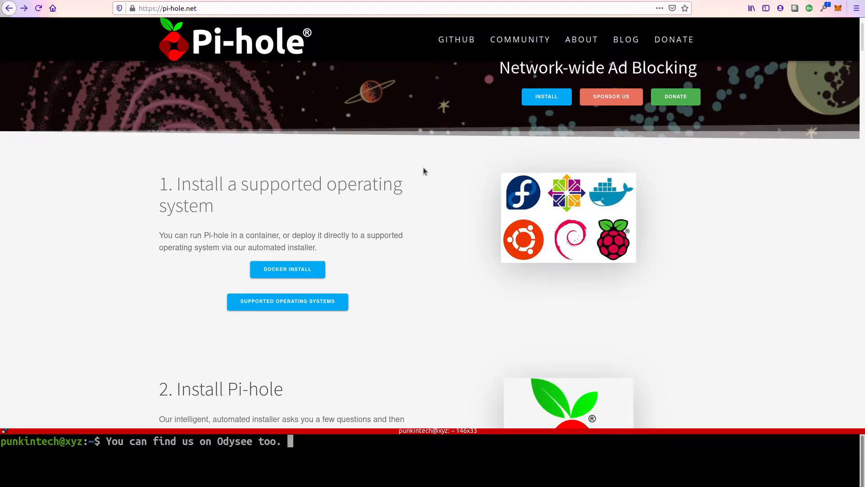
{"action": "type", "text": "https"}
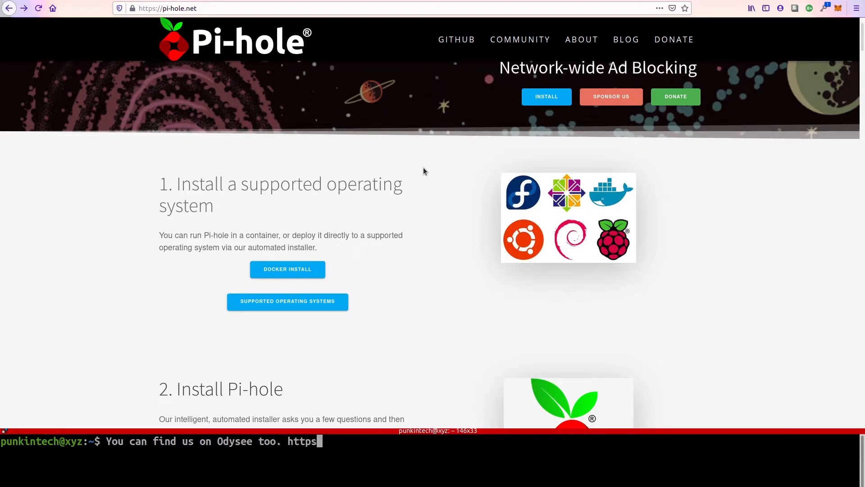
{"action": "type", "text": "://www"}
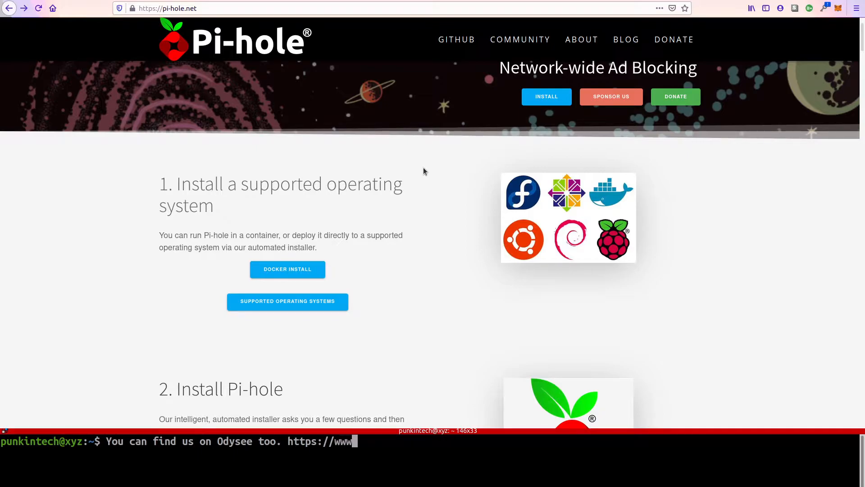
{"action": "type", "text": ".odysee"}
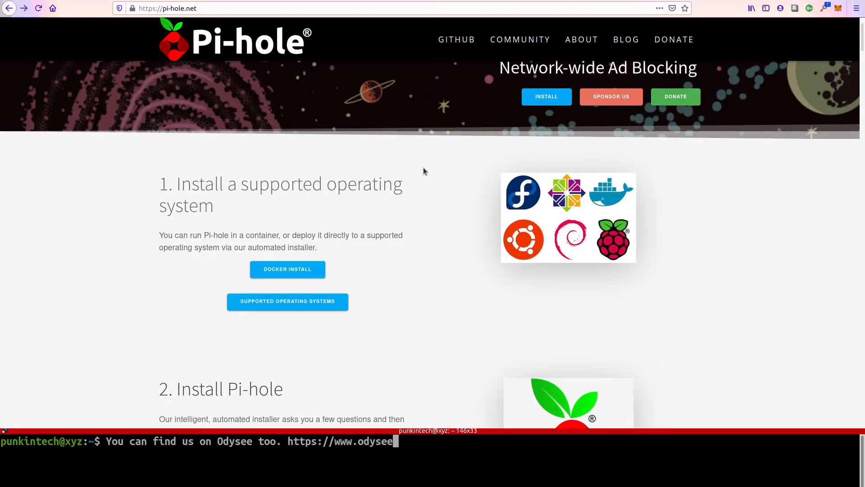
{"action": "type", "text": ".com/"}
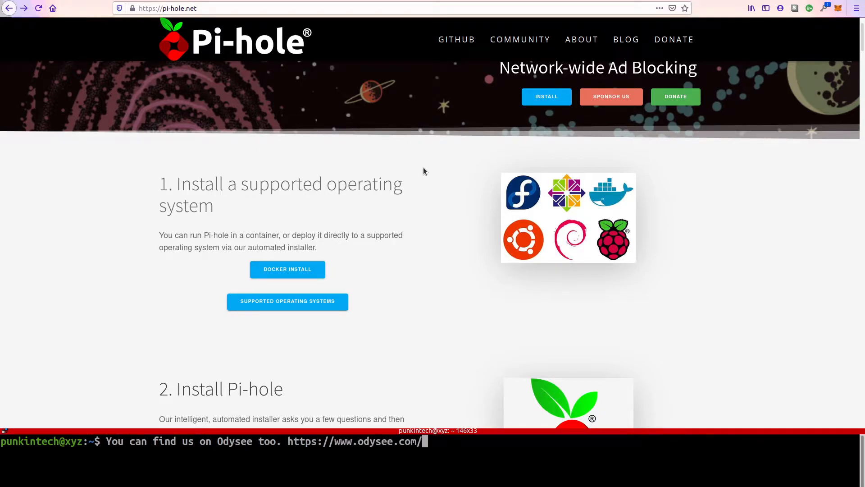
{"action": "type", "text": "@punkinte"}
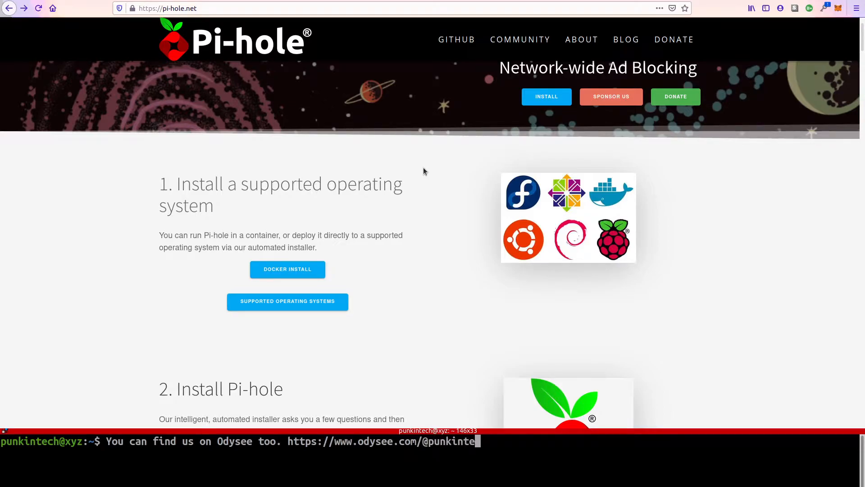
{"action": "type", "text": "ch#"}
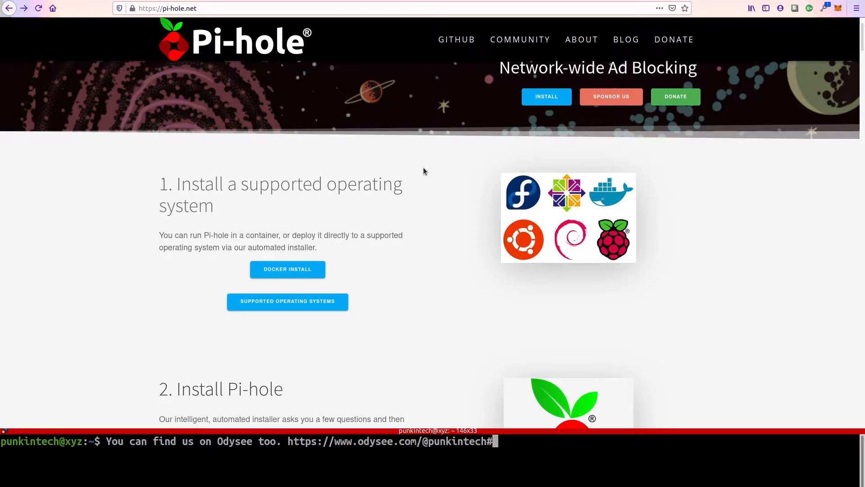
{"action": "type", "text": "3"}
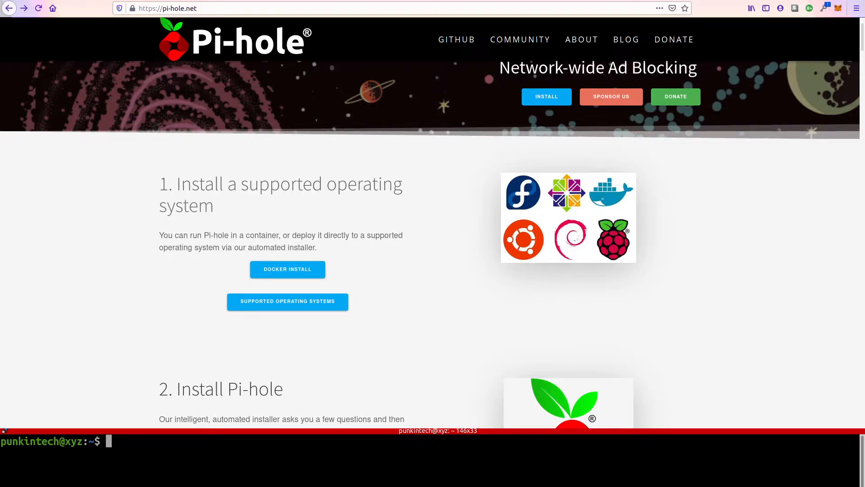
Type the 'Enjoy our content? give us a thumbs up :)' request and restart 'Please subscribe'
{"action": "type", "text": "Enj"}
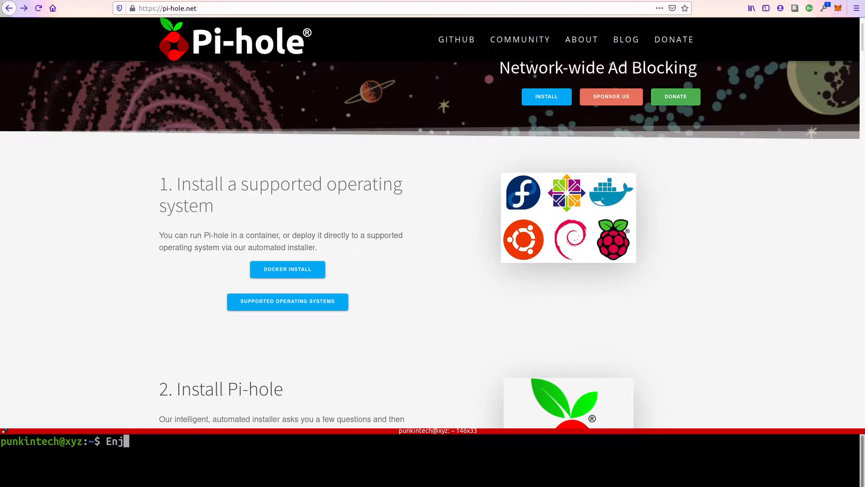
{"action": "type", "text": "oy ou"}
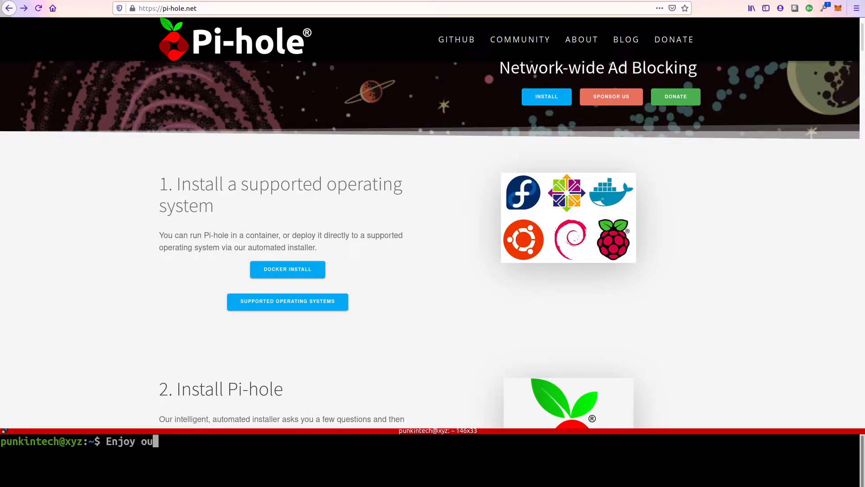
{"action": "type", "text": "r content"}
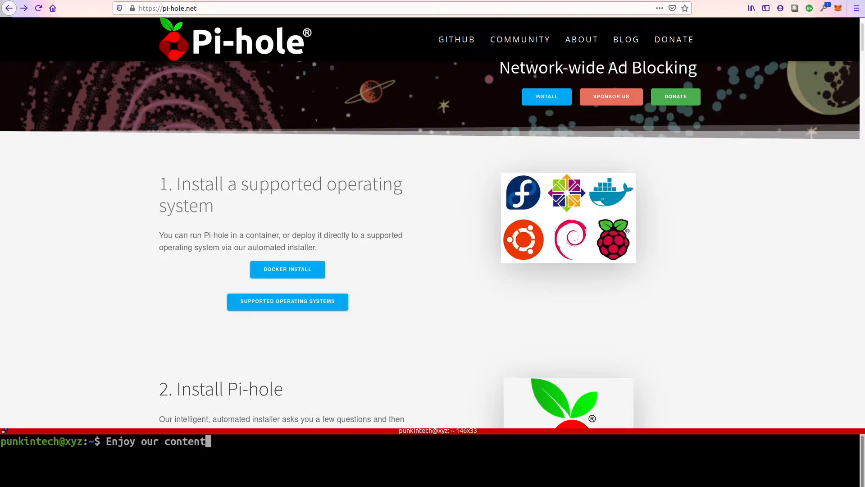
{"action": "type", "text": "?"}
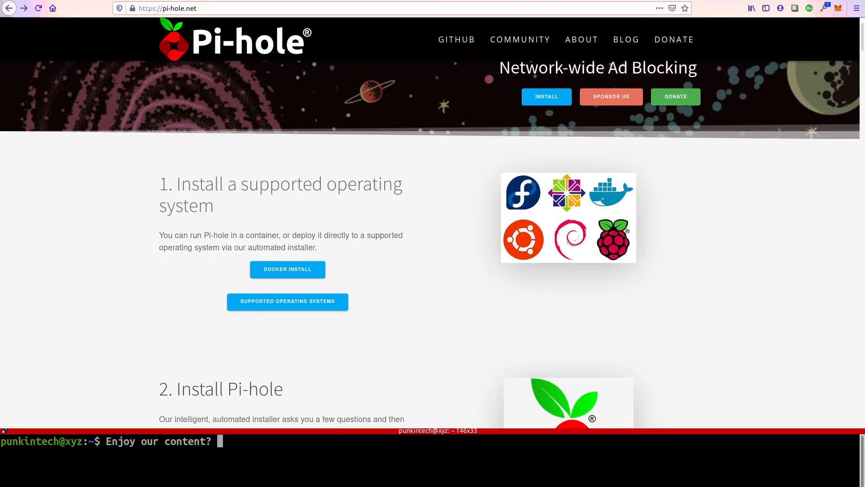
{"action": "type", "text": "leave a comment or"}
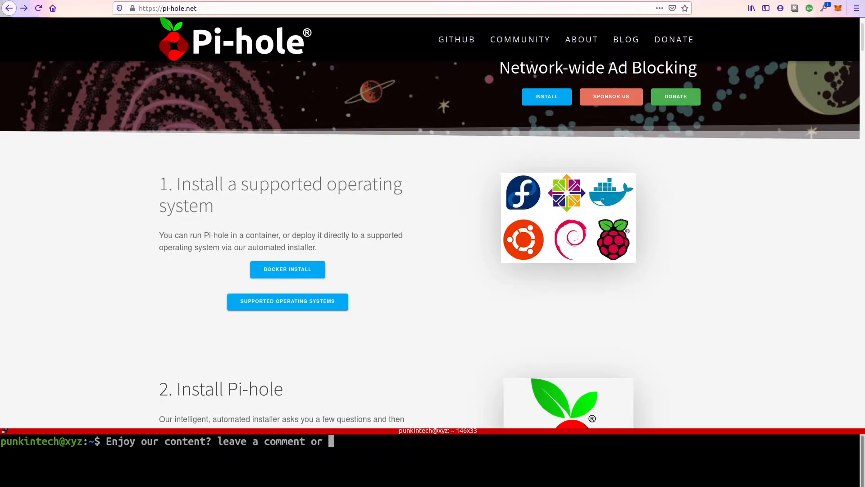
{"action": "type", "text": "give us"}
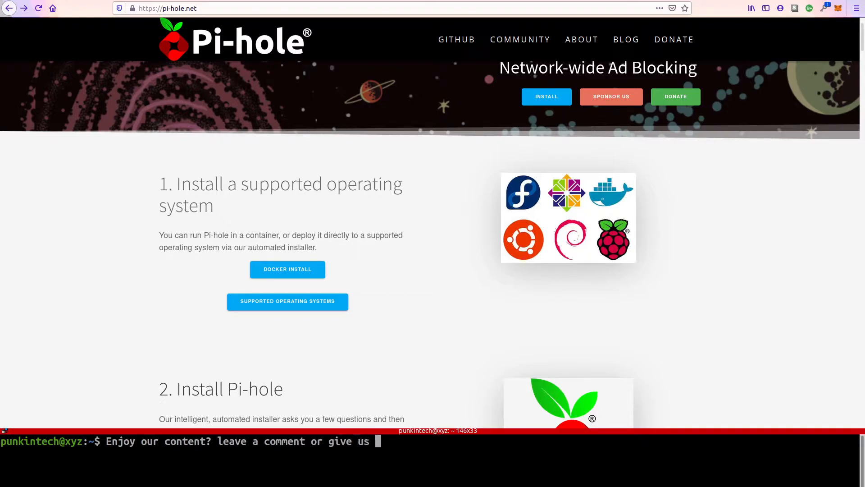
{"action": "type", "text": "a thu"}
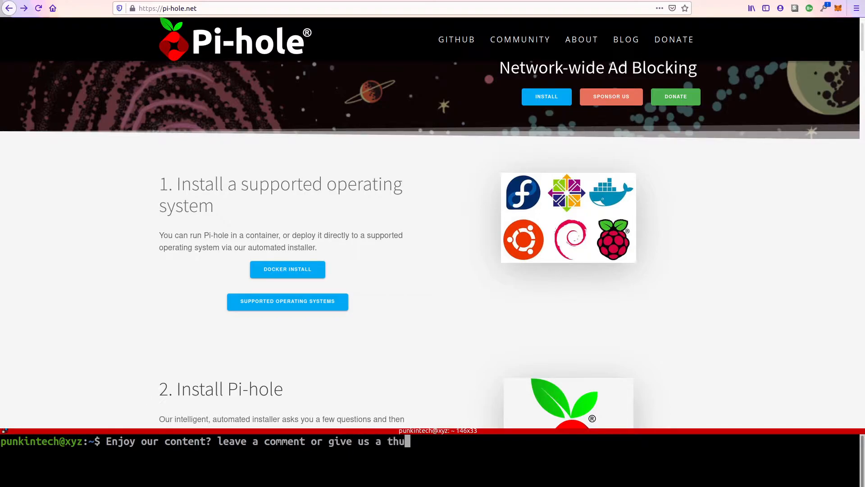
{"action": "type", "text": "mbs up"}
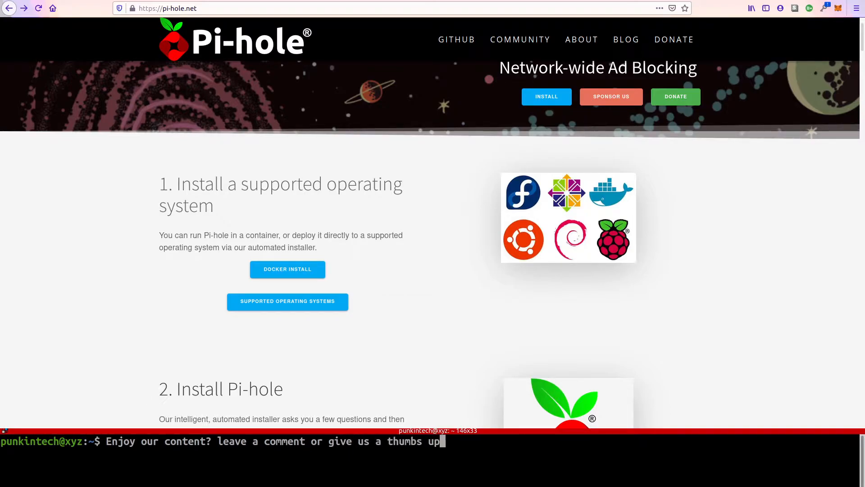
{"action": "type", "text": "."}
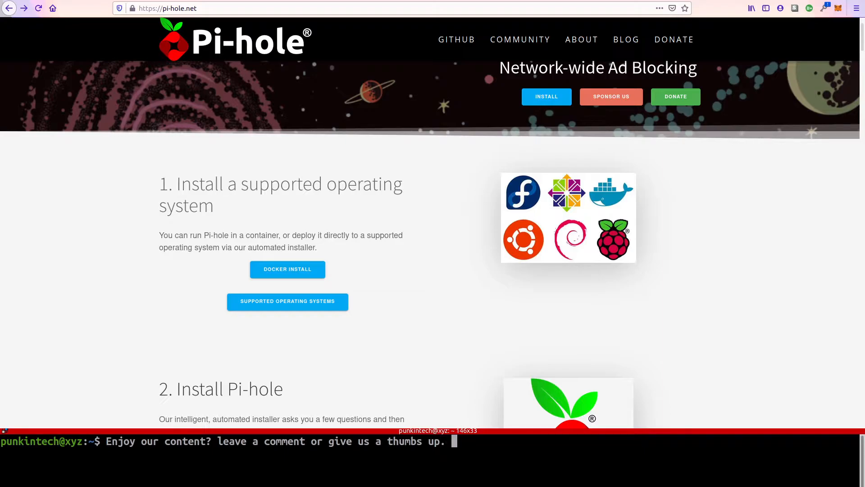
{"action": "type", "text": ":) it"}
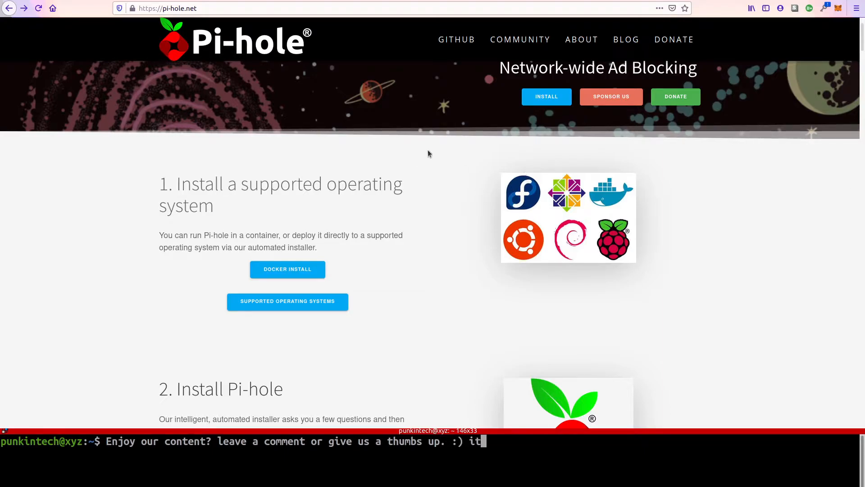
{"action": "type", "text": "really help"}
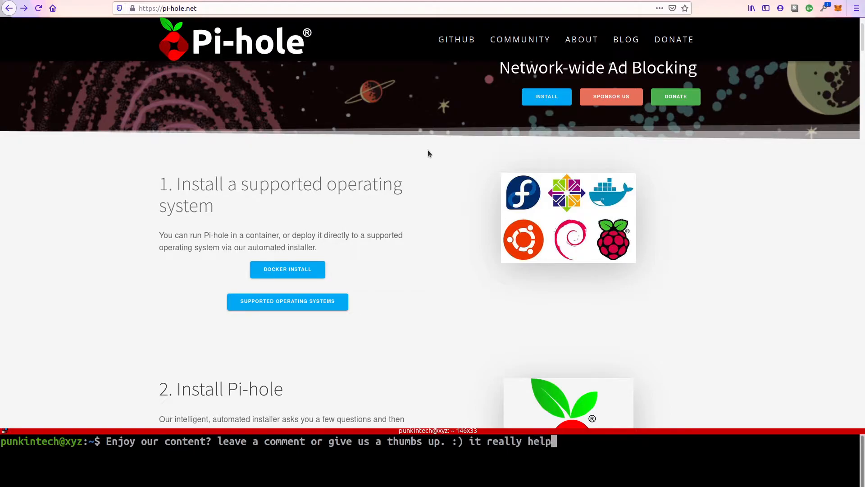
{"action": "type", "text": "s"}
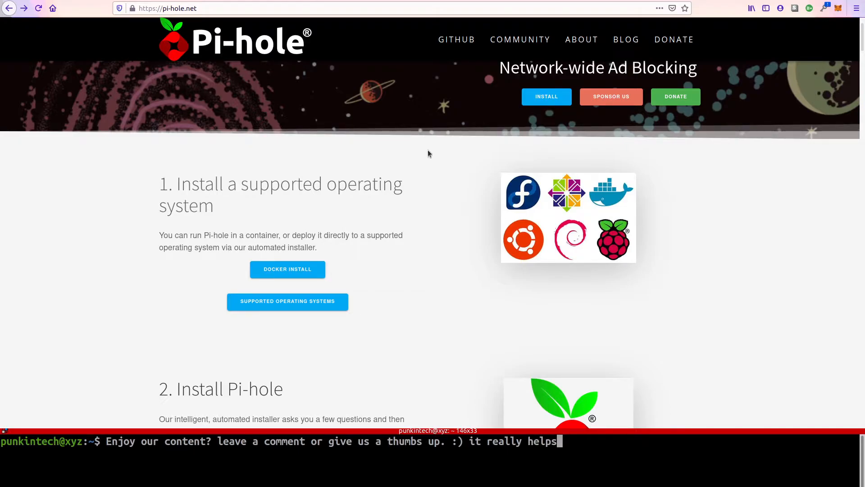
{"action": "type", "text": "."}
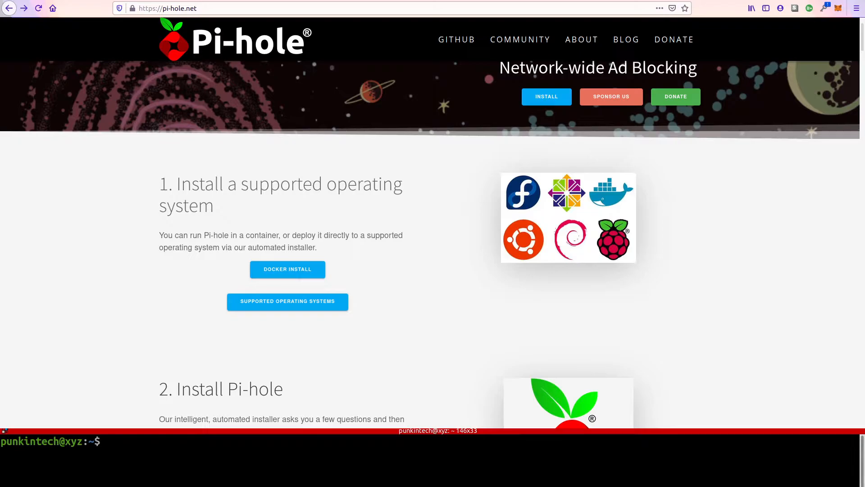
{"action": "type", "text": "P"}
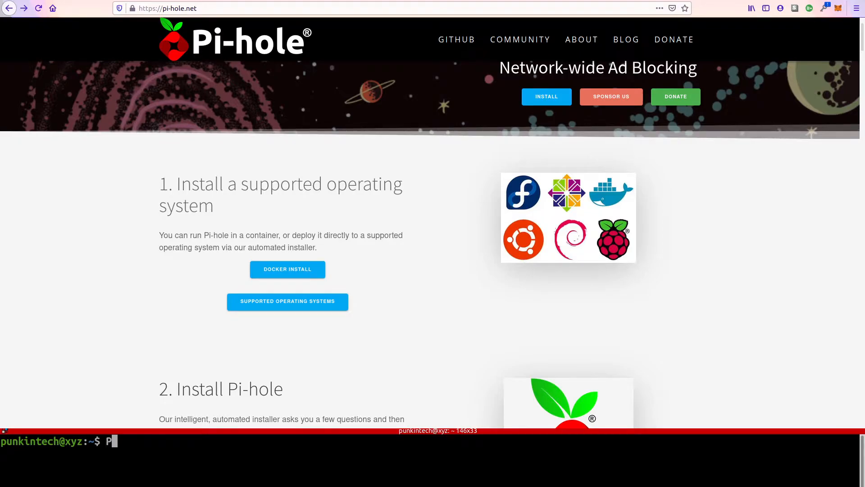
{"action": "type", "text": "lease subs"}
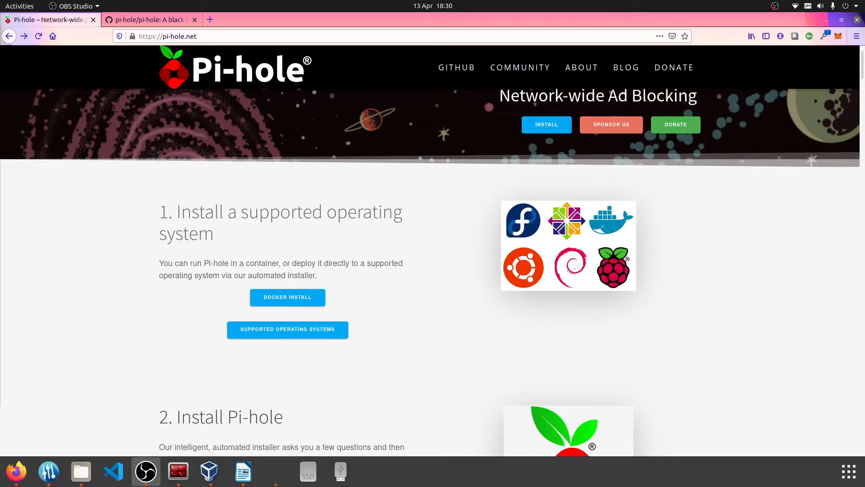
{"action": "mouse_move", "coordinate": [836, 158]}
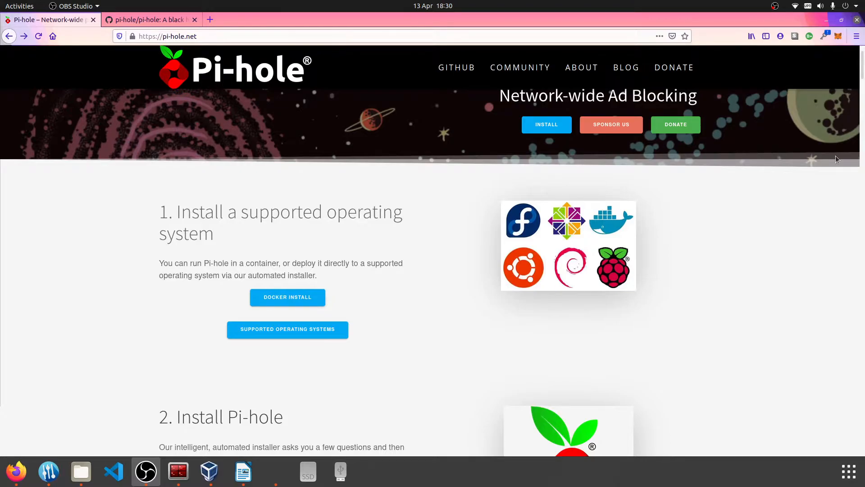
{"action": "mouse_move", "coordinate": [700, 231]}
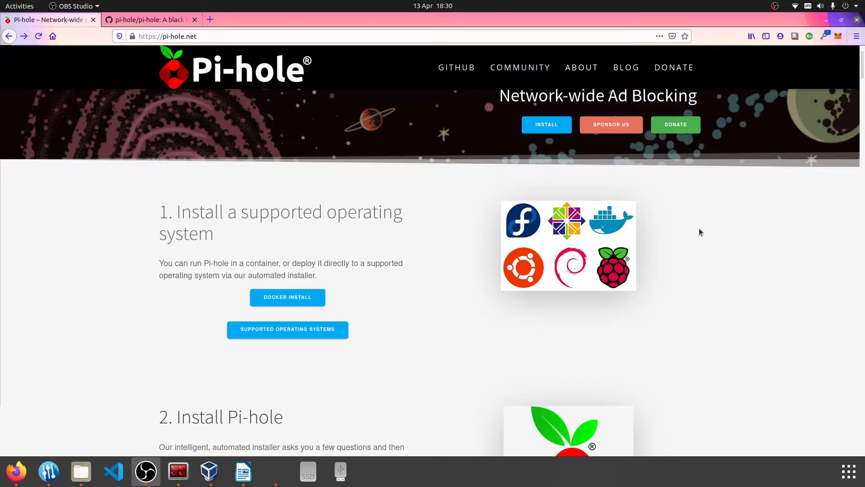
{"action": "mouse_move", "coordinate": [177, 470]}
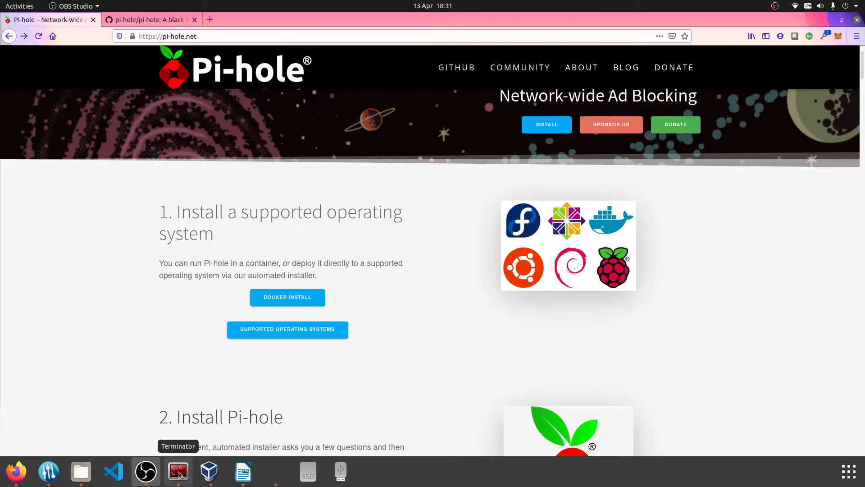
Launch a new Terminator window from the dock and maximize it
{"action": "left_click", "coordinate": [178, 472]}
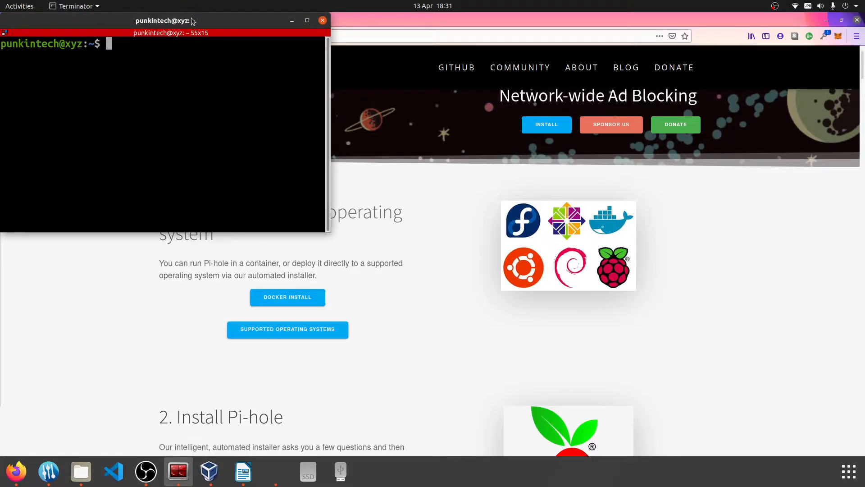
{"action": "left_click", "coordinate": [308, 21]}
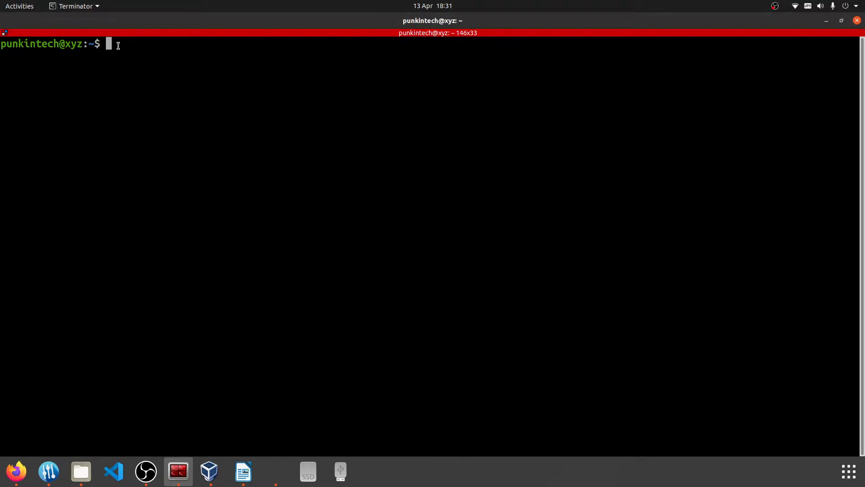
SSH into 192.168.1.172 and download openvpn-install.sh from git.io/vpn with wget
{"action": "type", "text": "clear"}
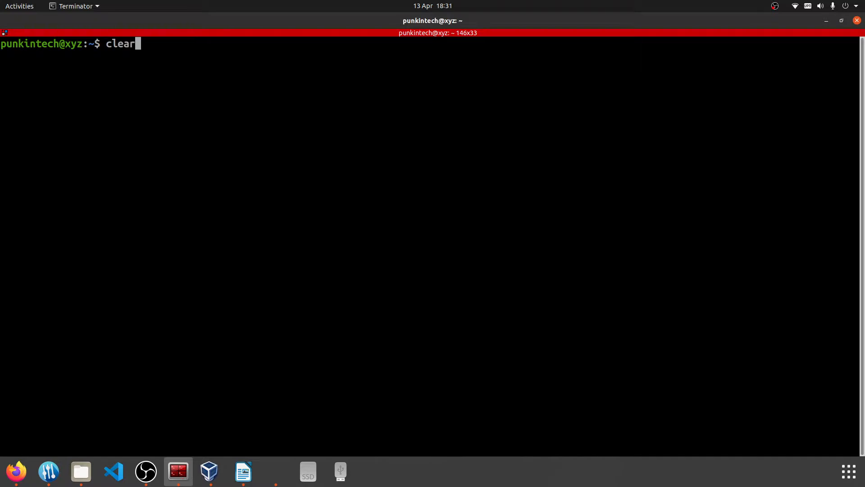
{"action": "key", "text": "Return"}
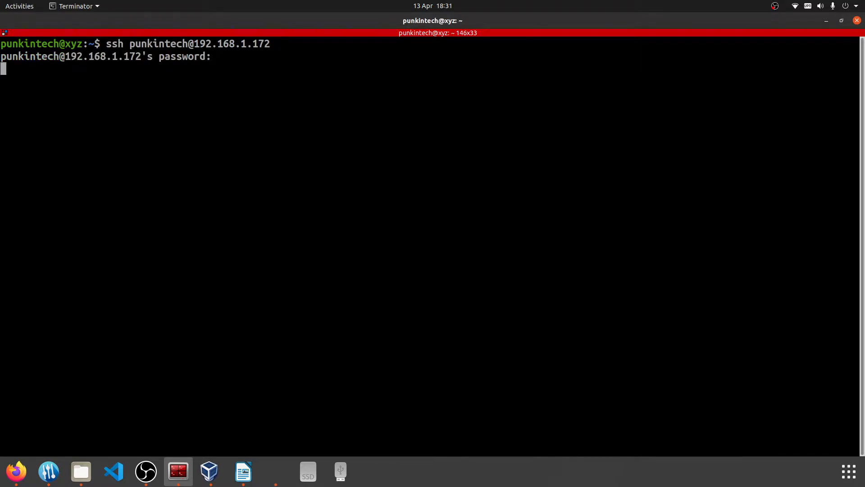
{"action": "key", "text": "Return"}
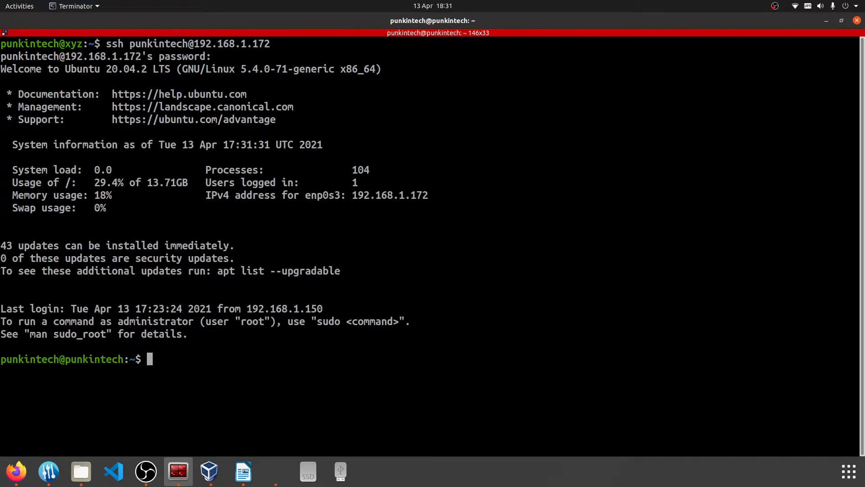
{"action": "mouse_move", "coordinate": [828, 198]}
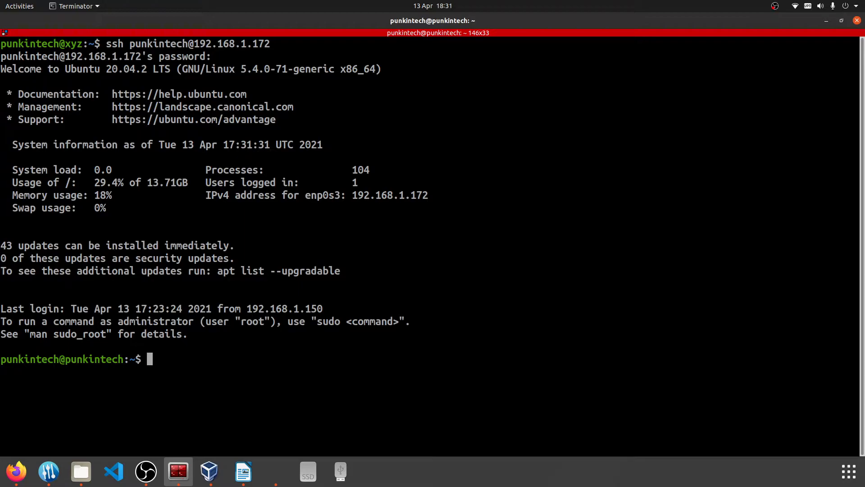
{"action": "left_click", "coordinate": [243, 472]}
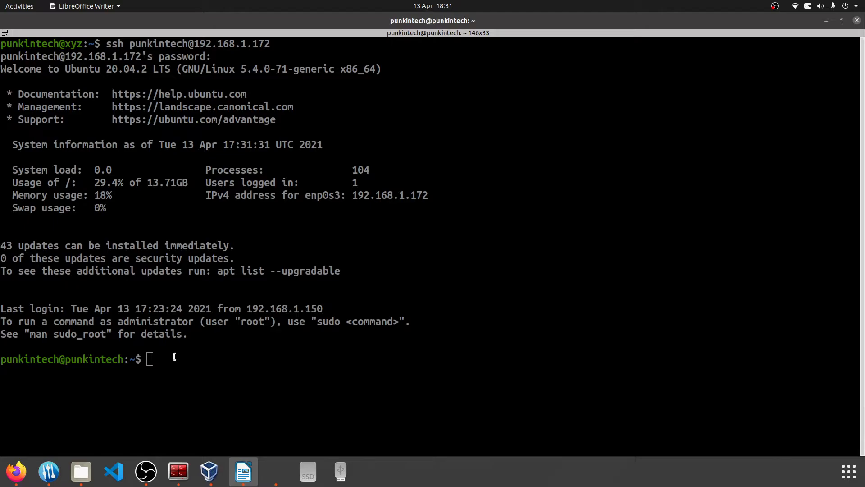
{"action": "type", "text": "wget https://git.io/vpn -O openvpn-install.sh"}
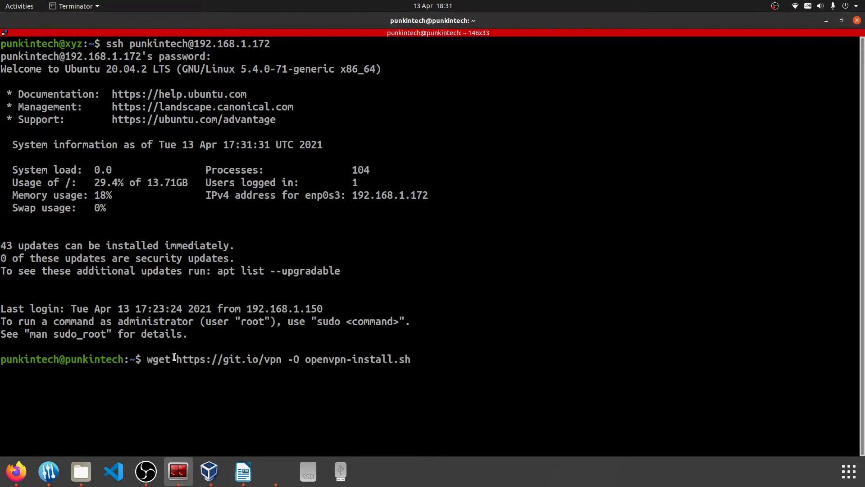
{"action": "key", "text": "Return"}
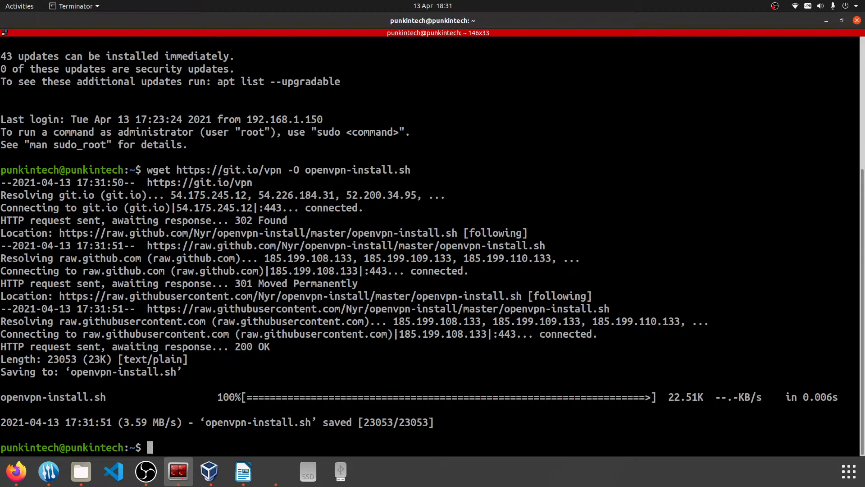
Make openvpn-install.sh executable with chmod 755 and type sudo ./openvpn-install.sh
{"action": "left_click", "coordinate": [243, 471]}
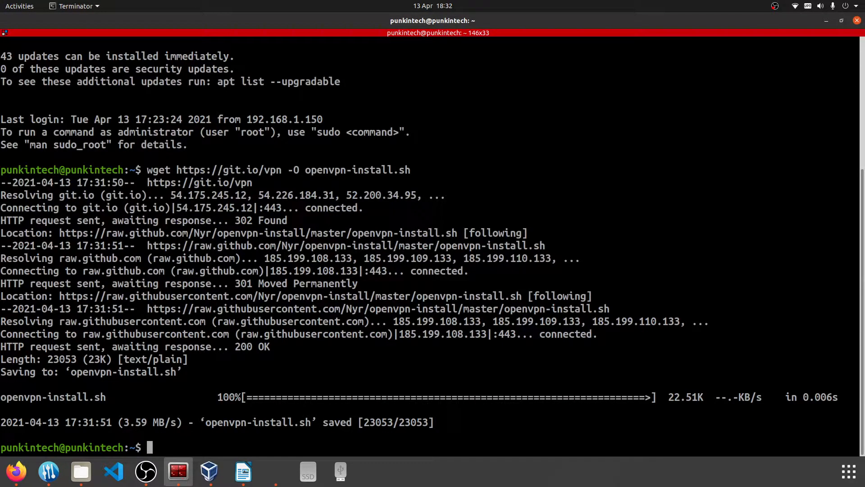
{"action": "type", "text": "chmod 755 openvpn-install.sh"}
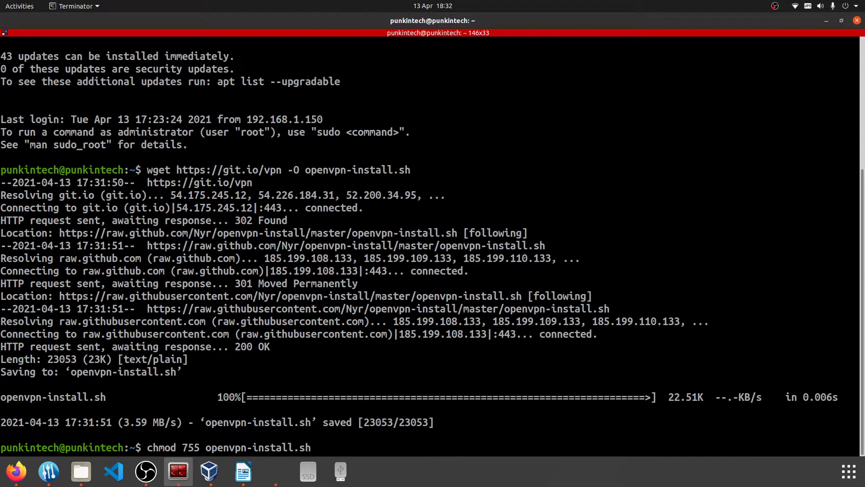
{"action": "key", "text": "Return"}
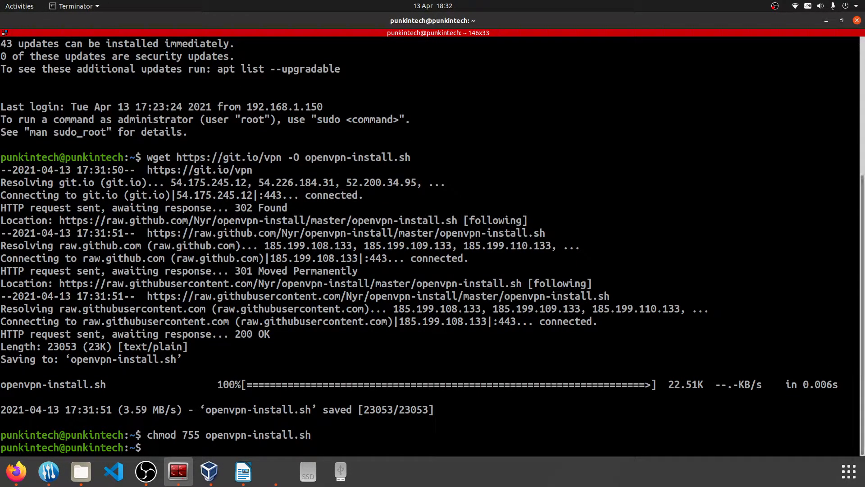
{"action": "left_click", "coordinate": [243, 471]}
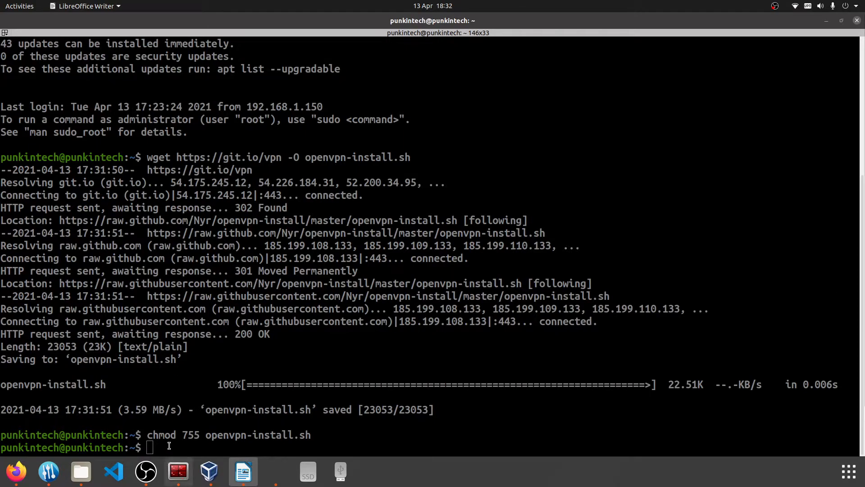
{"action": "type", "text": "sudo ./openvpn-install.sh"}
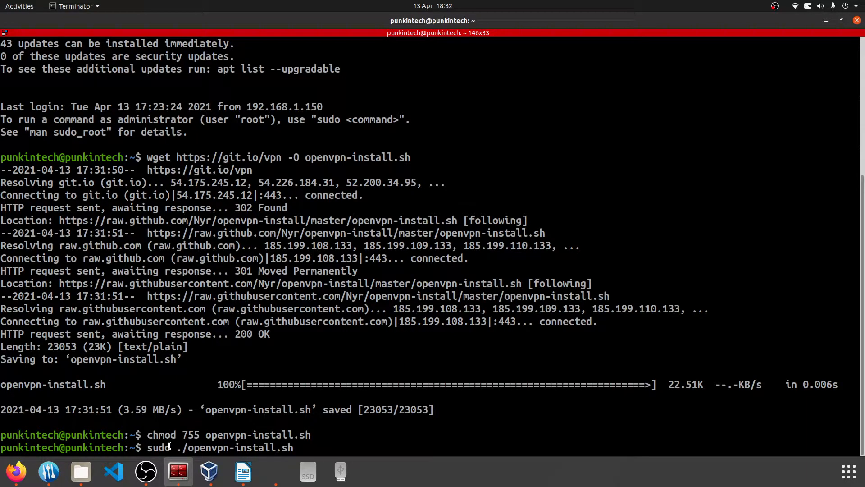
{"action": "mouse_move", "coordinate": [295, 448]}
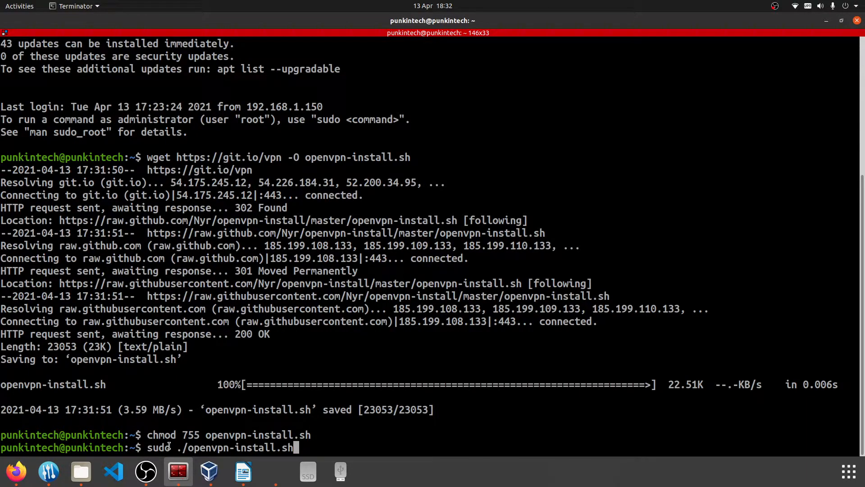
Run the OpenVPN installer with sudo, accepting default IP, UDP, port and DNS, client name qwerty
{"action": "key", "text": "Return"}
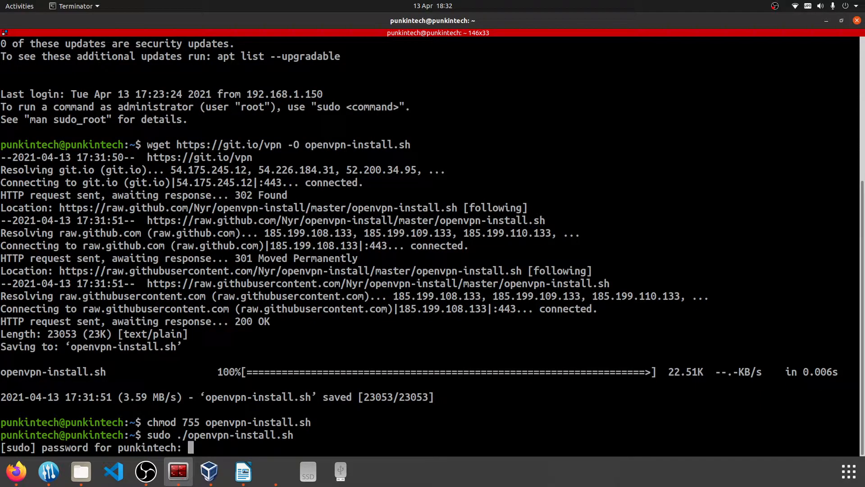
{"action": "key", "text": "Return"}
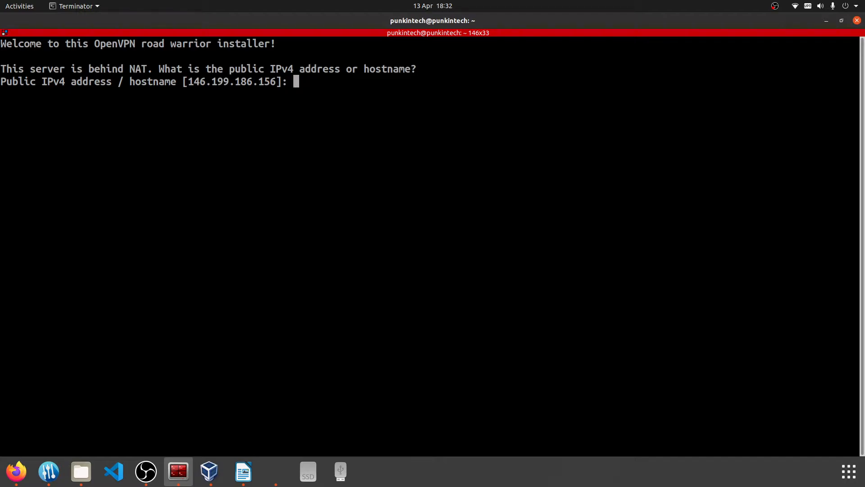
{"action": "key", "text": "Return"}
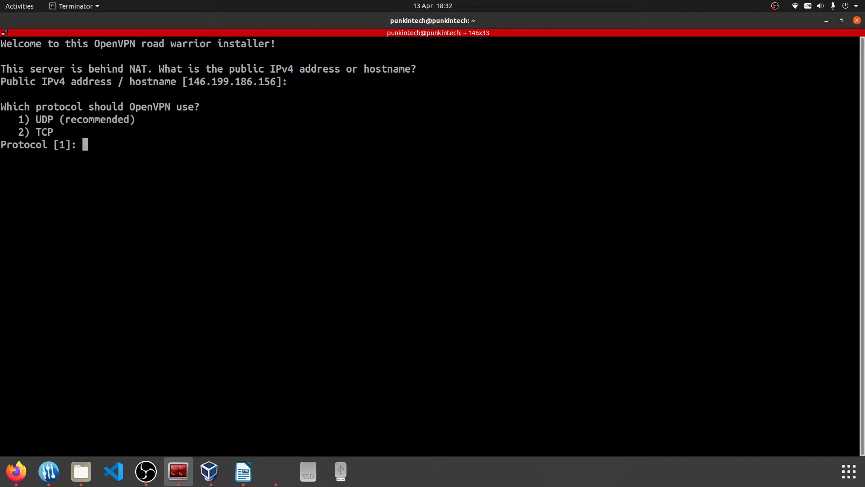
{"action": "key", "text": "Return"}
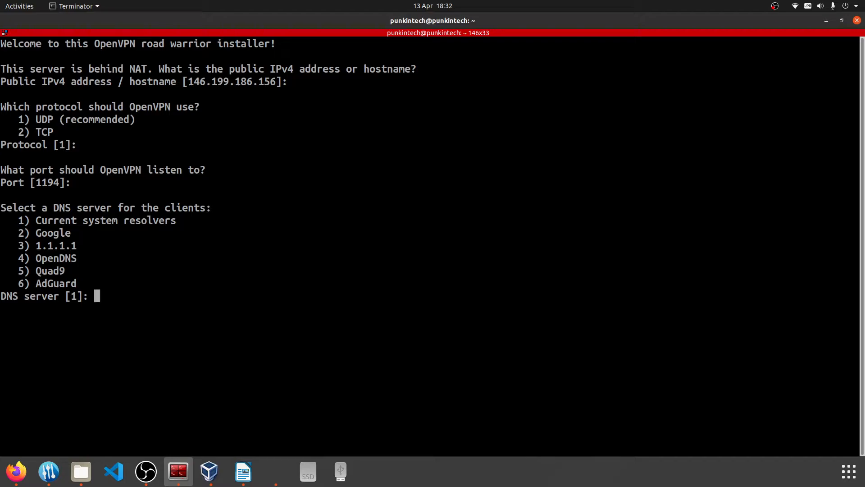
{"action": "key", "text": "Return"}
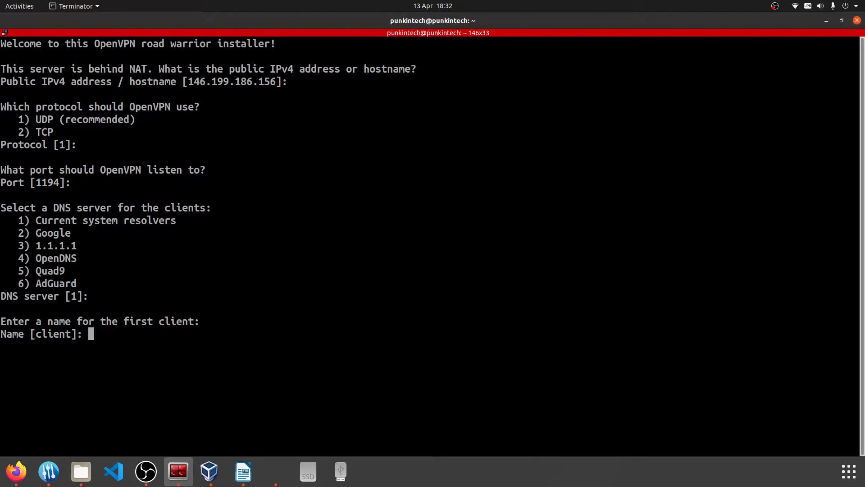
{"action": "type", "text": "q"}
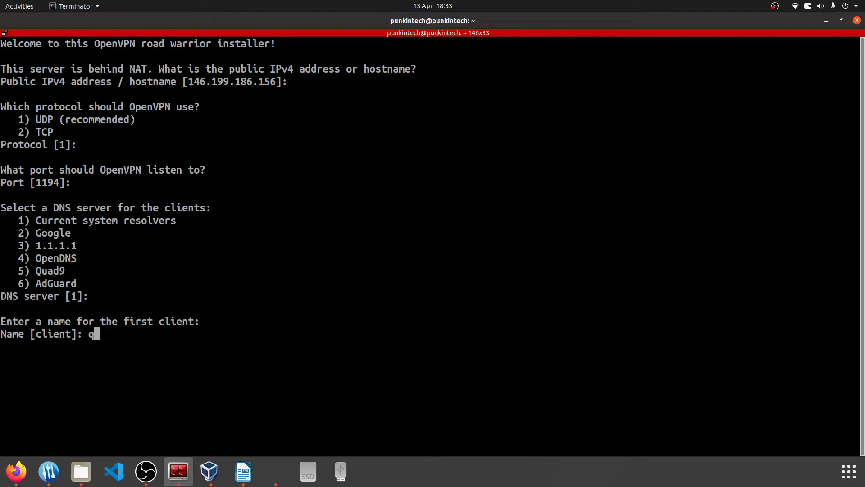
{"action": "type", "text": "werty"}
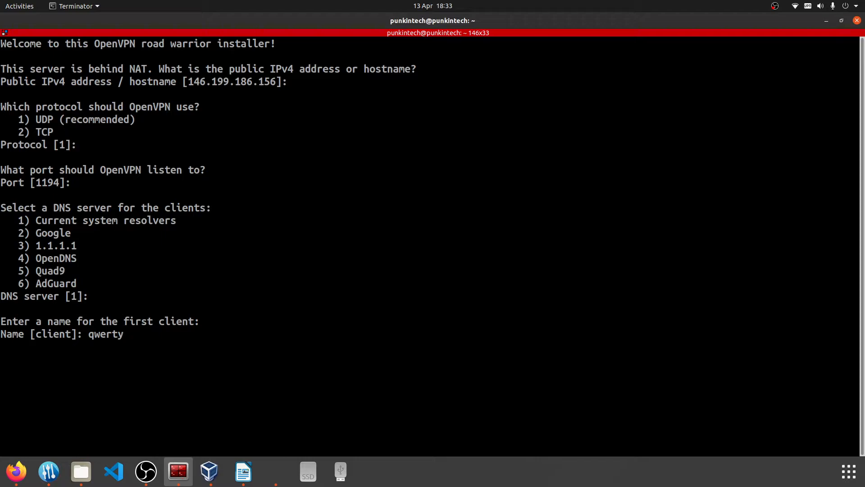
Confirm the client name qwerty so the installer generates /root/qwerty.ovpn
{"action": "key", "text": "Return"}
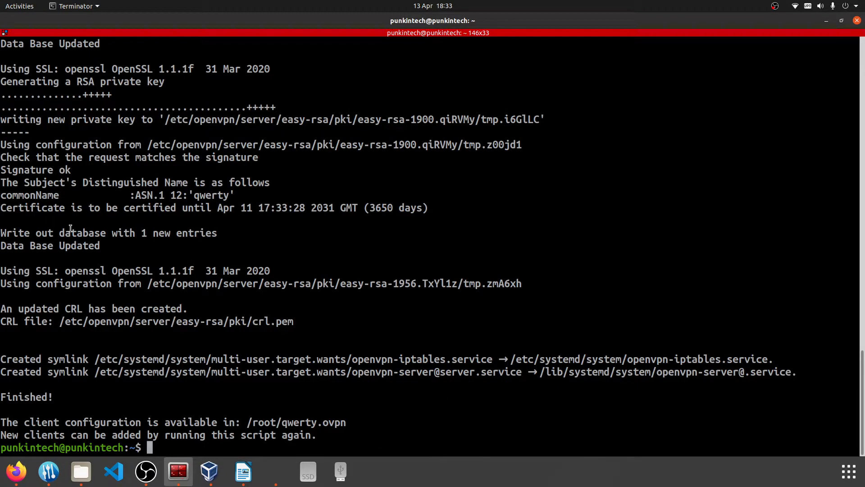
{"action": "mouse_move", "coordinate": [74, 301]}
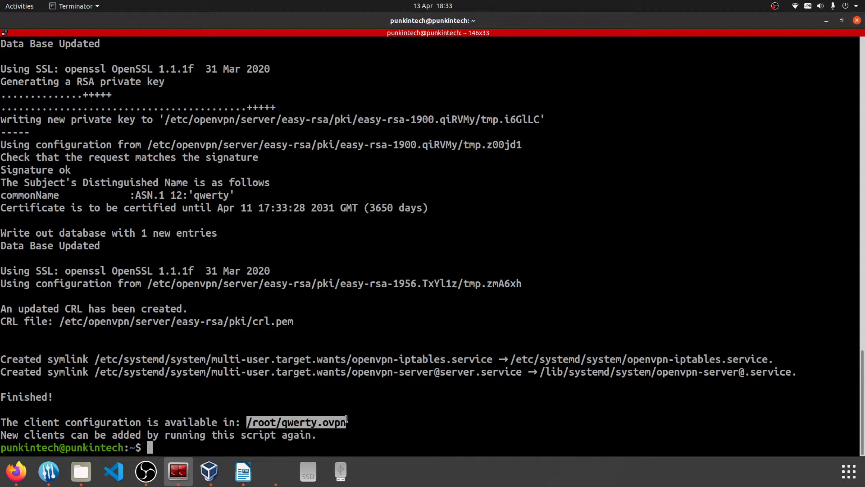
{"action": "mouse_move", "coordinate": [405, 388]}
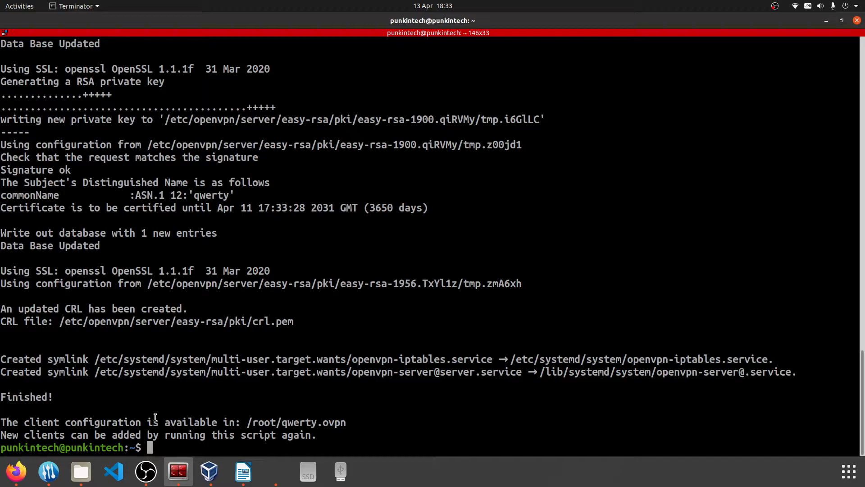
Copy /root/qwerty.ovpn to ~/qwerty.ovpn, rerunning the copy with sudo
{"action": "type", "text": "cp"}
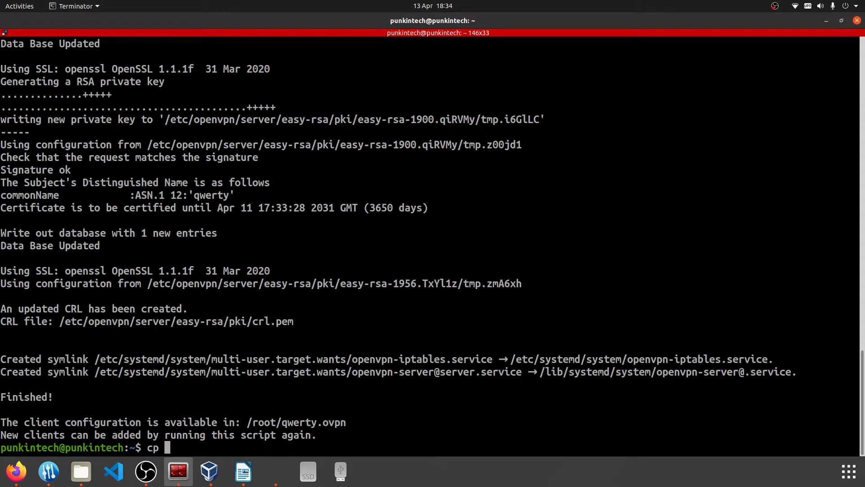
{"action": "type", "text": "/"}
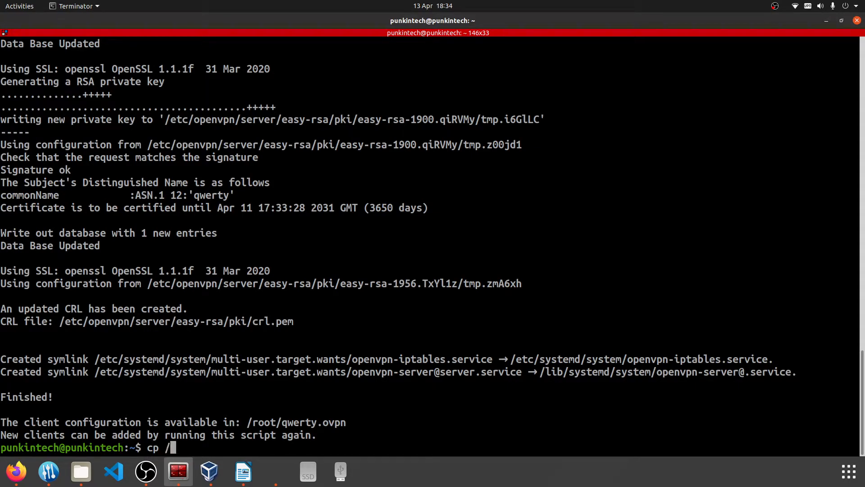
{"action": "type", "text": "root/"}
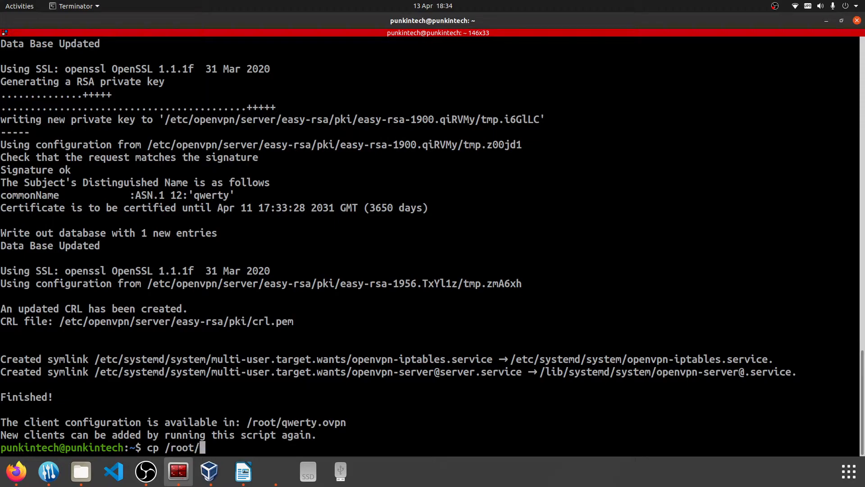
{"action": "type", "text": "q"}
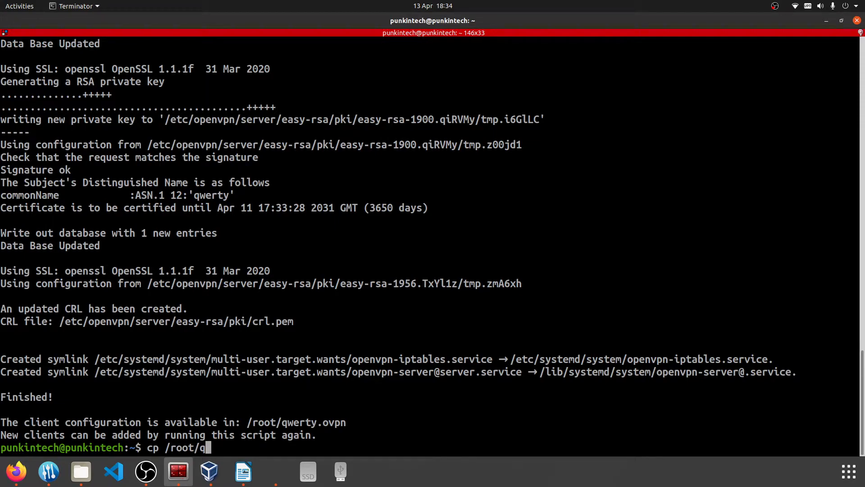
{"action": "type", "text": "wer"}
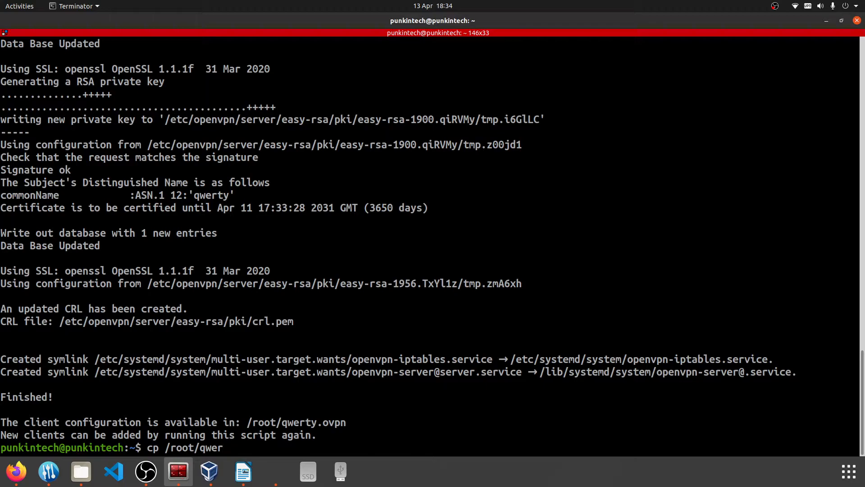
{"action": "type", "text": "ty.o"}
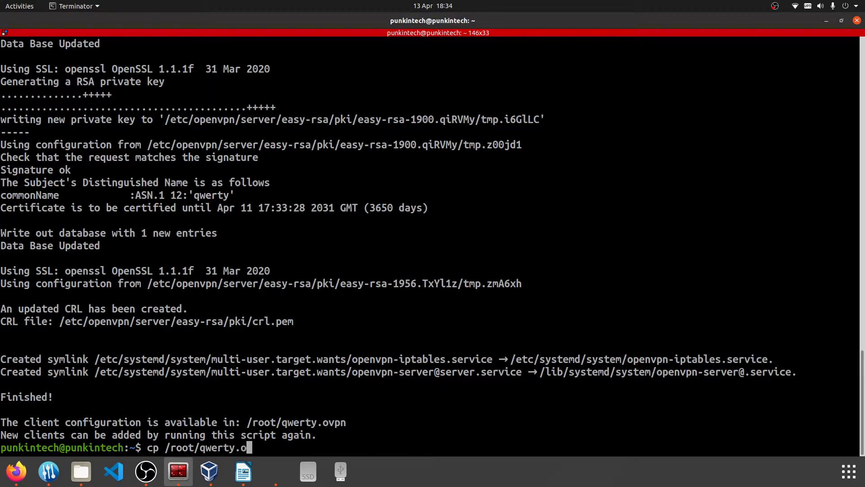
{"action": "type", "text": "vpn"}
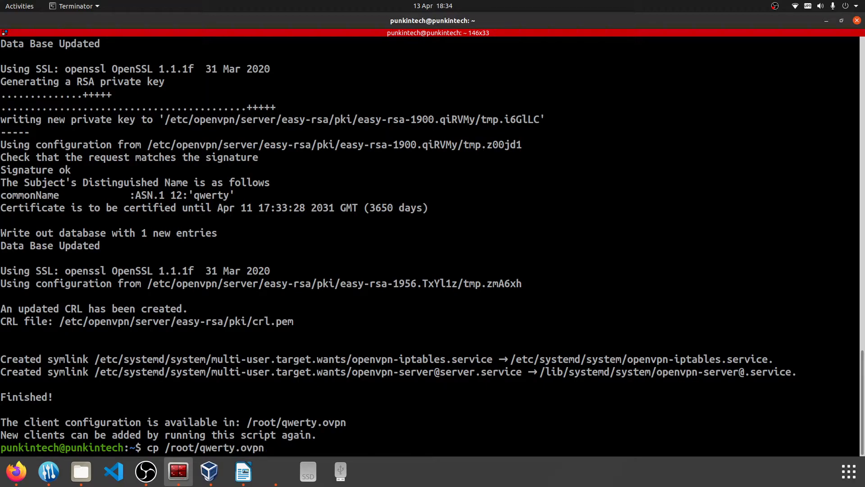
{"action": "type", "text": "~"}
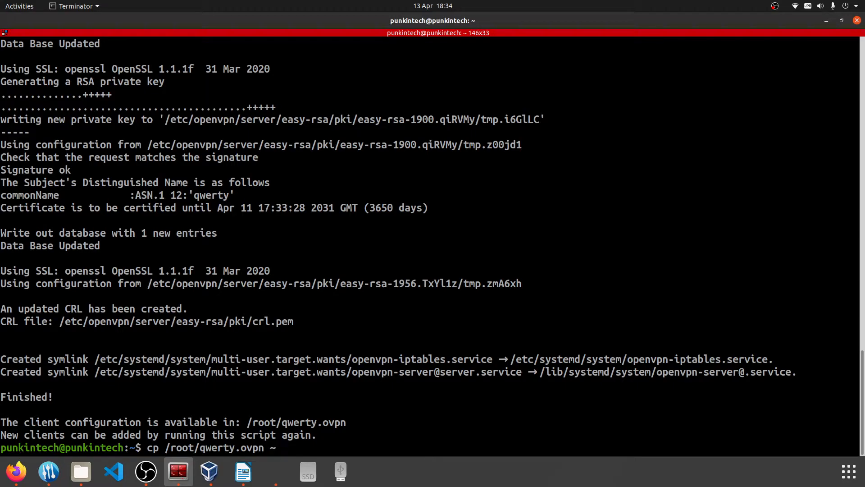
{"action": "type", "text": "/"}
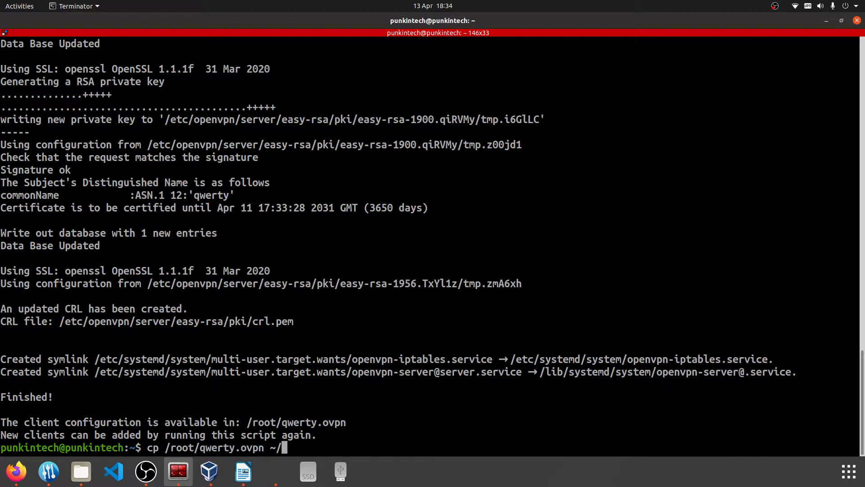
{"action": "type", "text": "qwerty"}
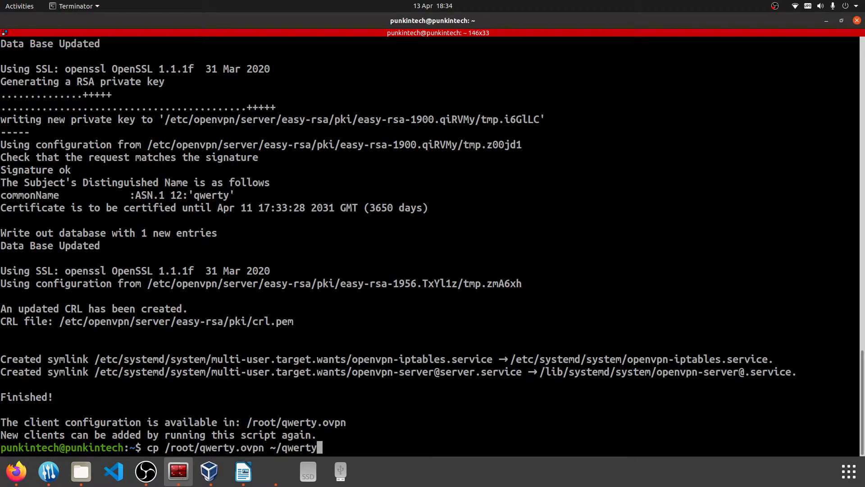
{"action": "type", "text": ".ovpn"}
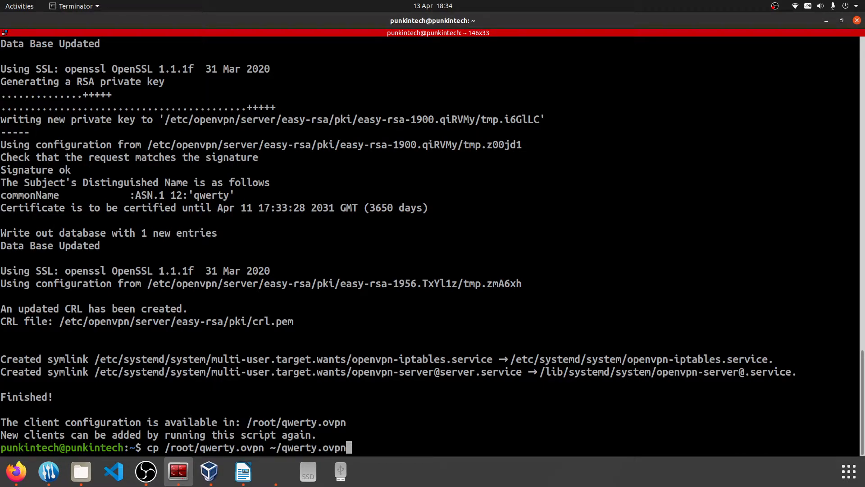
{"action": "key", "text": "Return"}
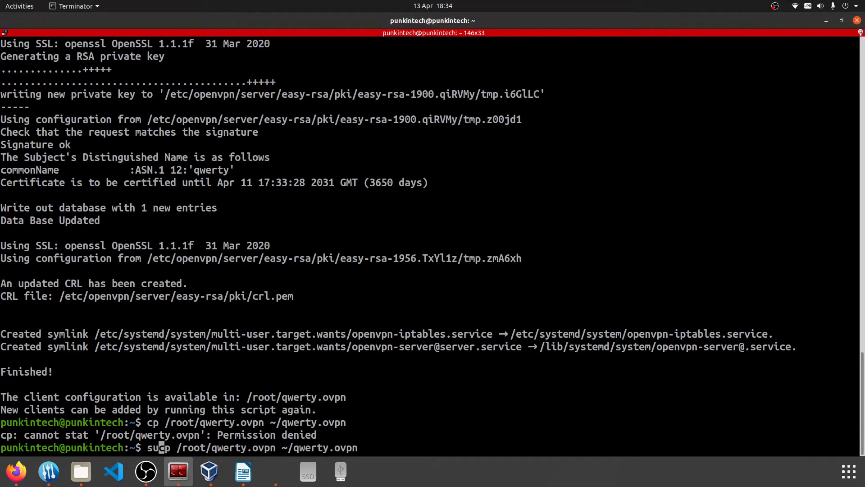
{"action": "key", "text": "Return"}
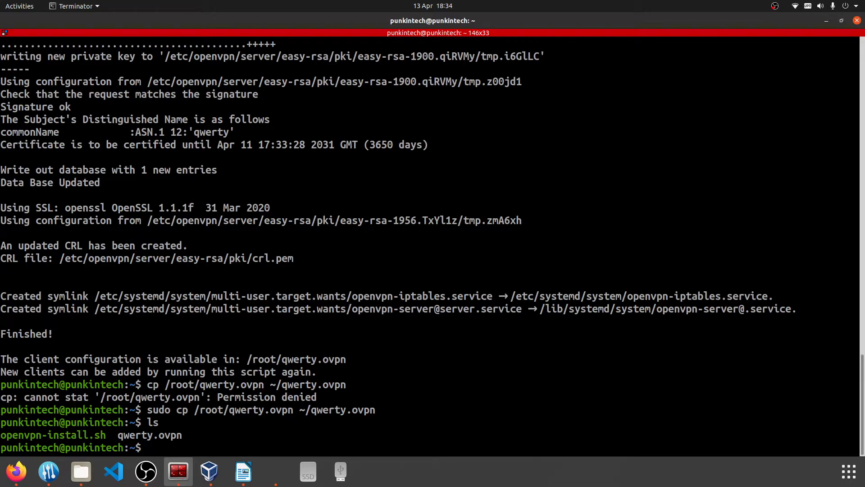
Print the contents of qwerty.ovpn with cat
{"action": "double_click", "coordinate": [135, 435]}
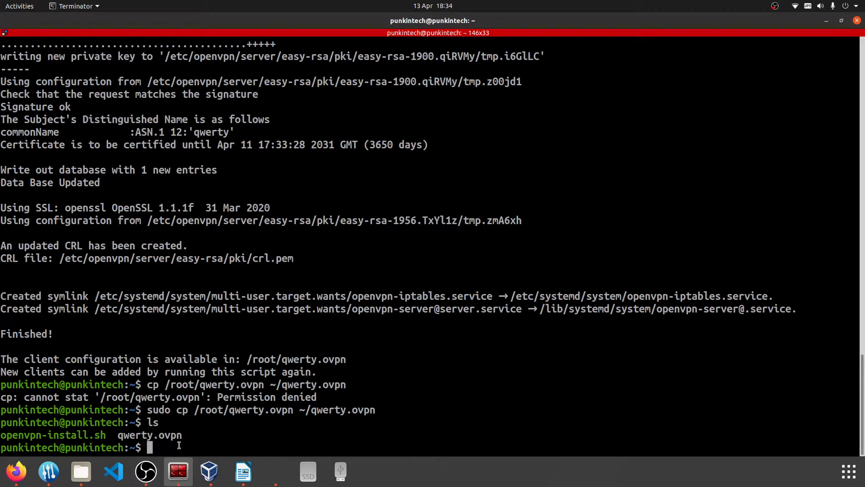
{"action": "type", "text": "cat"}
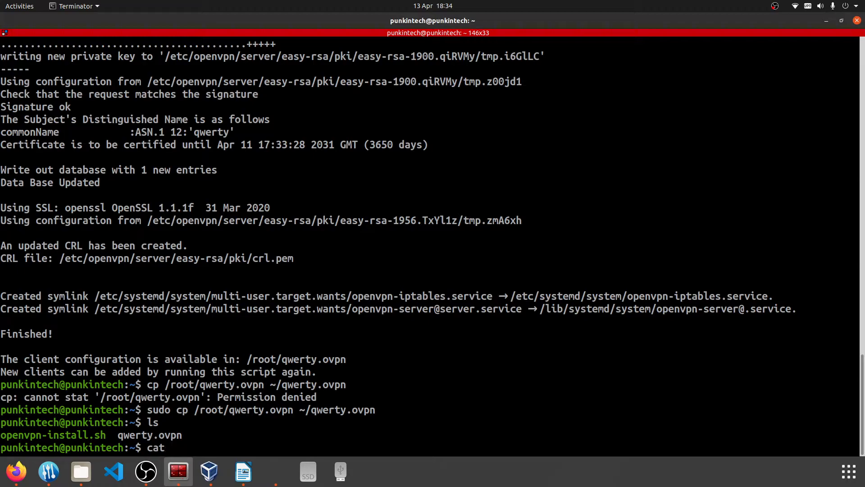
{"action": "type", "text": "qwert"}
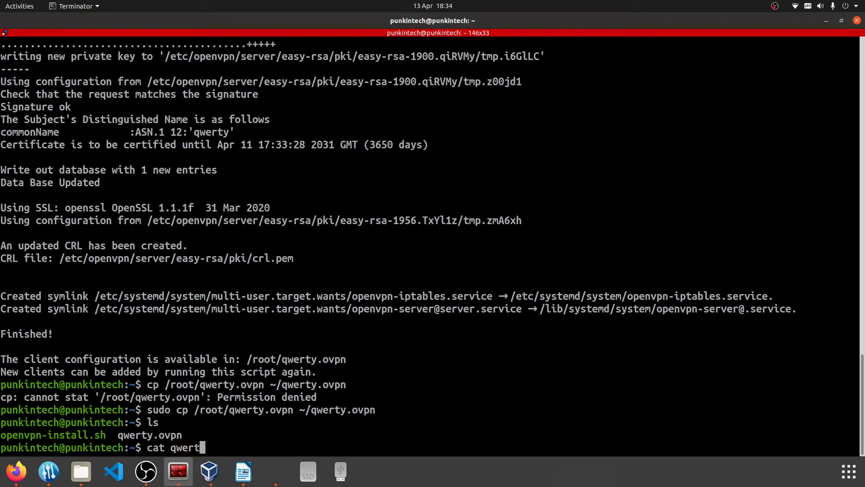
{"action": "type", "text": "y.ovp"}
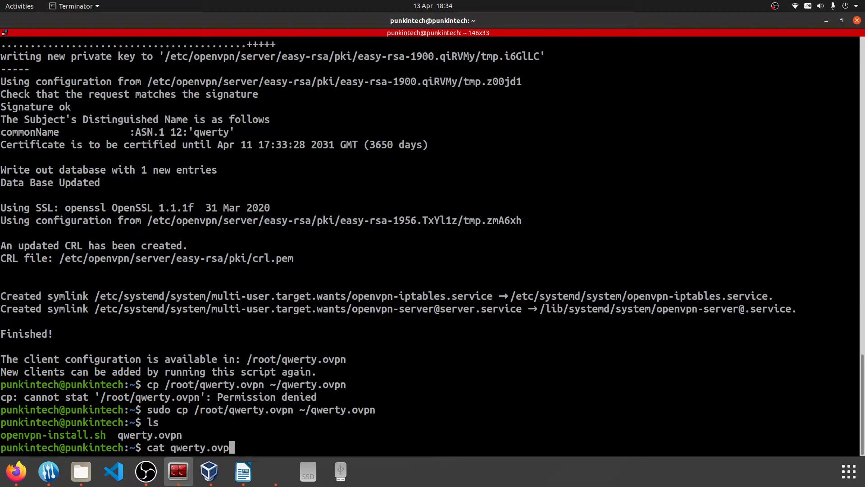
{"action": "key", "text": "Return"}
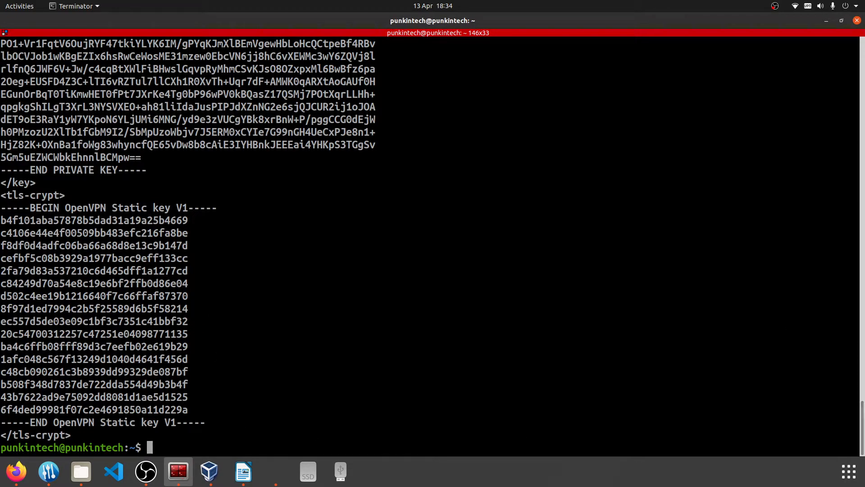
{"action": "left_click", "coordinate": [243, 472]}
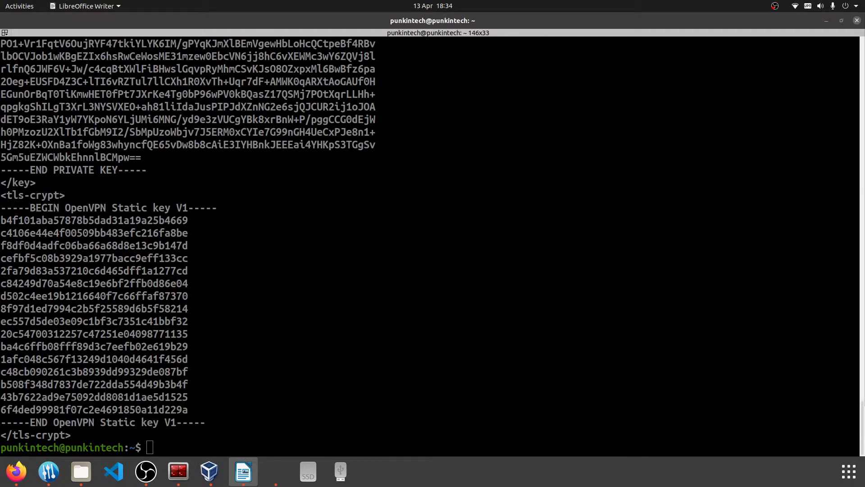
{"action": "mouse_move", "coordinate": [222, 434]}
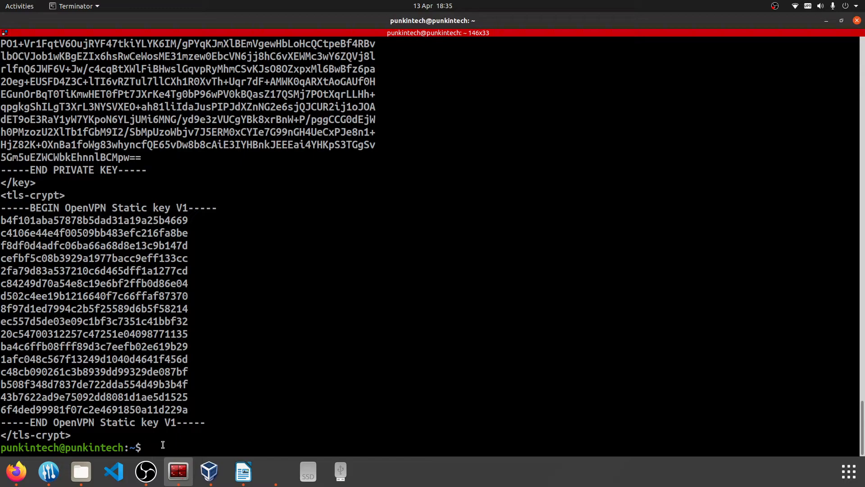
{"action": "type", "text": "scp punkintech@192.168.1.167:/home/punkintech/qwerty.ovpn qwerty.ovpn"}
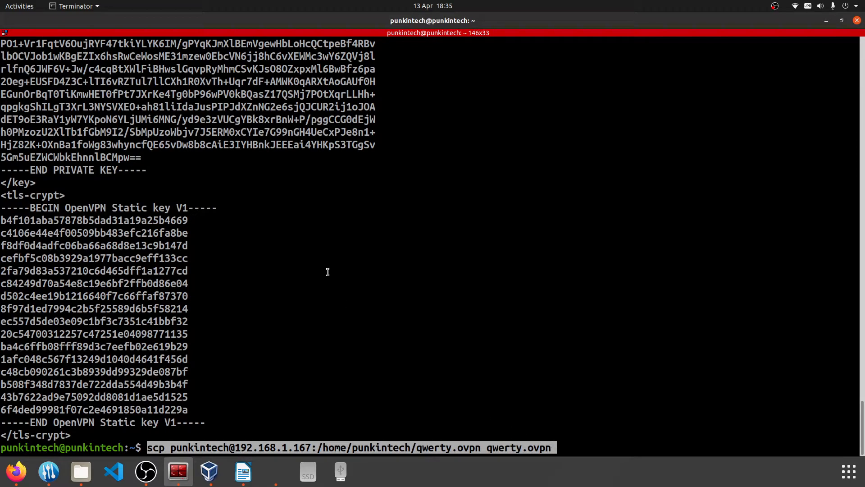
{"action": "mouse_move", "coordinate": [360, 226]}
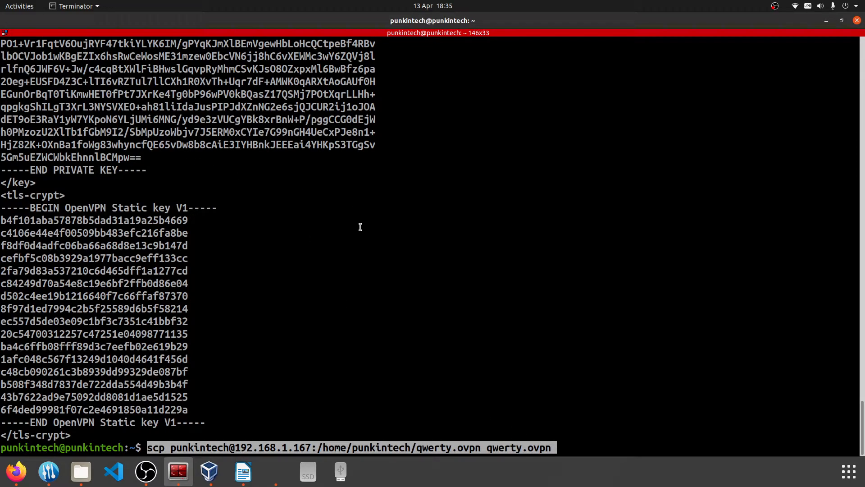
{"action": "type", "text": "cat qwerty.ovpn"}
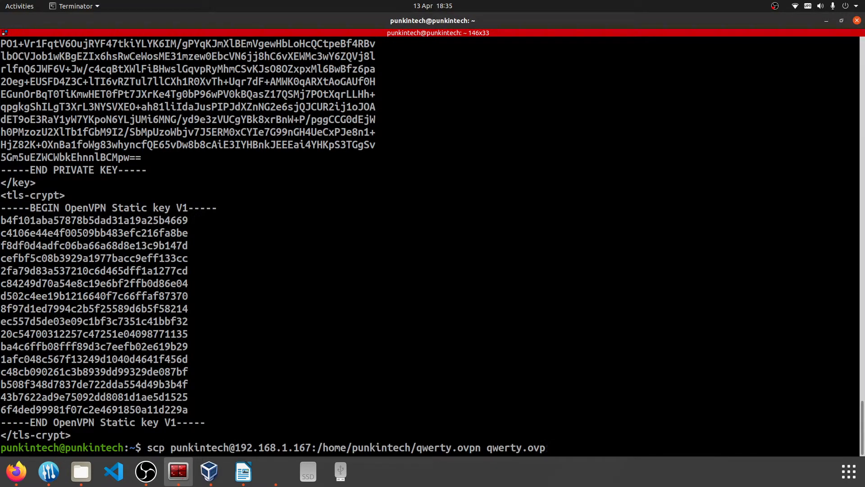
{"action": "type", "text": "cat qwerty.ovpn"}
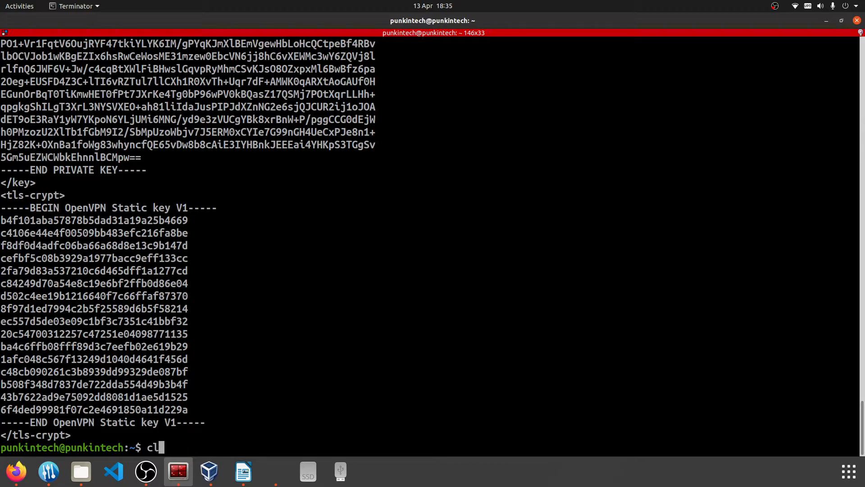
{"action": "key", "text": "Return"}
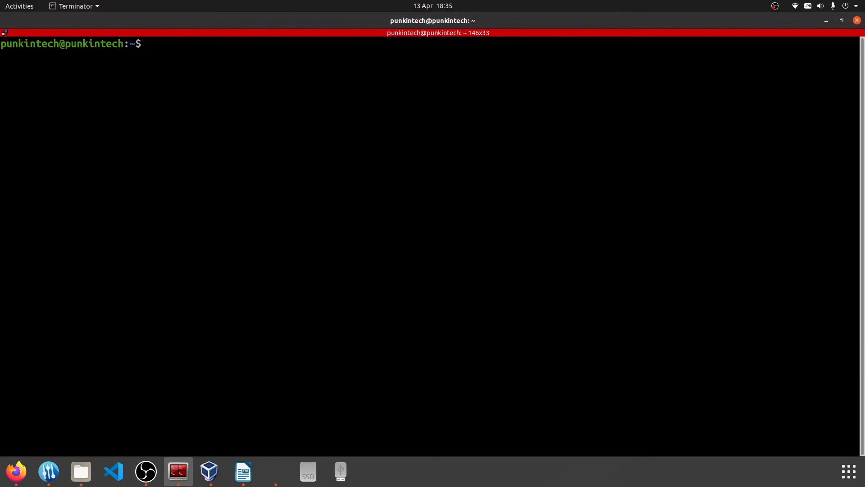
{"action": "mouse_move", "coordinate": [192, 49]}
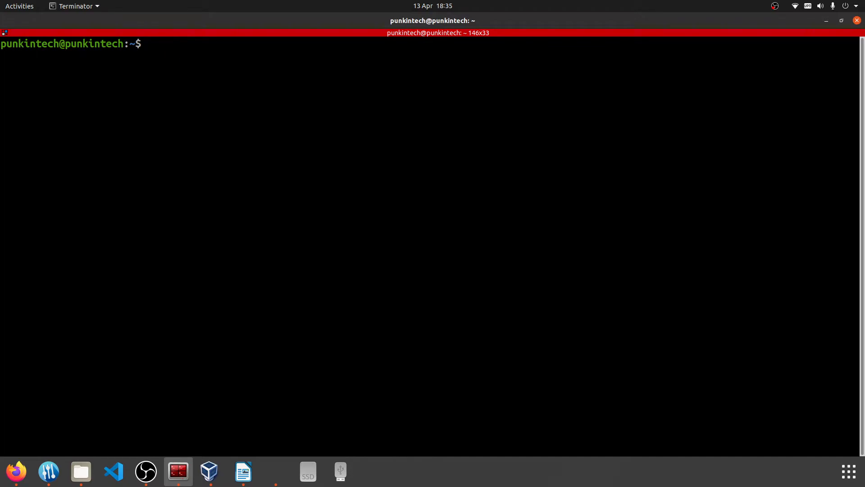
{"action": "left_click", "coordinate": [243, 471]}
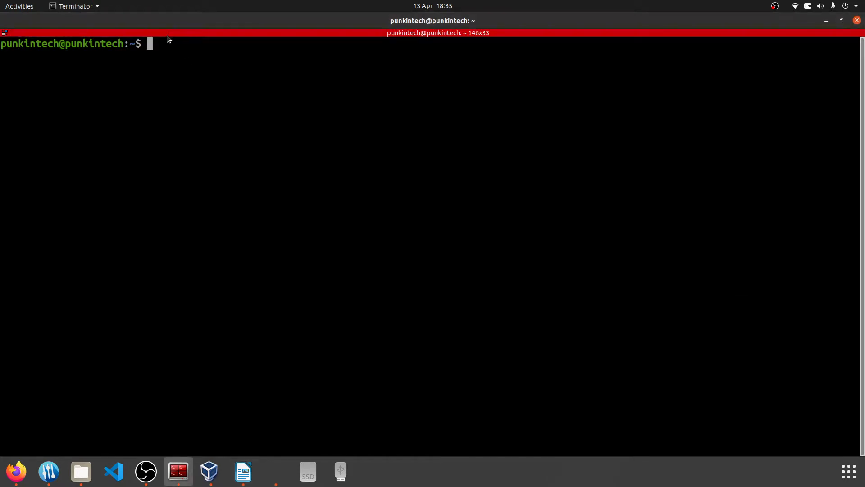
Download basic-install.sh from install.pi-hole.net and run it with sudo bash
{"action": "type", "text": "wget -O basic-install.sh https://install.pi-hole.net"}
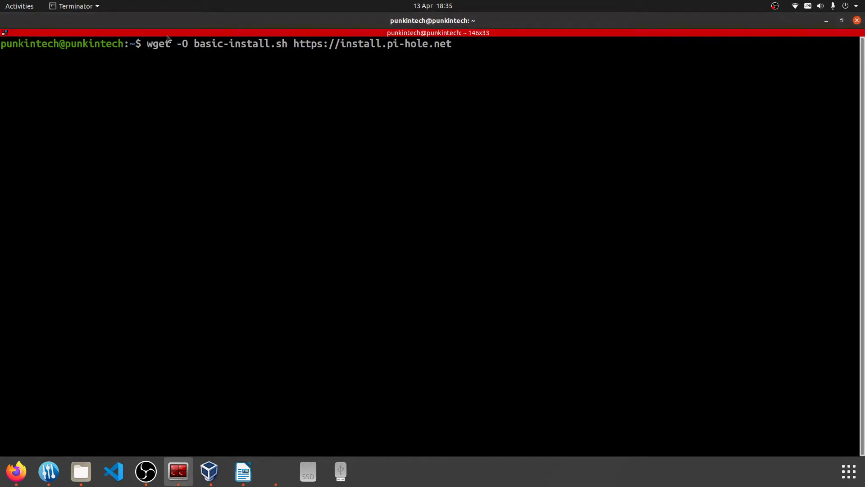
{"action": "key", "text": "Return"}
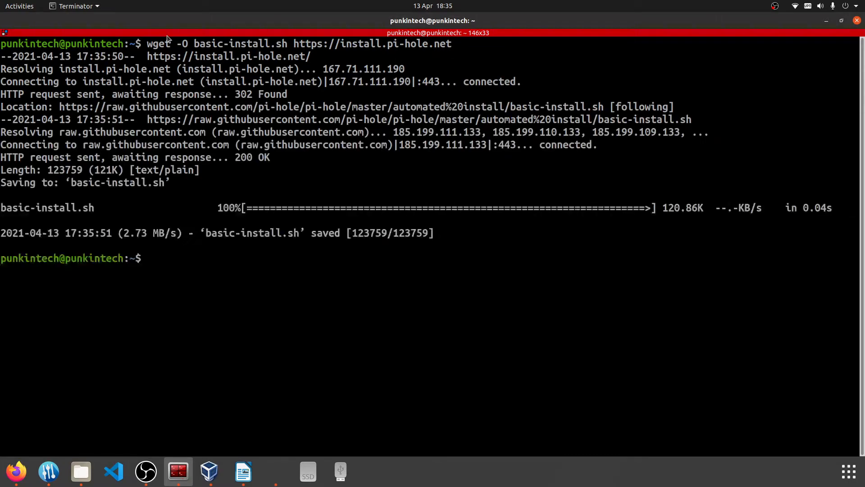
{"action": "mouse_move", "coordinate": [808, 284]}
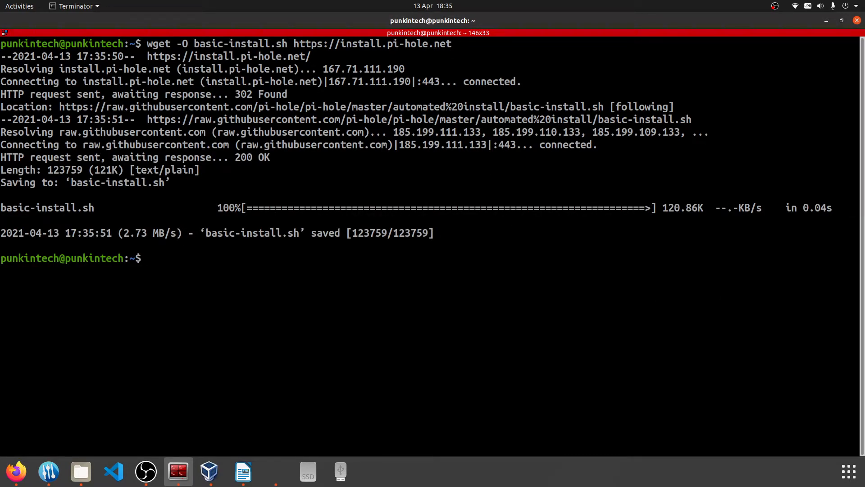
{"action": "left_click", "coordinate": [243, 472]}
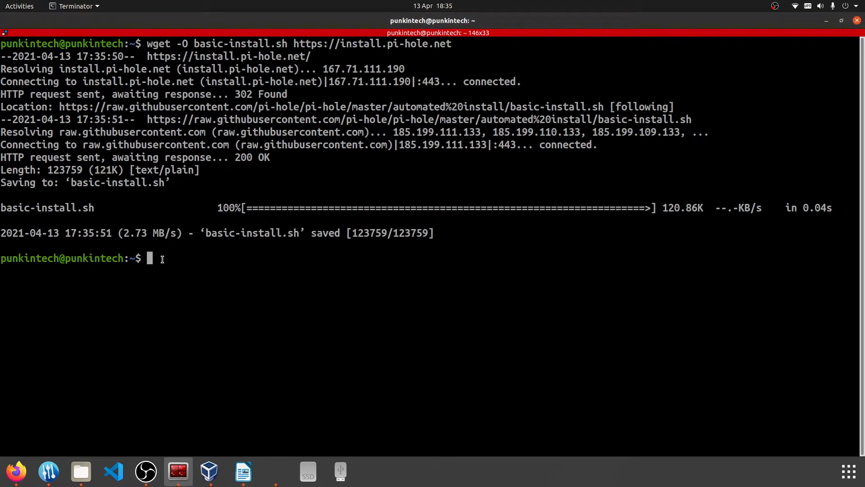
{"action": "type", "text": "sudo bash basic-install.sh"}
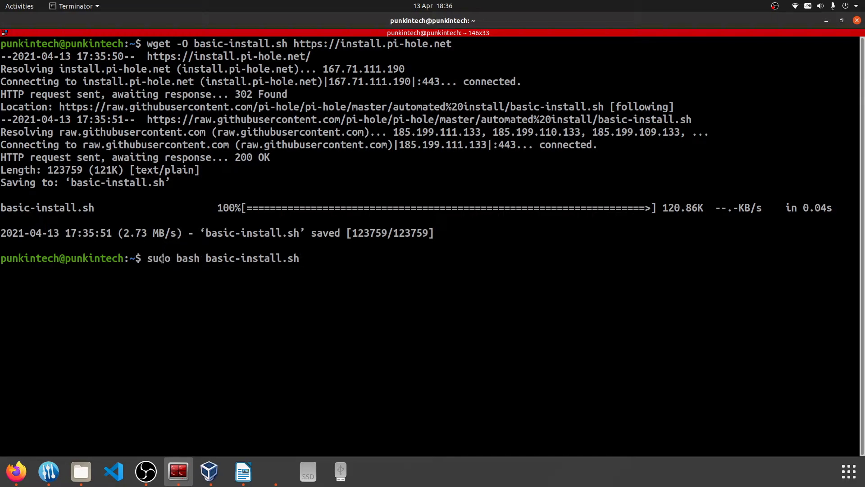
{"action": "key", "text": "Return"}
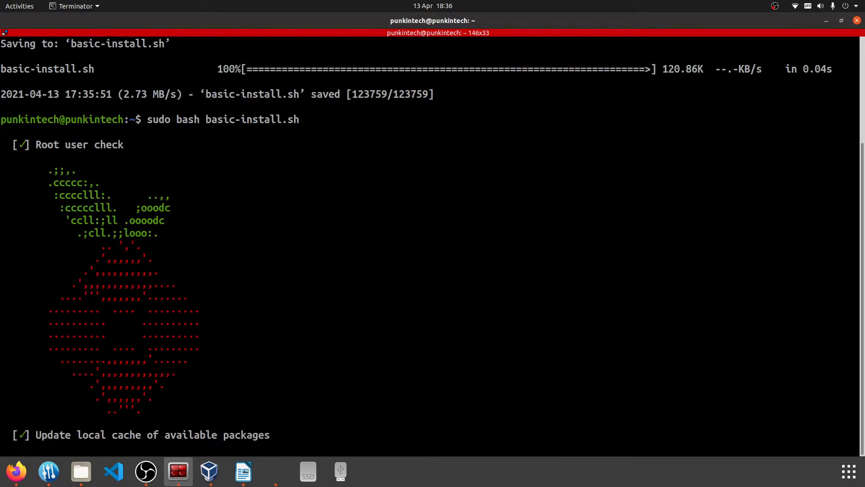
{"action": "scroll", "scroll_direction": "down", "scroll_amount": 3}
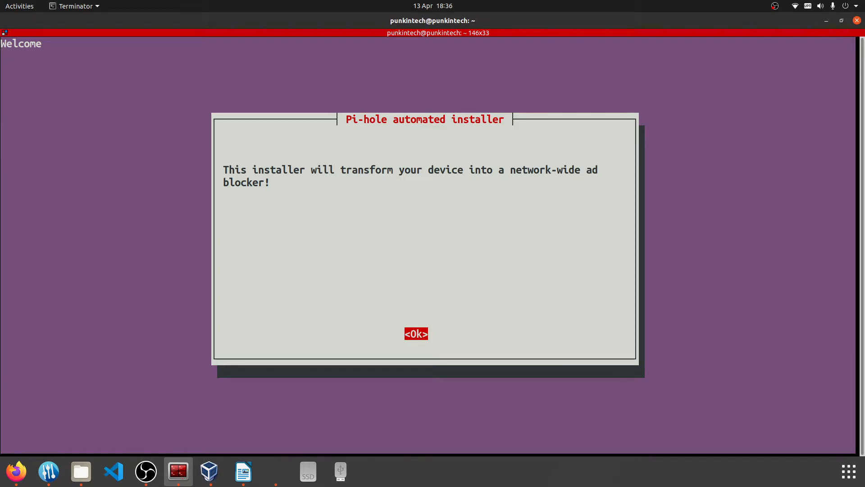
Dismiss the welcome and donation notices, then select tun0 as the Pi-hole interface
{"action": "left_click", "coordinate": [415, 333]}
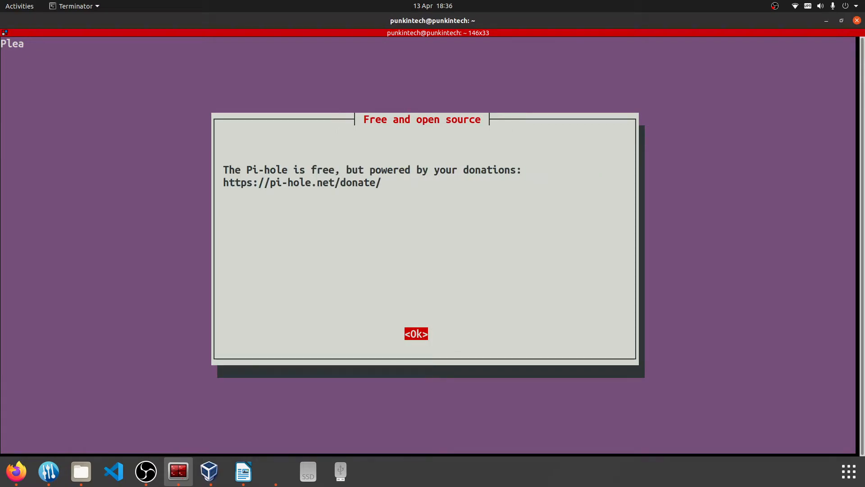
{"action": "left_click", "coordinate": [415, 334]}
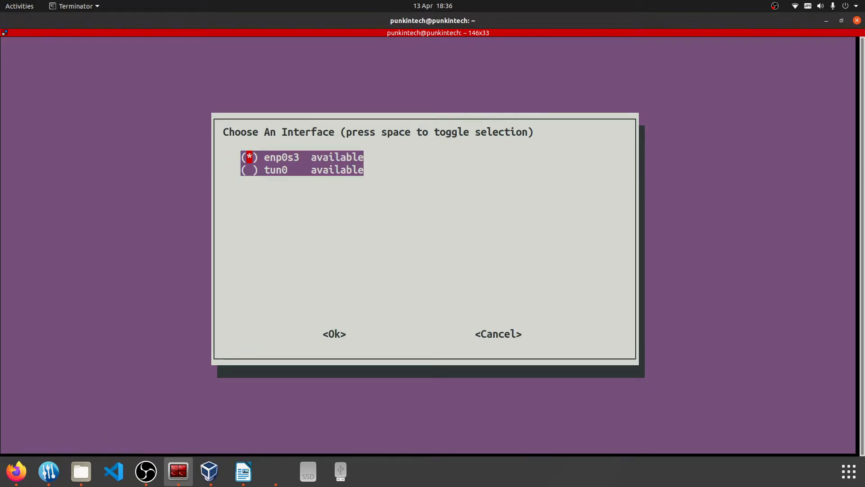
{"action": "key", "text": "Down"}
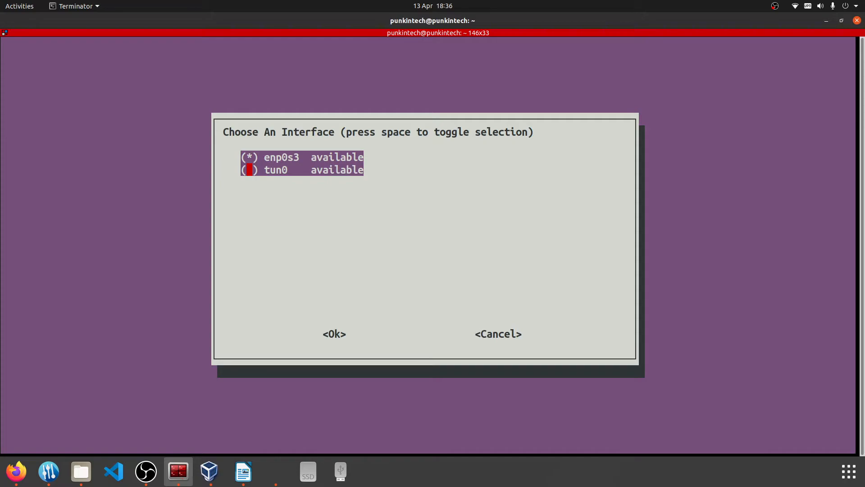
{"action": "key", "text": "space"}
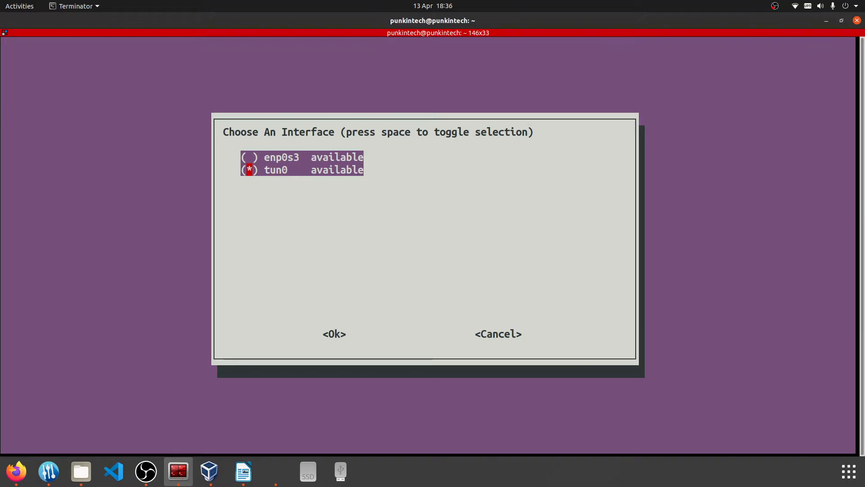
{"action": "left_click", "coordinate": [334, 334]}
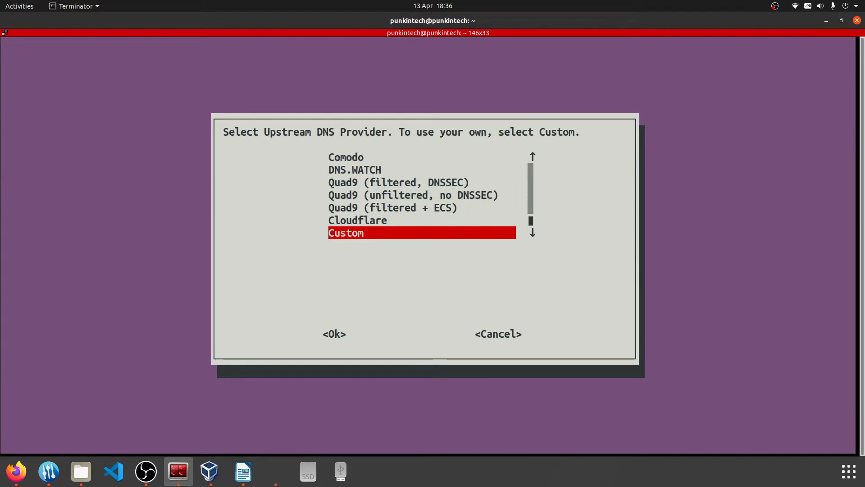
Choose Cloudflare DNS, keep IPv4 and IPv6 blocking, accept static IP, dismiss conflict notice
{"action": "key", "text": "Up"}
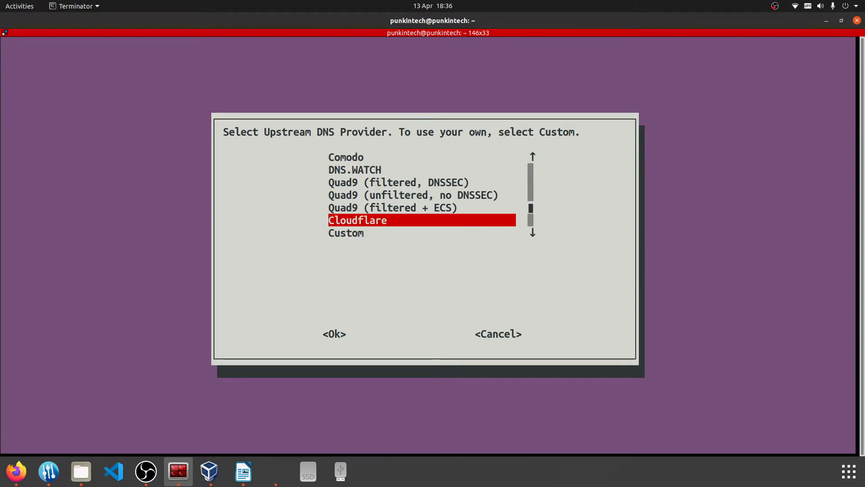
{"action": "left_click", "coordinate": [334, 334]}
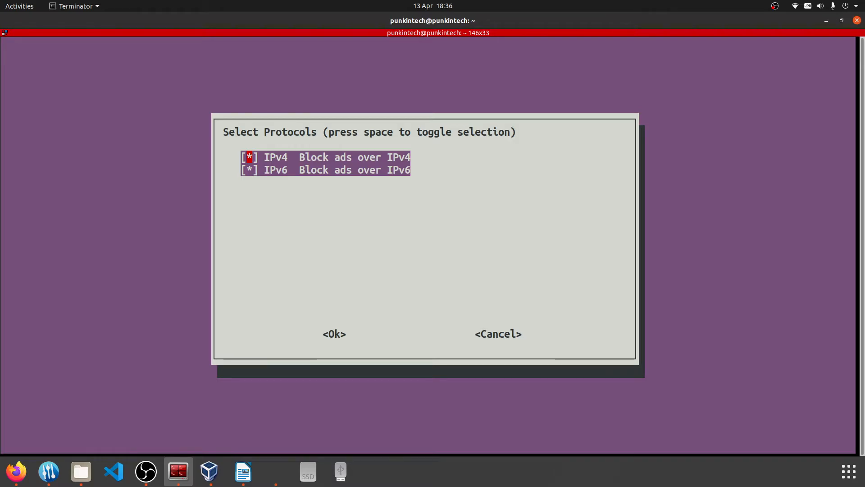
{"action": "left_click", "coordinate": [334, 334]}
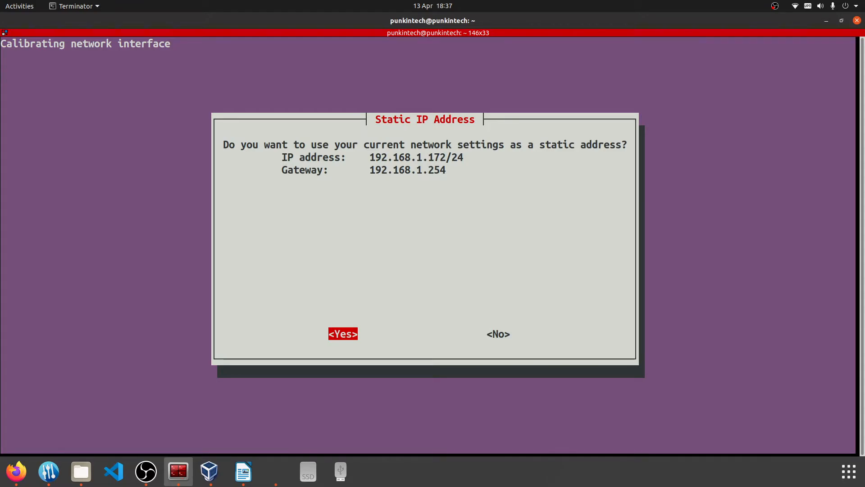
{"action": "left_click", "coordinate": [342, 334]}
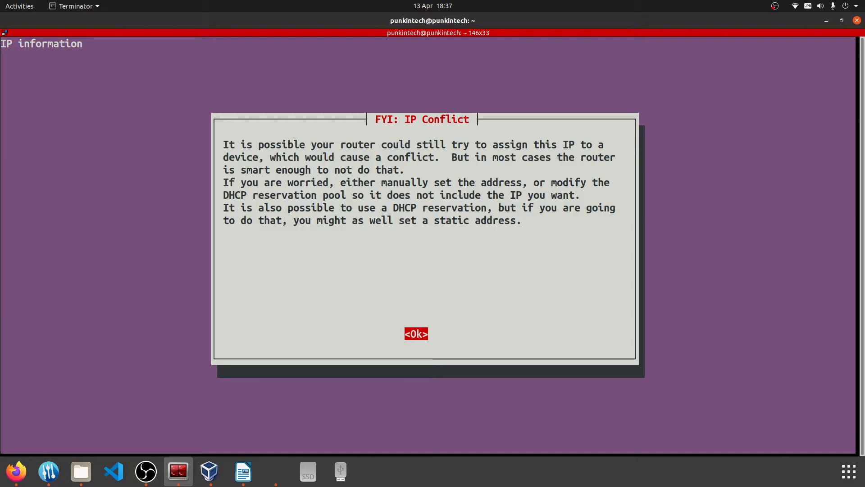
{"action": "left_click", "coordinate": [416, 334]}
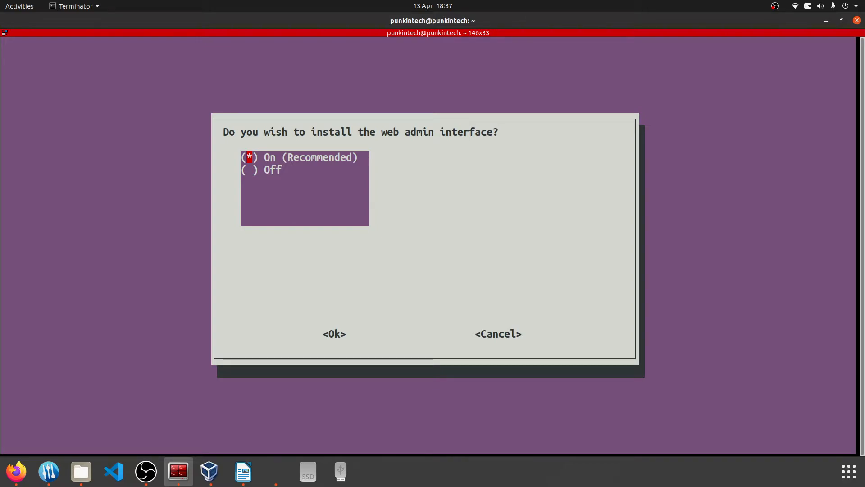
Answer On for web admin and query logging, and privacy mode 0 Show everything
{"action": "left_click", "coordinate": [334, 334]}
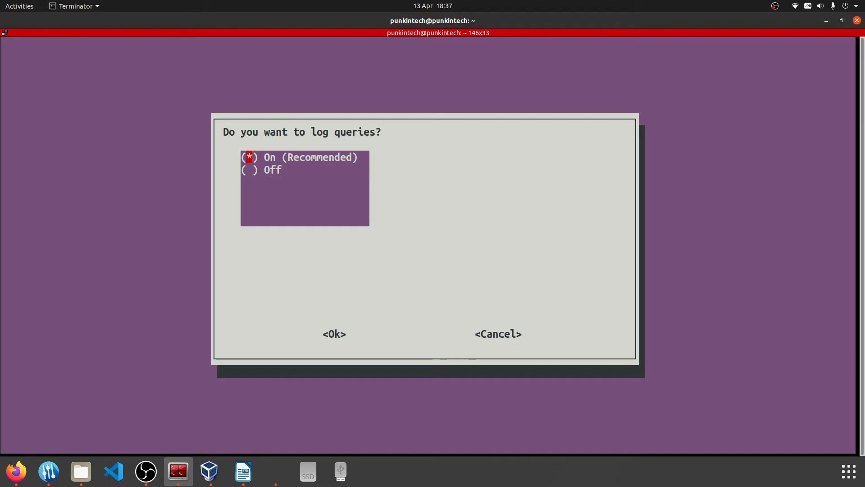
{"action": "left_click", "coordinate": [334, 334]}
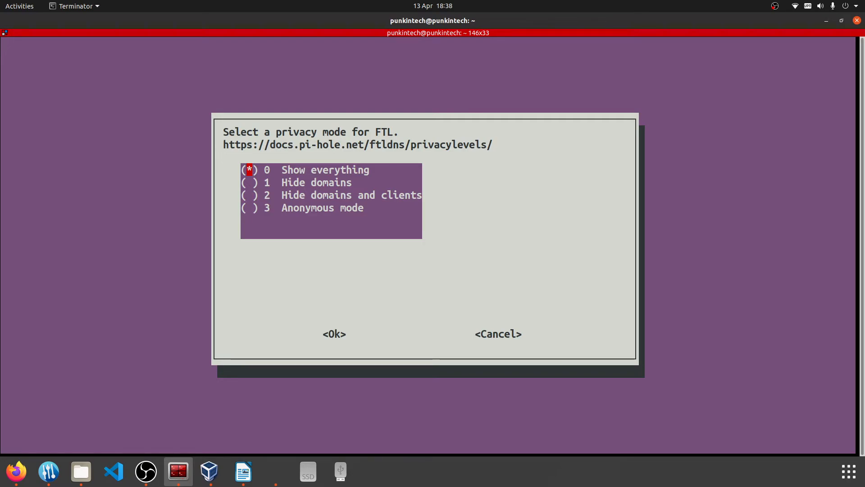
{"action": "left_click", "coordinate": [334, 334]}
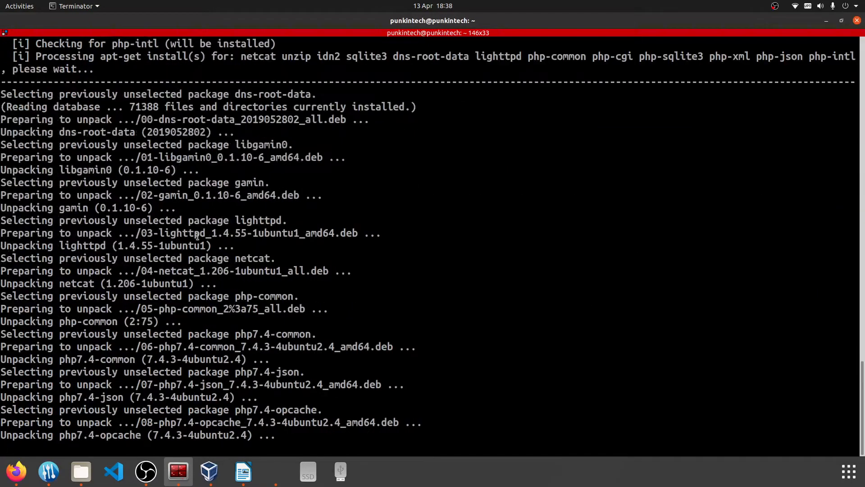
Follow the Pi-hole installer output through FTL, configs, blocking page and service restarts to completion
{"action": "scroll", "scroll_direction": "down", "scroll_amount": 3}
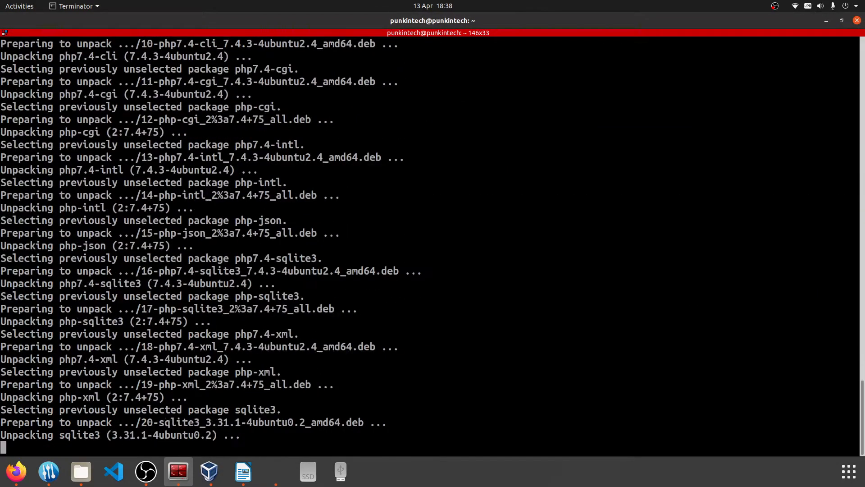
{"action": "scroll", "scroll_direction": "down", "scroll_amount": 3}
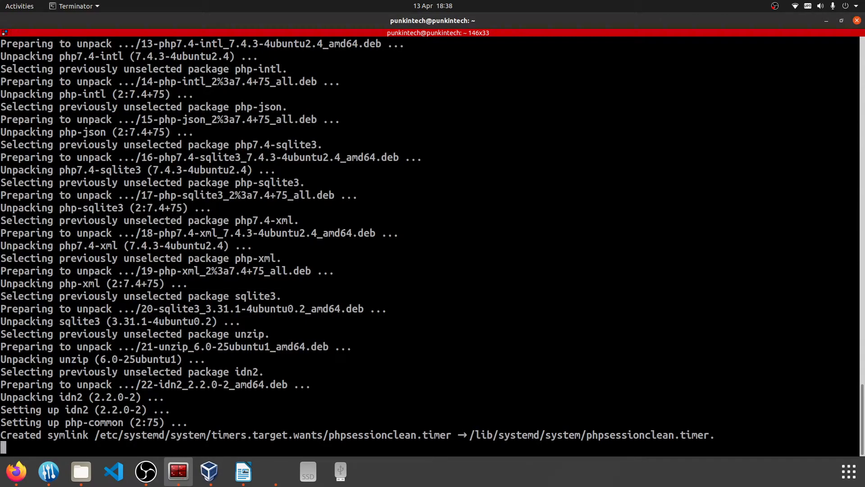
{"action": "scroll", "scroll_direction": "down", "scroll_amount": 3}
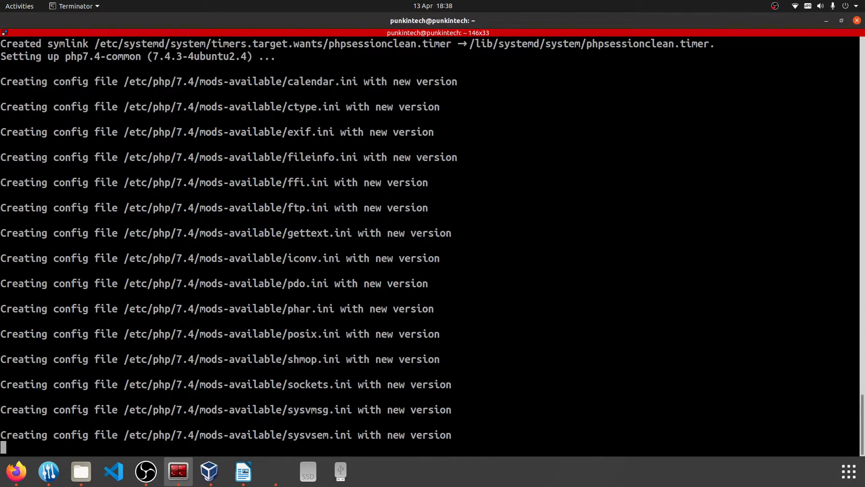
{"action": "scroll", "scroll_direction": "down", "scroll_amount": 3}
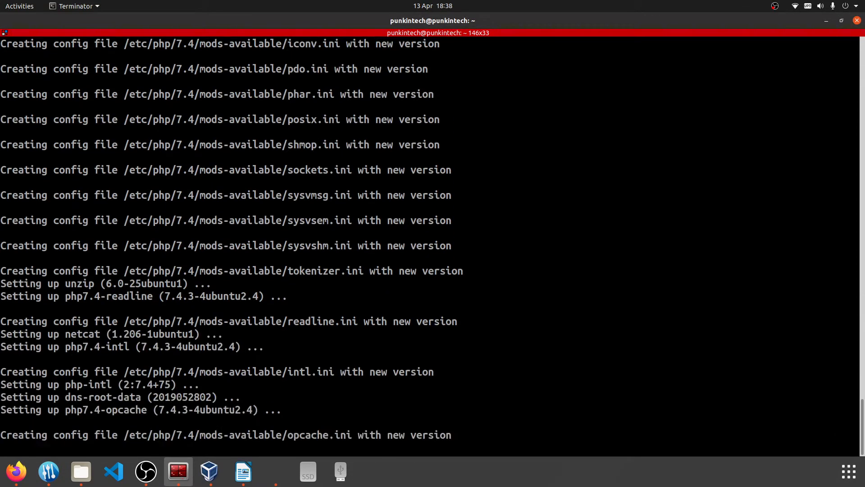
{"action": "scroll", "scroll_direction": "down", "scroll_amount": 3}
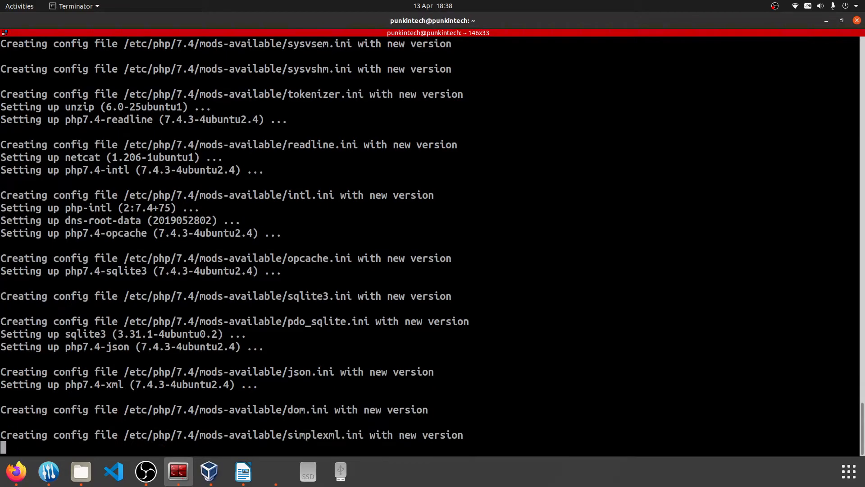
{"action": "scroll", "scroll_direction": "down", "scroll_amount": 3}
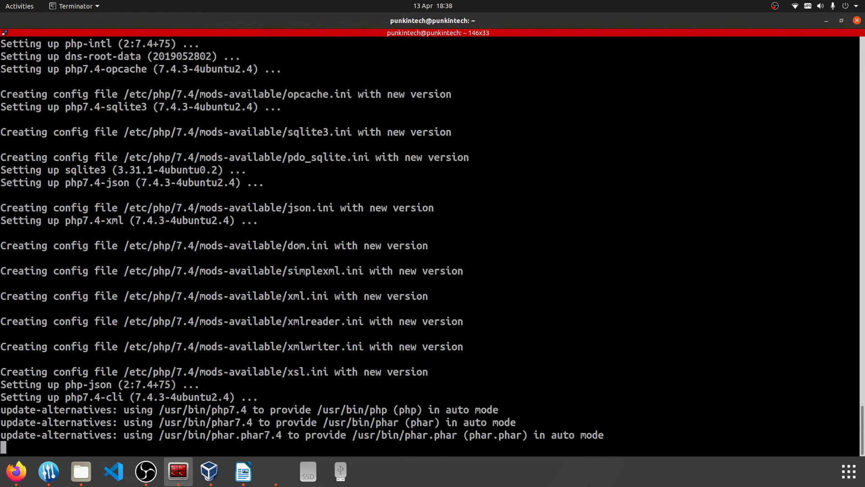
{"action": "scroll", "scroll_direction": "down", "scroll_amount": 3}
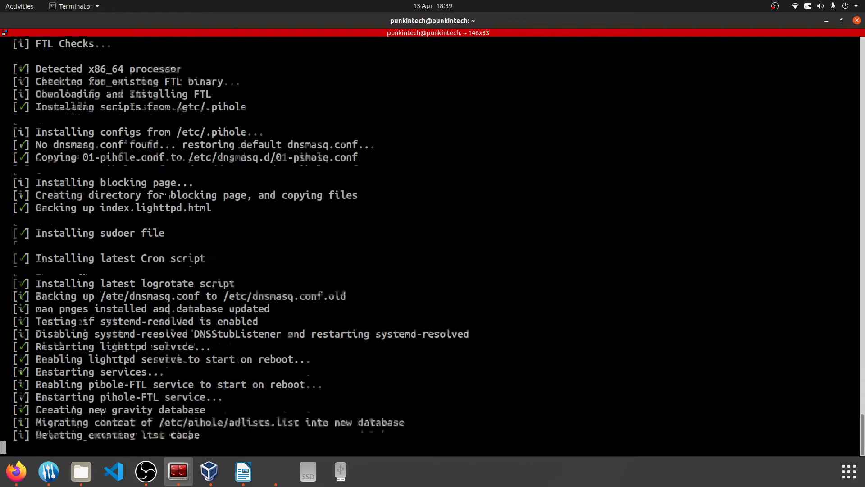
{"action": "scroll", "scroll_direction": "down", "scroll_amount": 3}
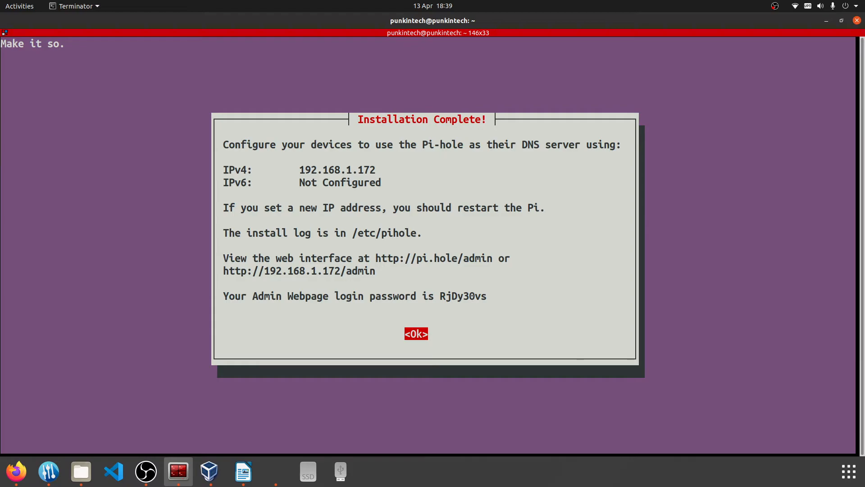
Dismiss the Installation Complete dialog, then highlight the web password and the 'pihole -a -p' command
{"action": "left_click", "coordinate": [416, 333]}
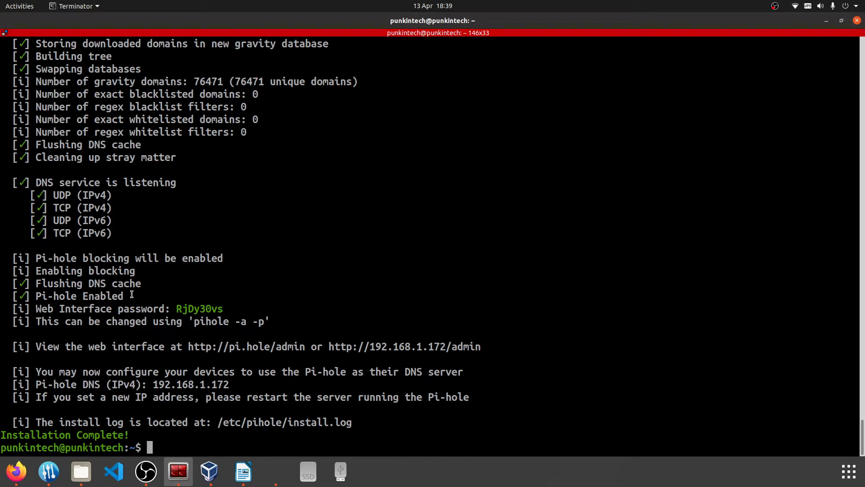
{"action": "double_click", "coordinate": [200, 308]}
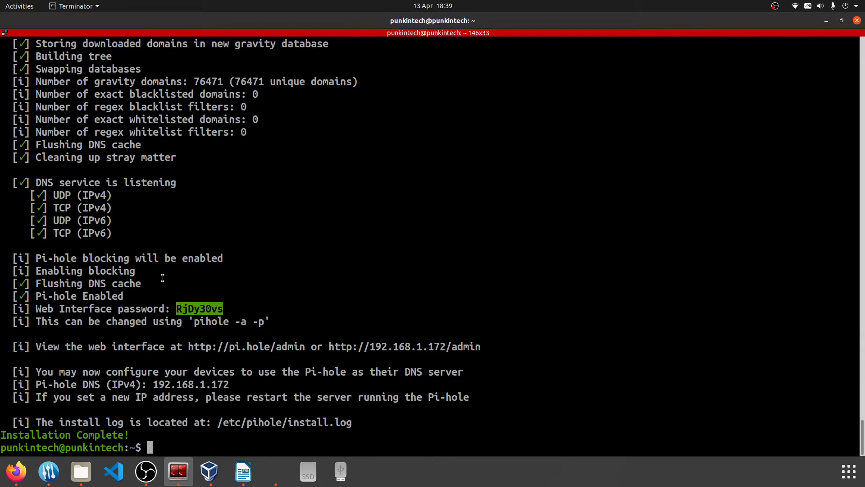
{"action": "mouse_move", "coordinate": [72, 315]}
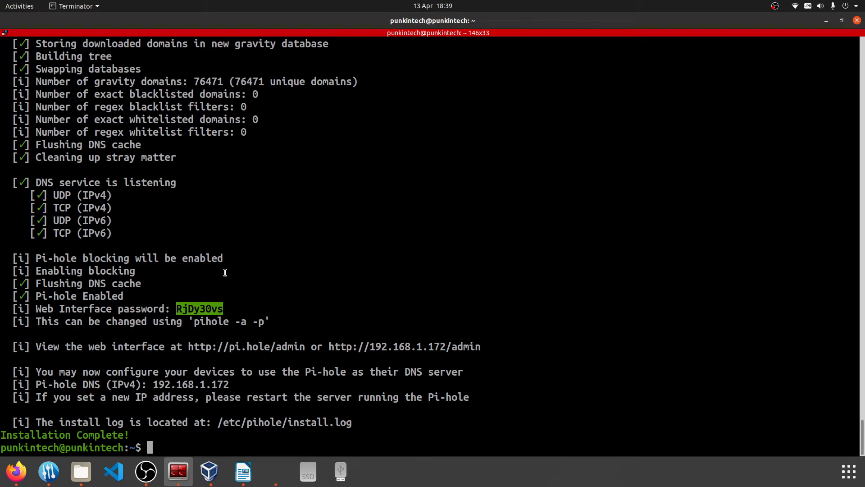
{"action": "mouse_move", "coordinate": [183, 247]}
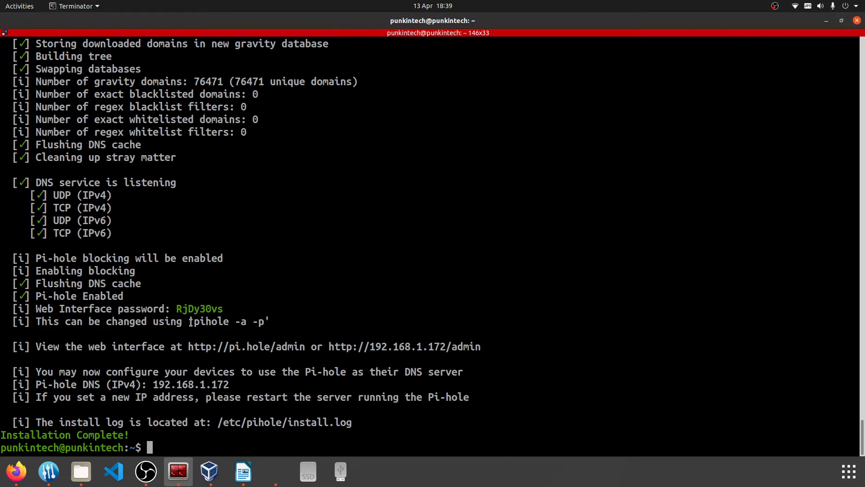
{"action": "double_click", "coordinate": [229, 321]}
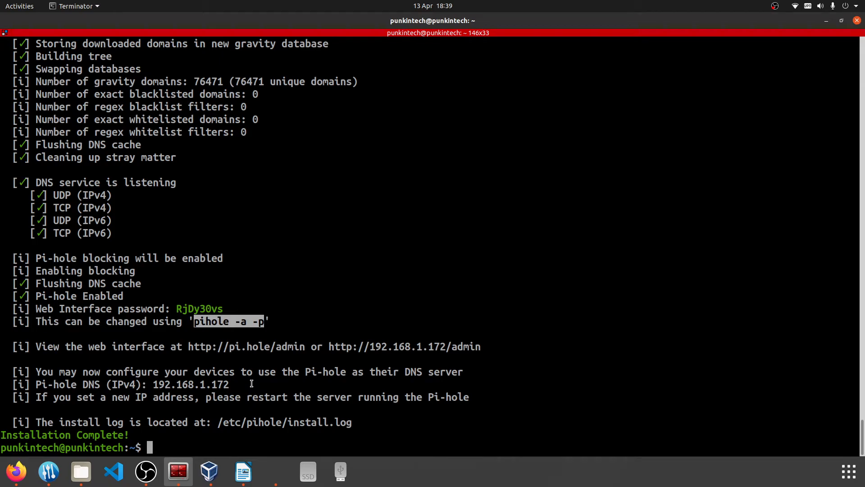
{"action": "mouse_move", "coordinate": [246, 346]}
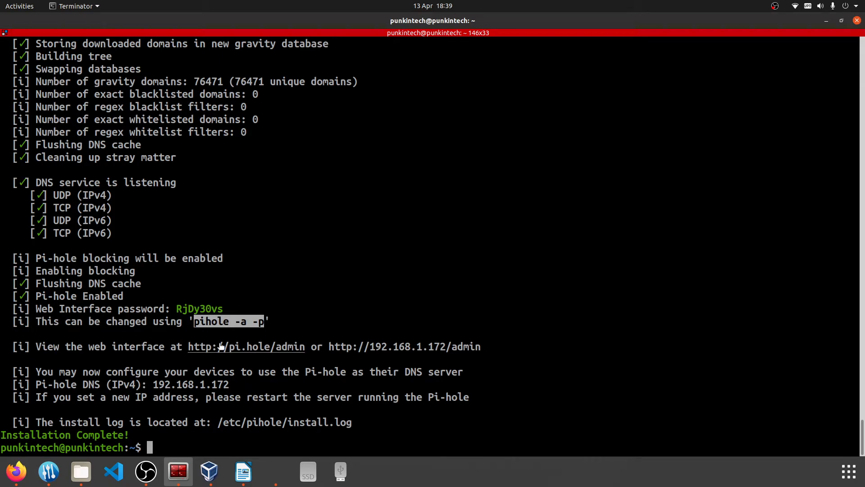
{"action": "mouse_move", "coordinate": [183, 346]}
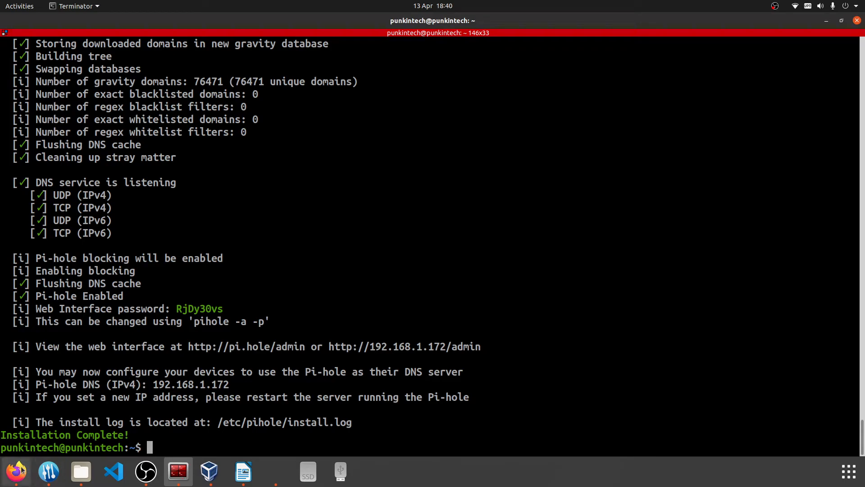
{"action": "left_click", "coordinate": [15, 472]}
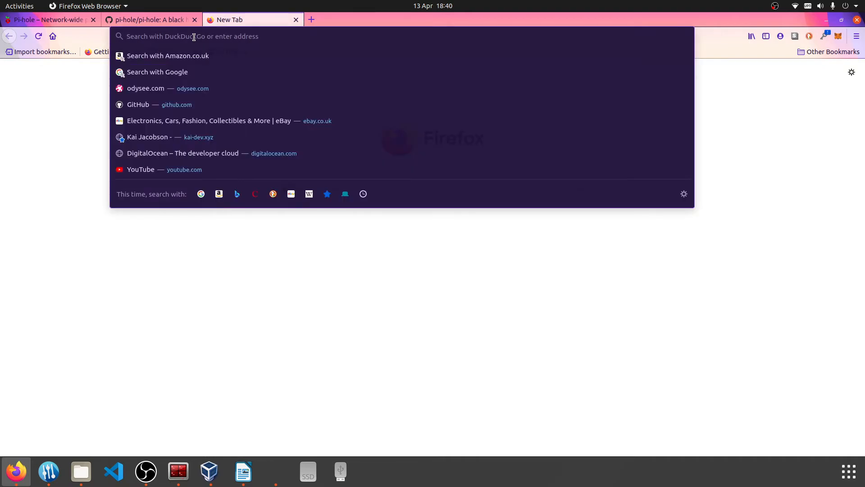
{"action": "type", "text": "https://"}
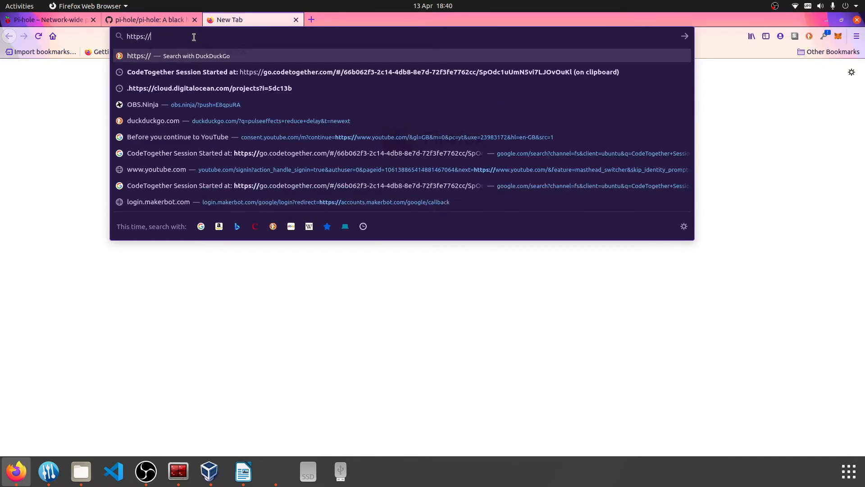
{"action": "type", "text": "192.168"}
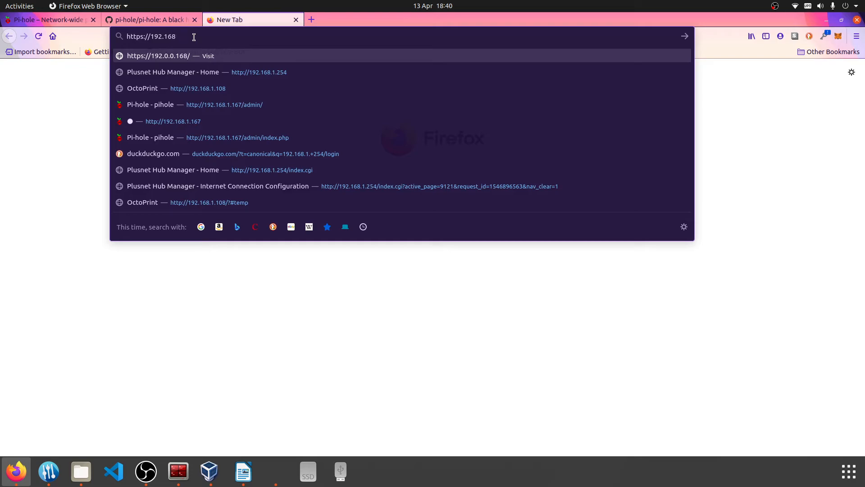
{"action": "type", "text": "."}
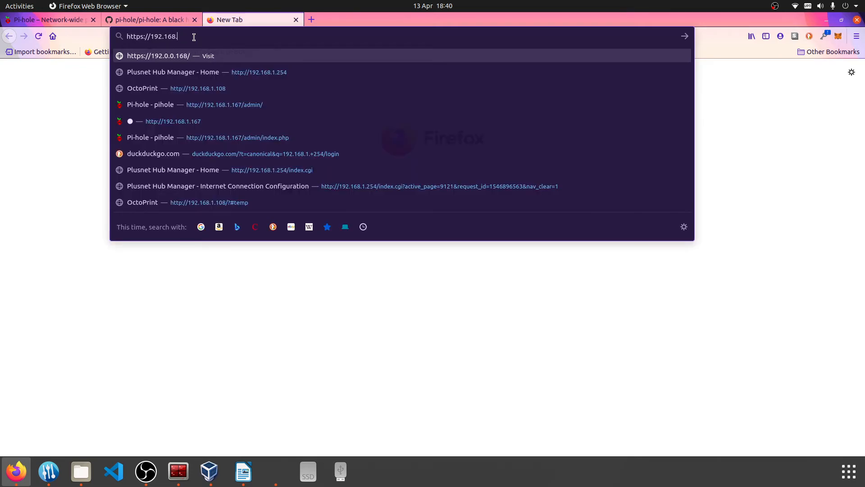
{"action": "type", "text": "1.170/"}
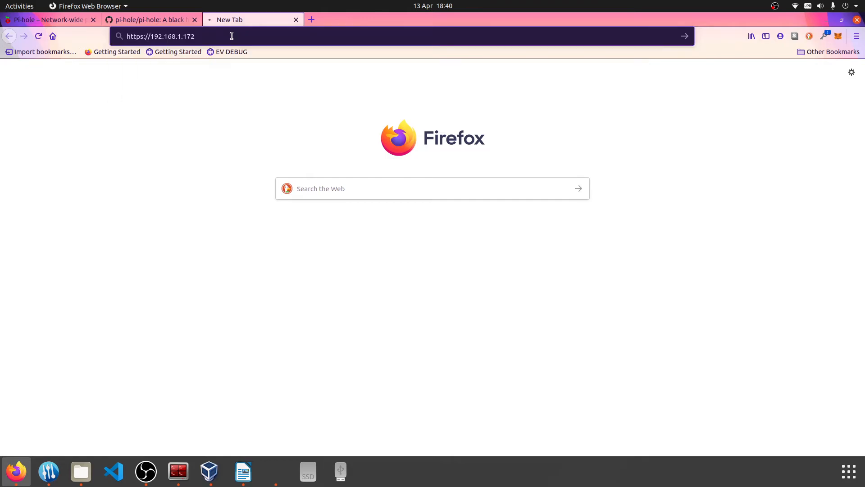
{"action": "key", "text": "Return"}
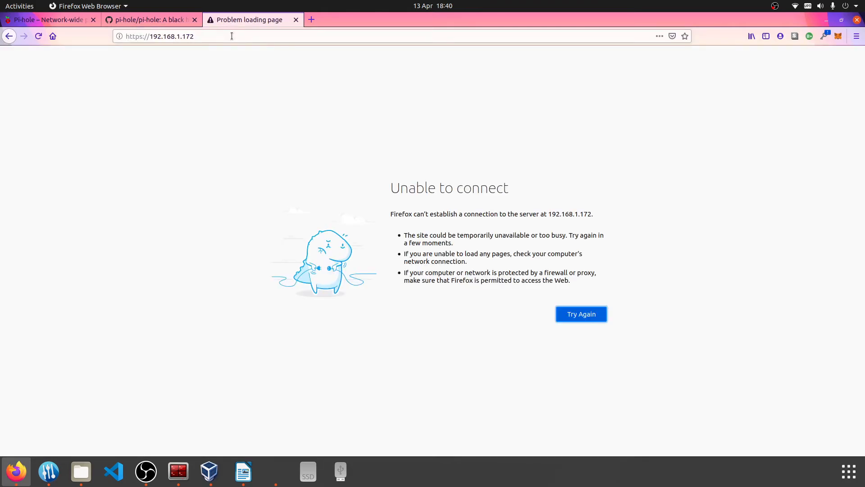
{"action": "mouse_move", "coordinate": [113, 470]}
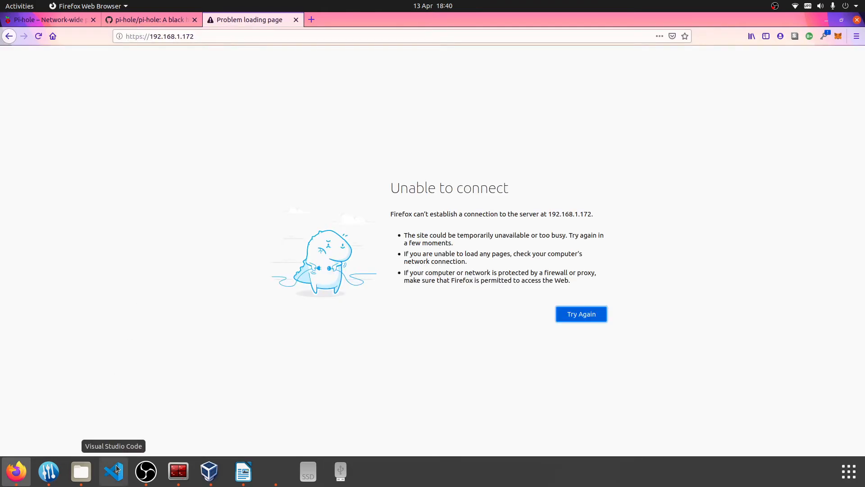
{"action": "mouse_move", "coordinate": [177, 472]}
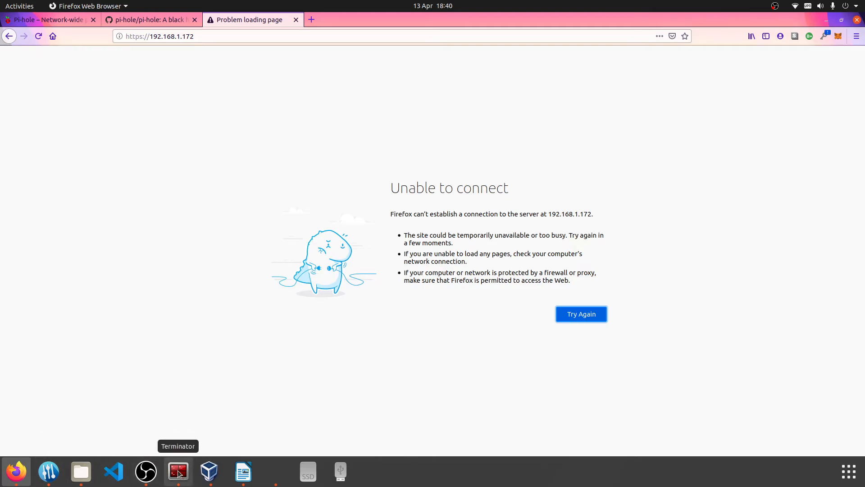
{"action": "left_click", "coordinate": [177, 471]}
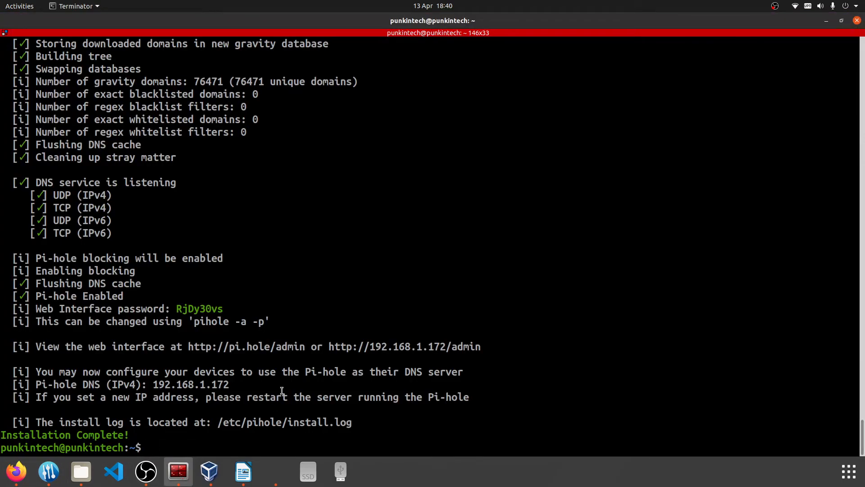
{"action": "double_click", "coordinate": [404, 346]}
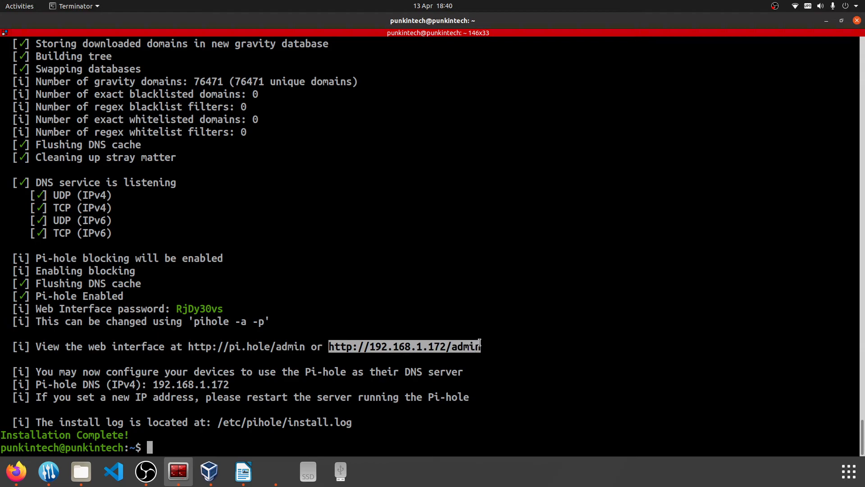
{"action": "mouse_move", "coordinate": [527, 276]}
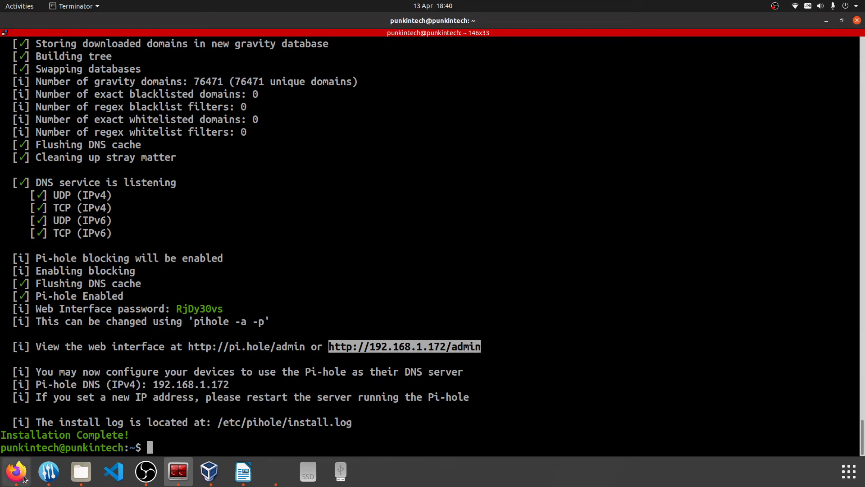
{"action": "left_click", "coordinate": [15, 472]}
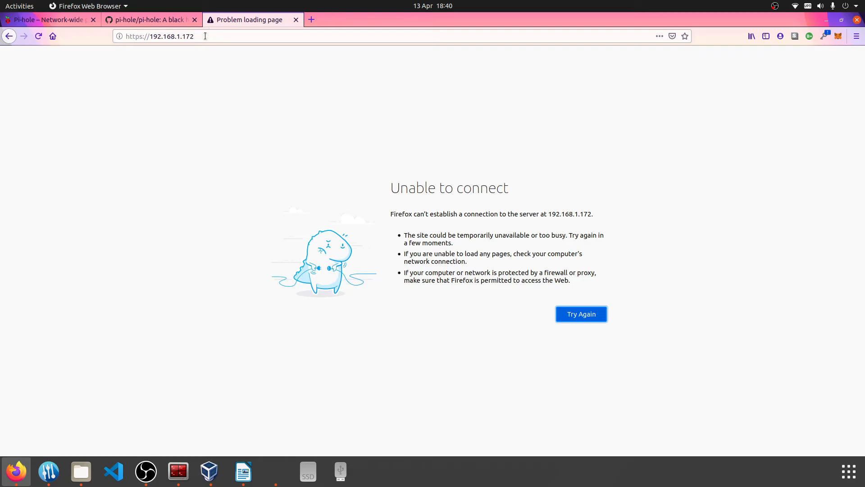
{"action": "left_click", "coordinate": [165, 36]}
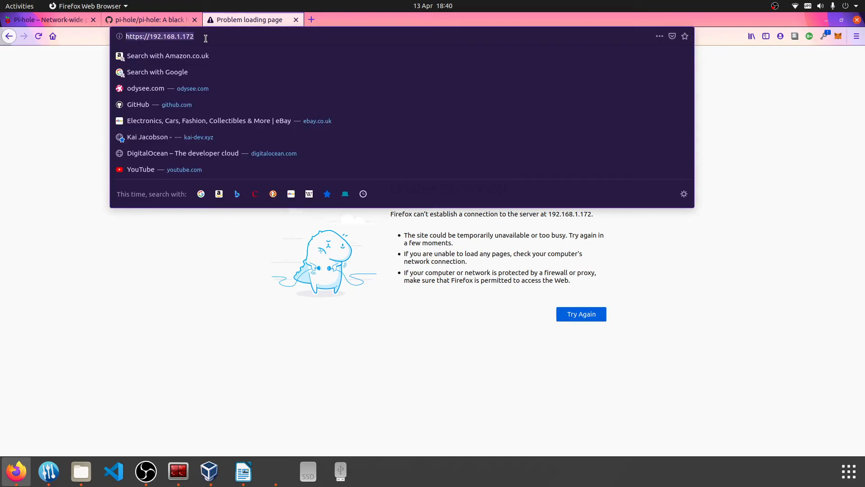
{"action": "key", "text": "Return"}
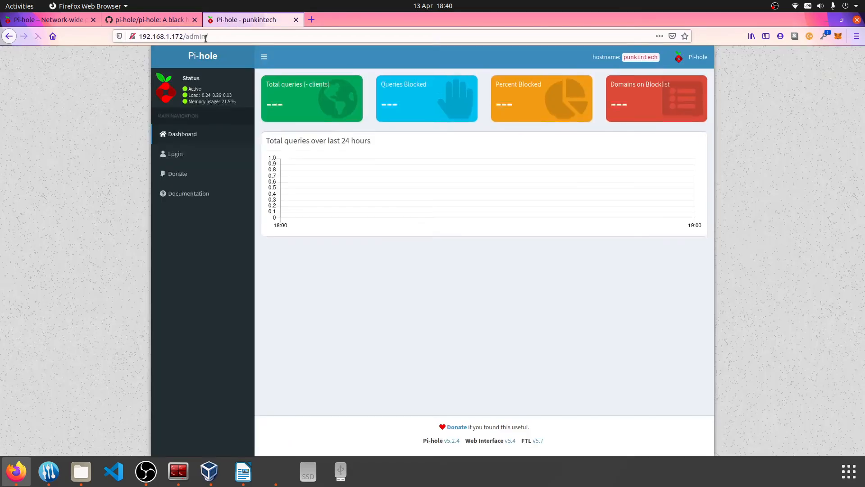
{"action": "left_click", "coordinate": [38, 36]}
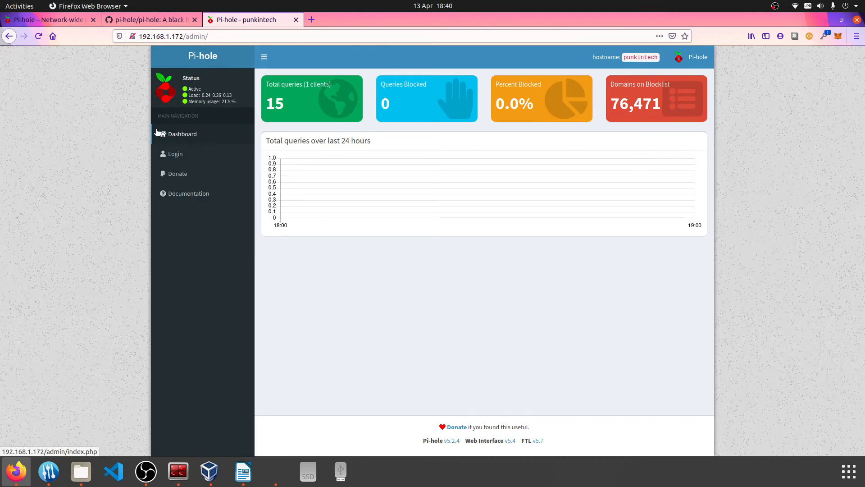
{"action": "mouse_move", "coordinate": [316, 94]}
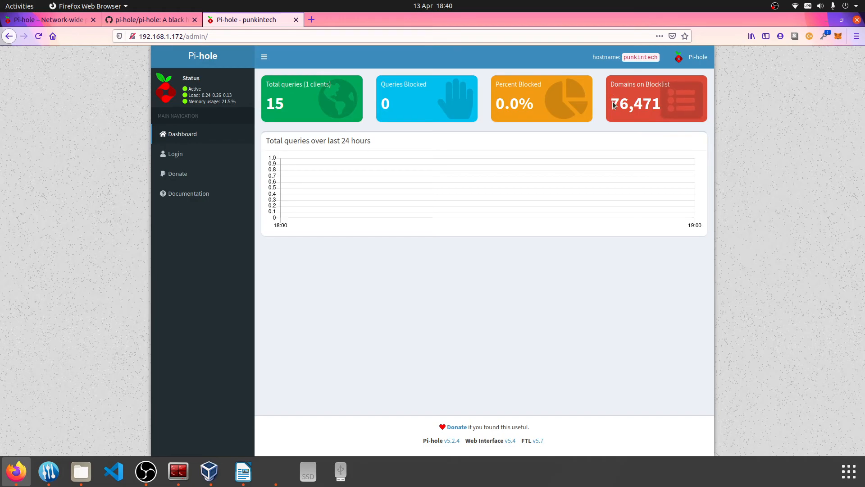
{"action": "mouse_move", "coordinate": [662, 105]}
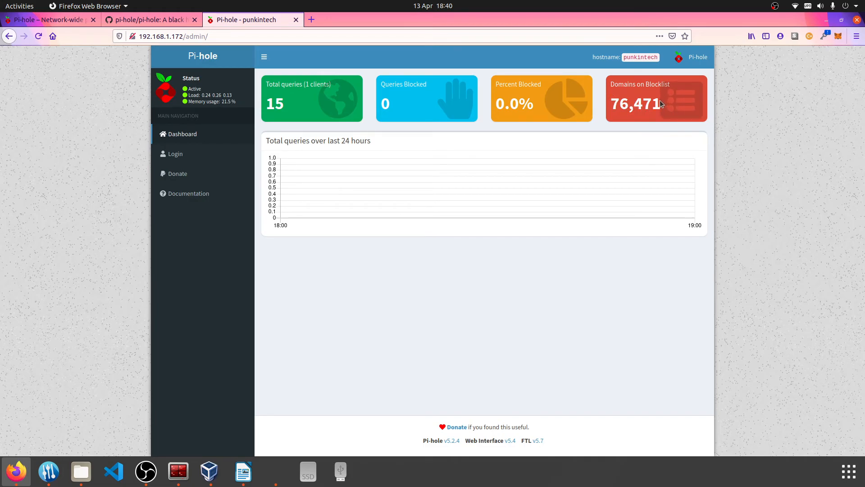
{"action": "mouse_move", "coordinate": [617, 103]}
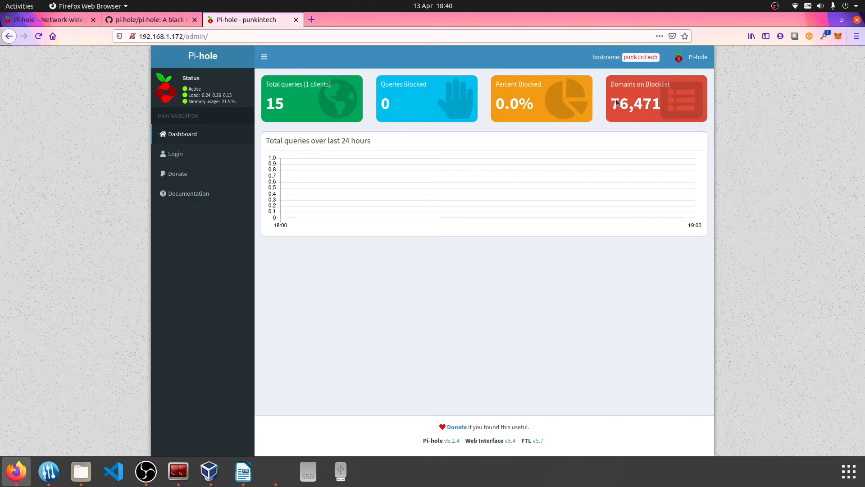
{"action": "mouse_move", "coordinate": [188, 194]}
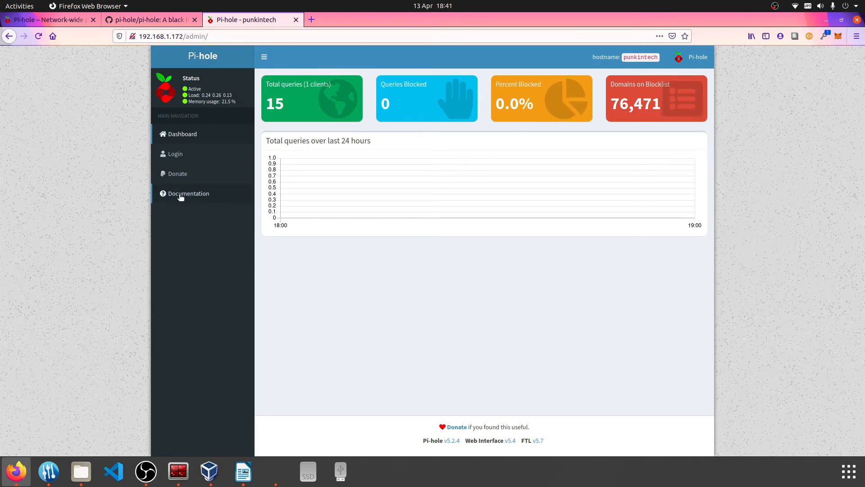
{"action": "mouse_move", "coordinate": [174, 153]}
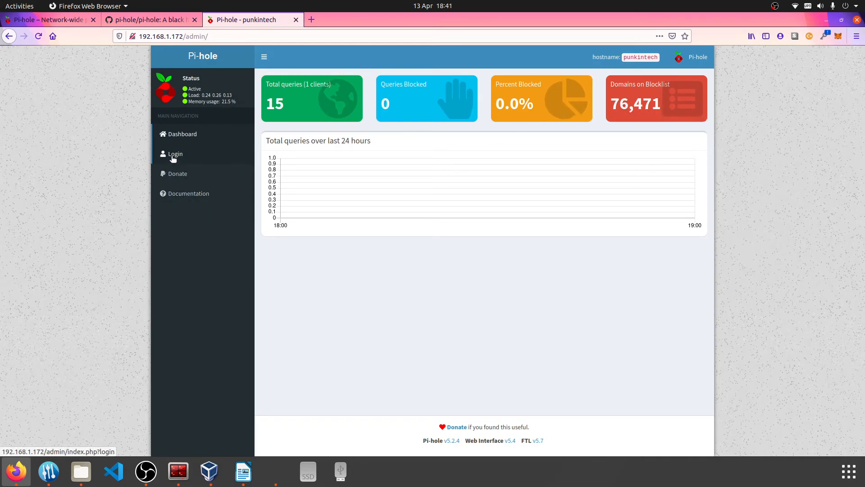
{"action": "left_click", "coordinate": [175, 154]}
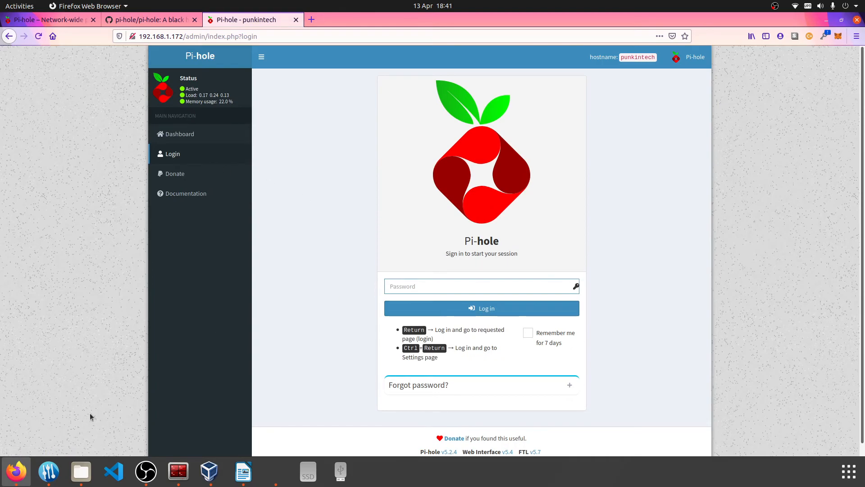
Log into Pi-hole with the installer's web password, declining to save it in Firefox
{"action": "left_click", "coordinate": [178, 471]}
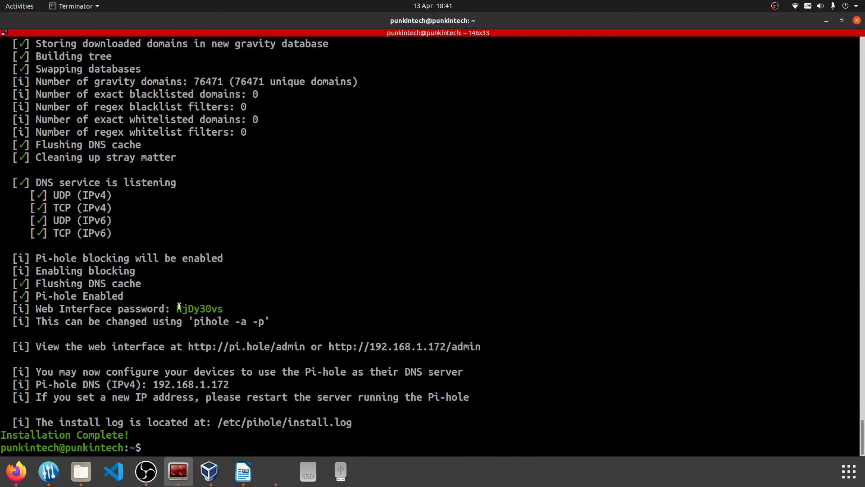
{"action": "double_click", "coordinate": [199, 308]}
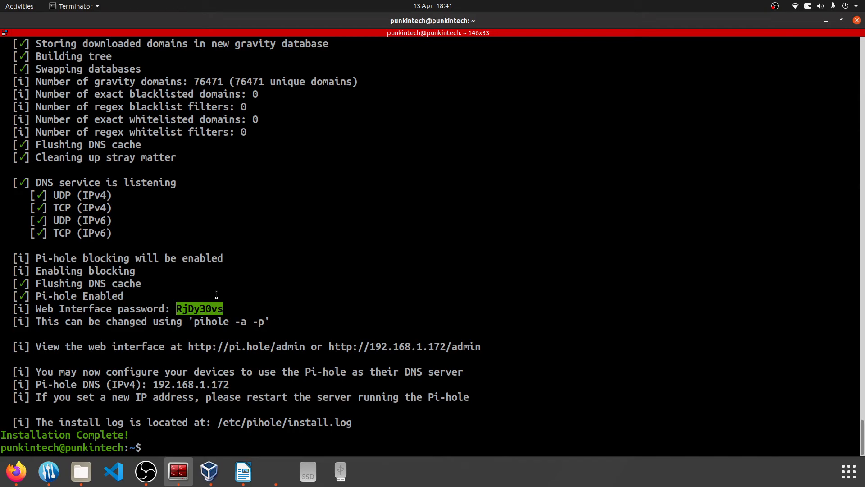
{"action": "left_click", "coordinate": [15, 472]}
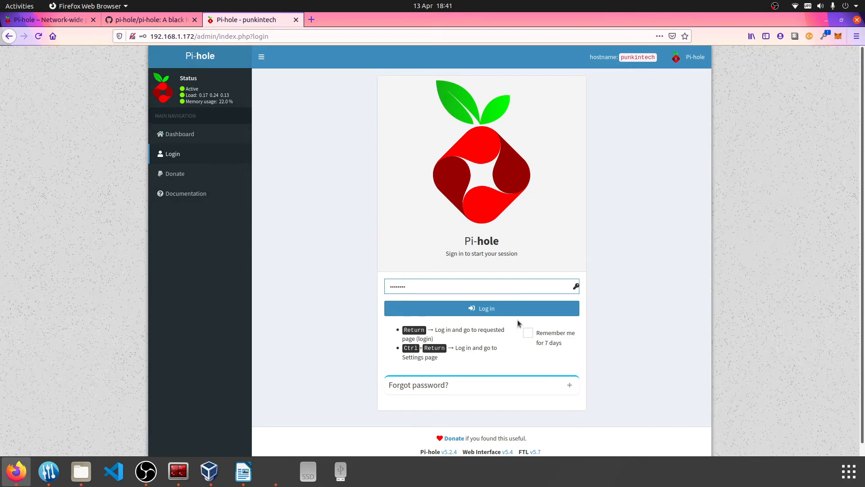
{"action": "left_click", "coordinate": [481, 308]}
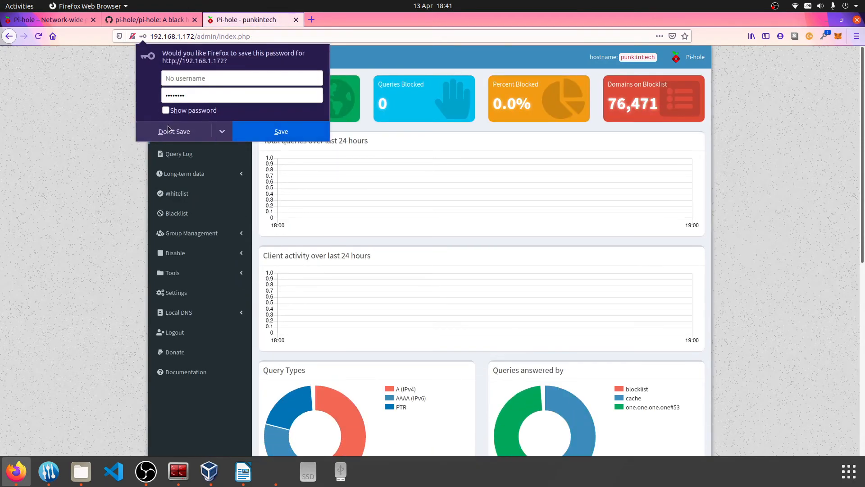
{"action": "left_click", "coordinate": [174, 131]}
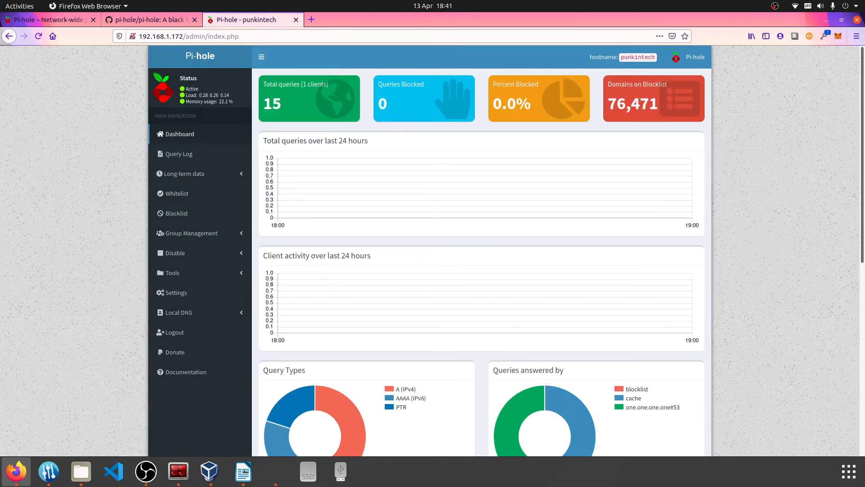
Scroll through the dashboard charts, top domains and clients, then open Settings
{"action": "scroll", "scroll_direction": "down", "scroll_amount": 3}
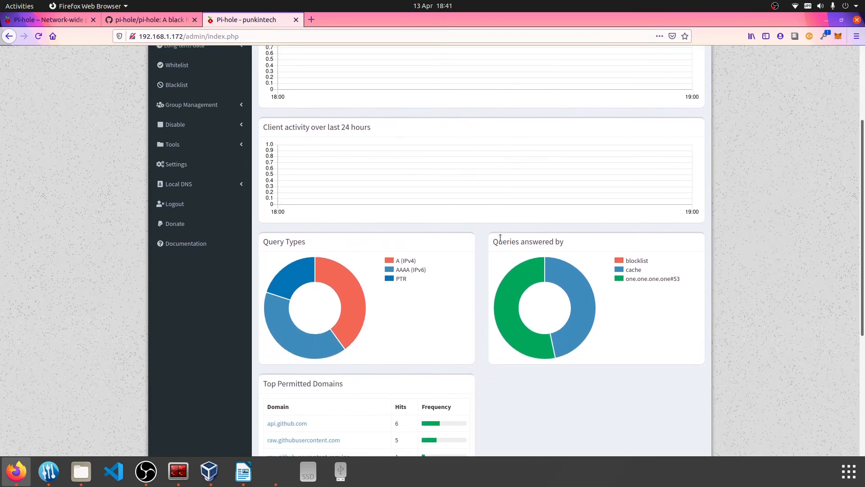
{"action": "scroll", "scroll_direction": "down", "scroll_amount": 3}
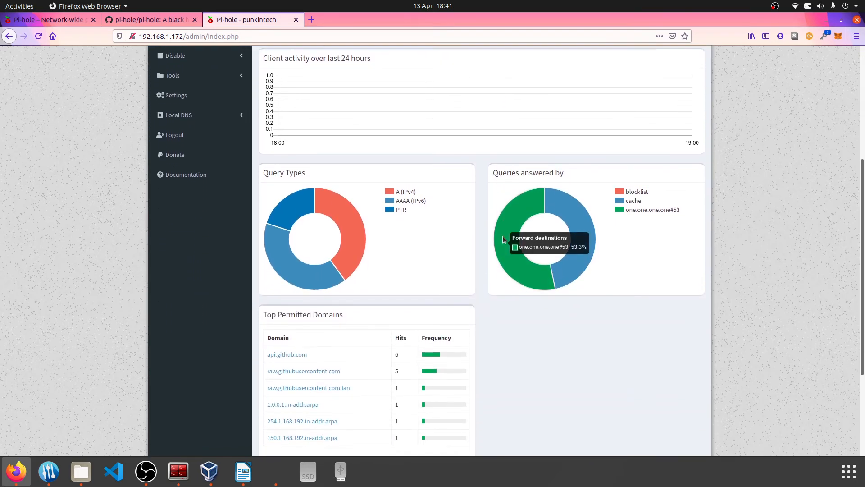
{"action": "scroll", "scroll_direction": "down", "scroll_amount": 3}
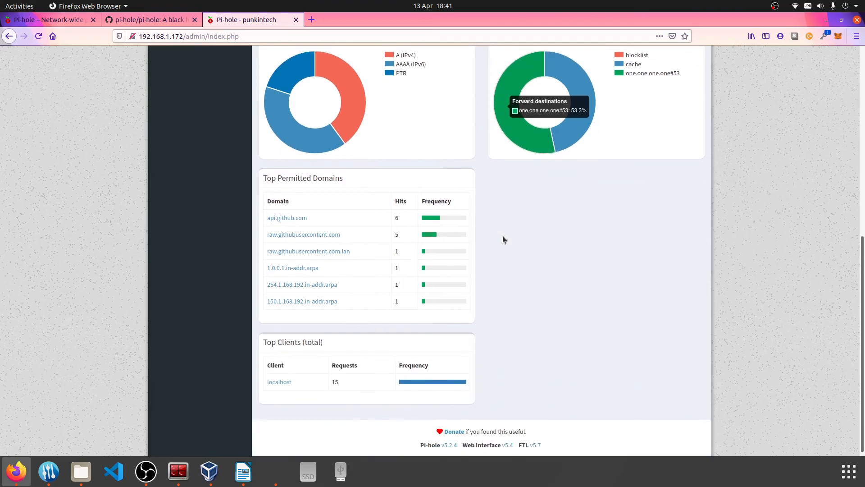
{"action": "mouse_move", "coordinate": [288, 222]}
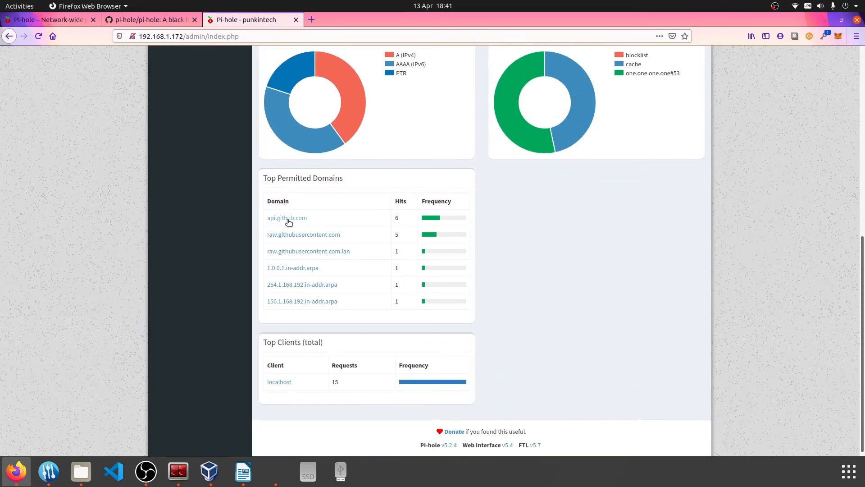
{"action": "mouse_move", "coordinate": [278, 381]}
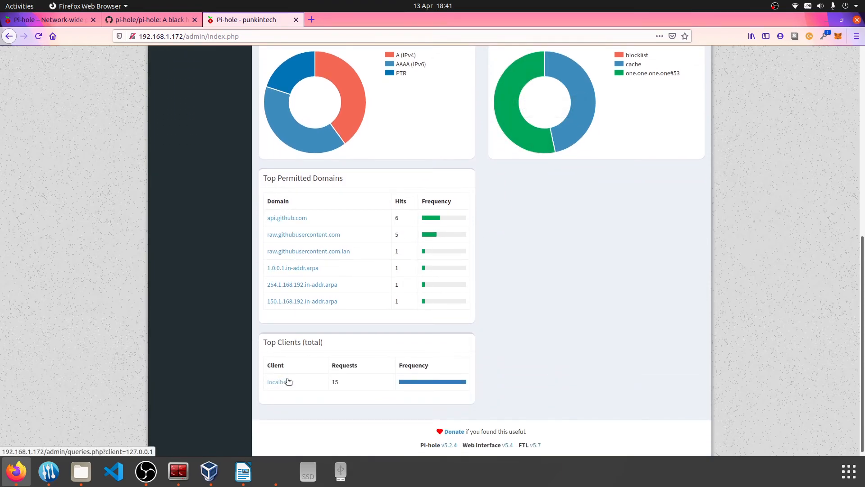
{"action": "scroll", "scroll_direction": "up", "scroll_amount": 3}
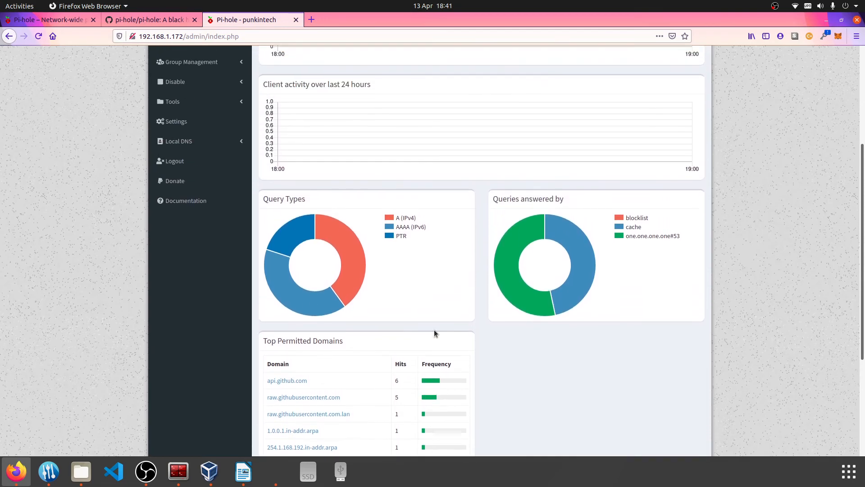
{"action": "scroll", "scroll_direction": "up", "scroll_amount": 3}
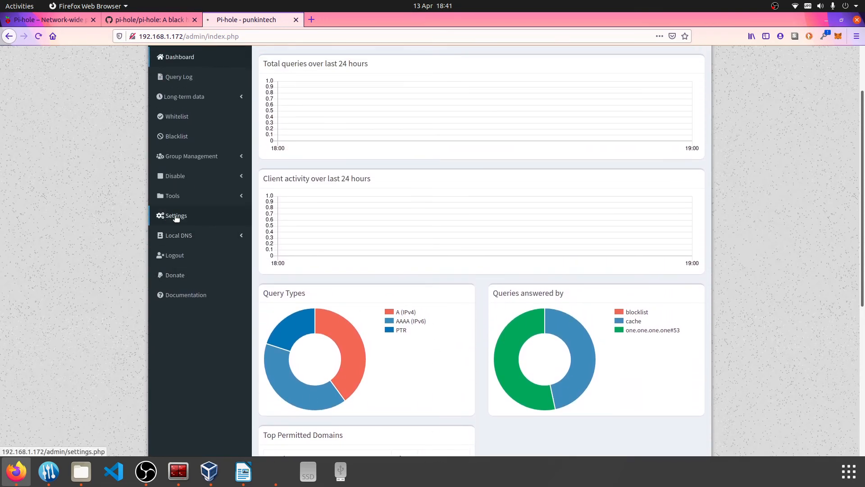
{"action": "left_click", "coordinate": [176, 215]}
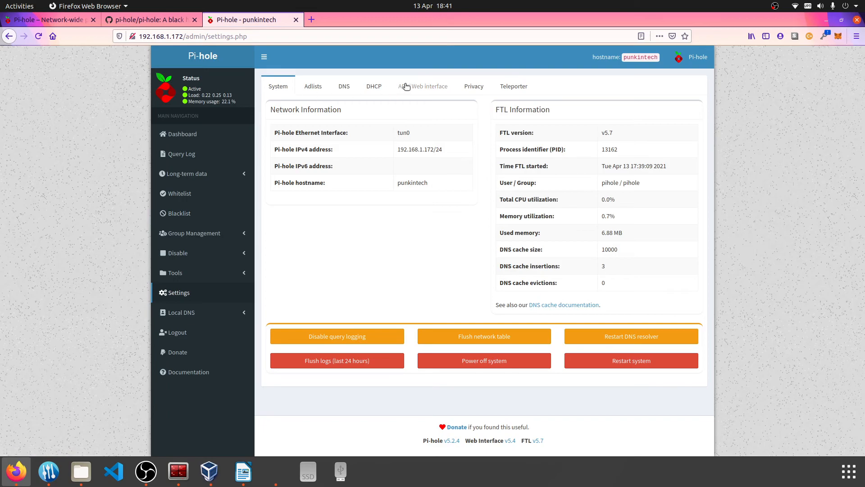
{"action": "mouse_move", "coordinate": [474, 86]}
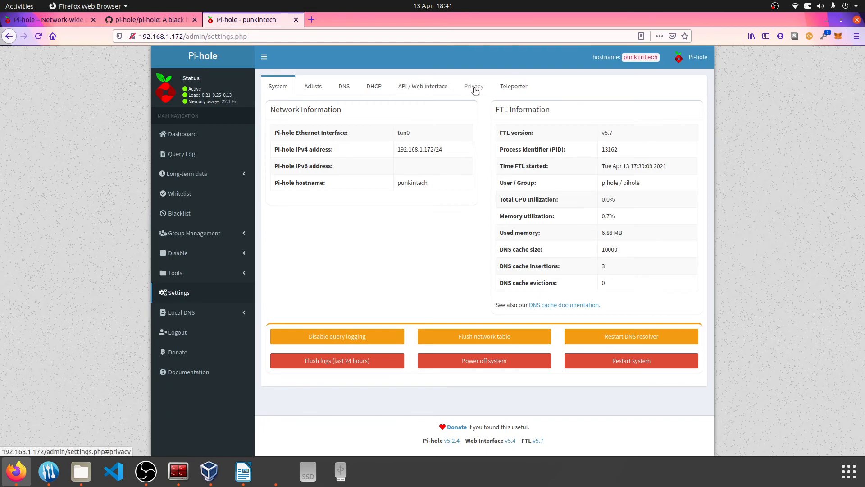
View the Privacy tab's 'Show everything' level, then return to the System tab
{"action": "left_click", "coordinate": [473, 86]}
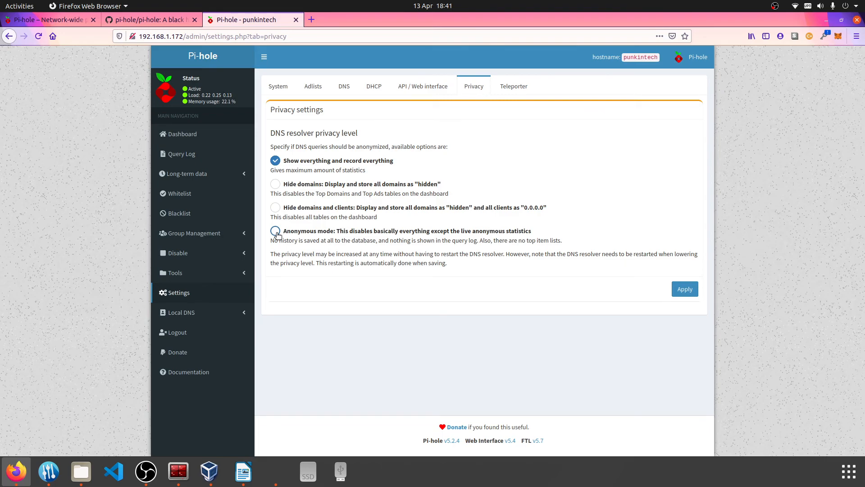
{"action": "mouse_move", "coordinate": [278, 86]}
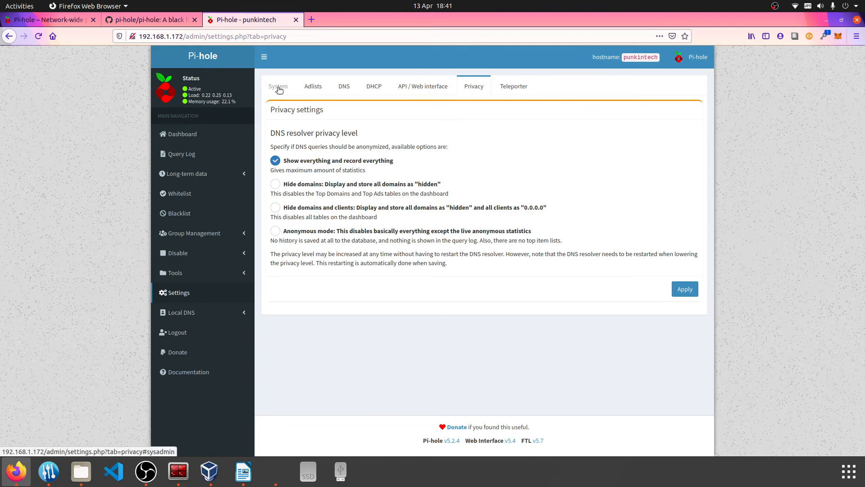
{"action": "left_click", "coordinate": [278, 86]}
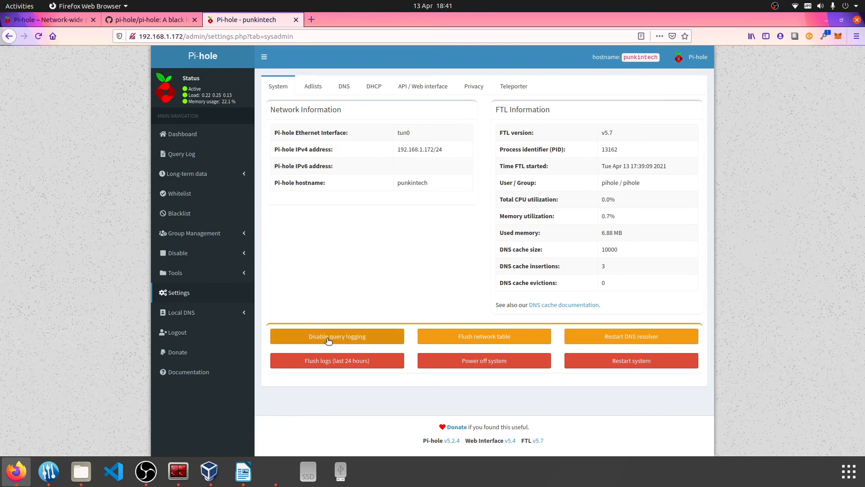
{"action": "mouse_move", "coordinate": [605, 326]}
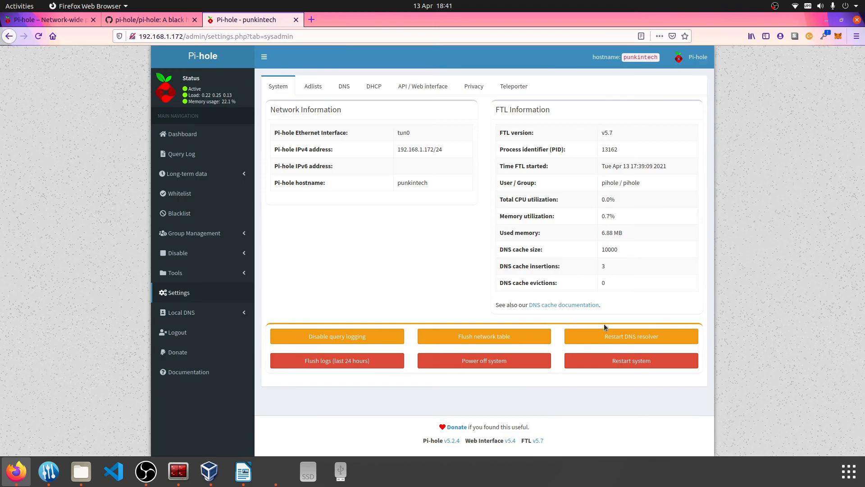
{"action": "mouse_move", "coordinate": [664, 354]}
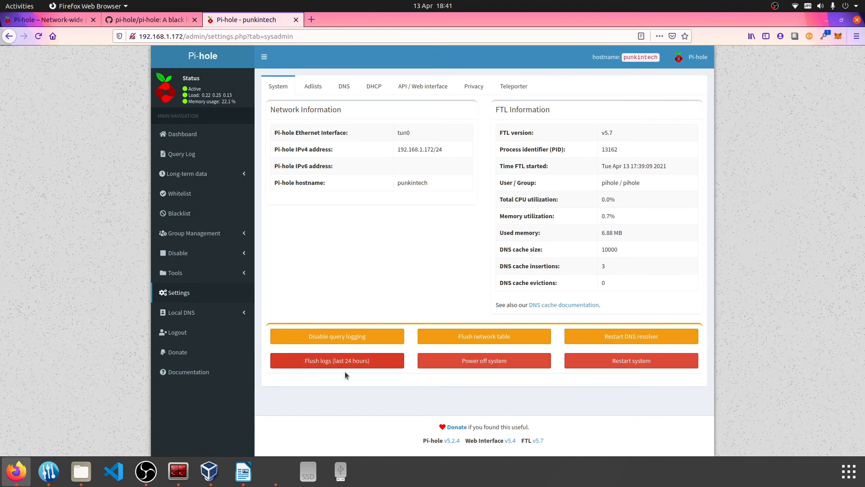
{"action": "mouse_move", "coordinate": [666, 353]}
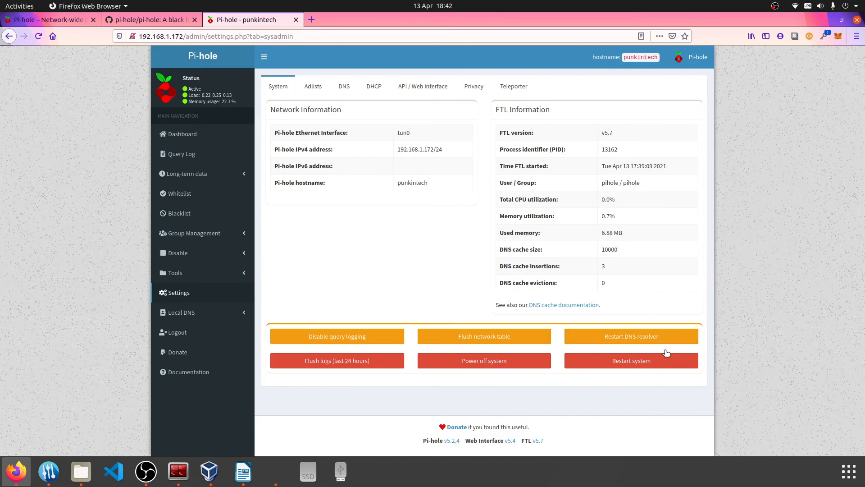
{"action": "mouse_move", "coordinate": [484, 336]}
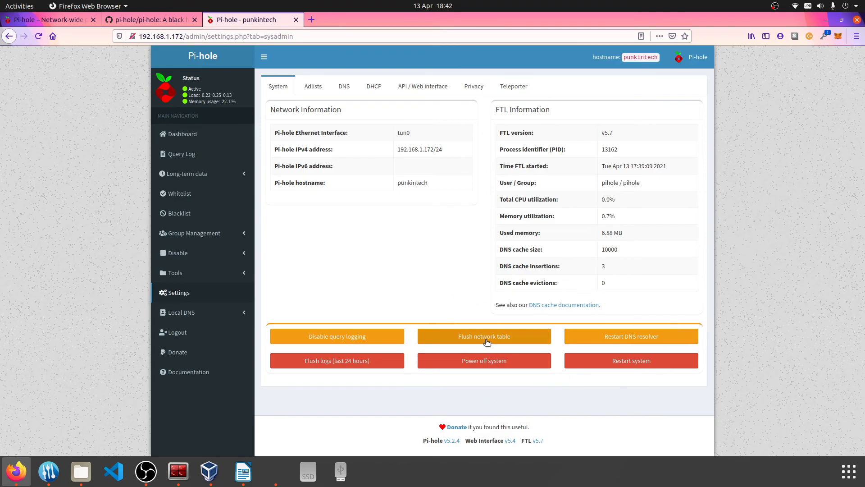
{"action": "mouse_move", "coordinate": [631, 336]}
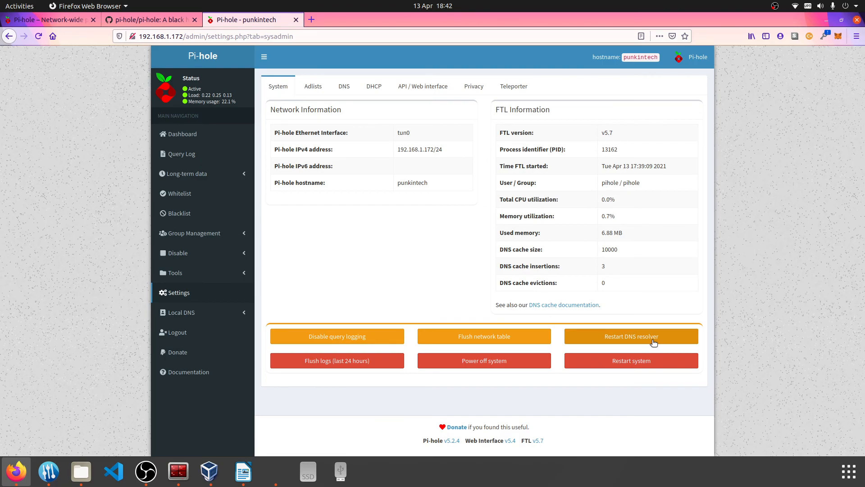
{"action": "mouse_move", "coordinate": [310, 145]}
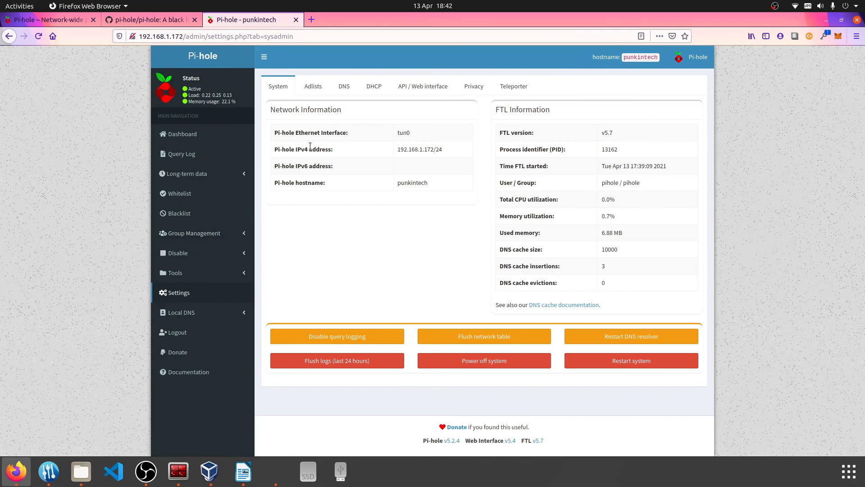